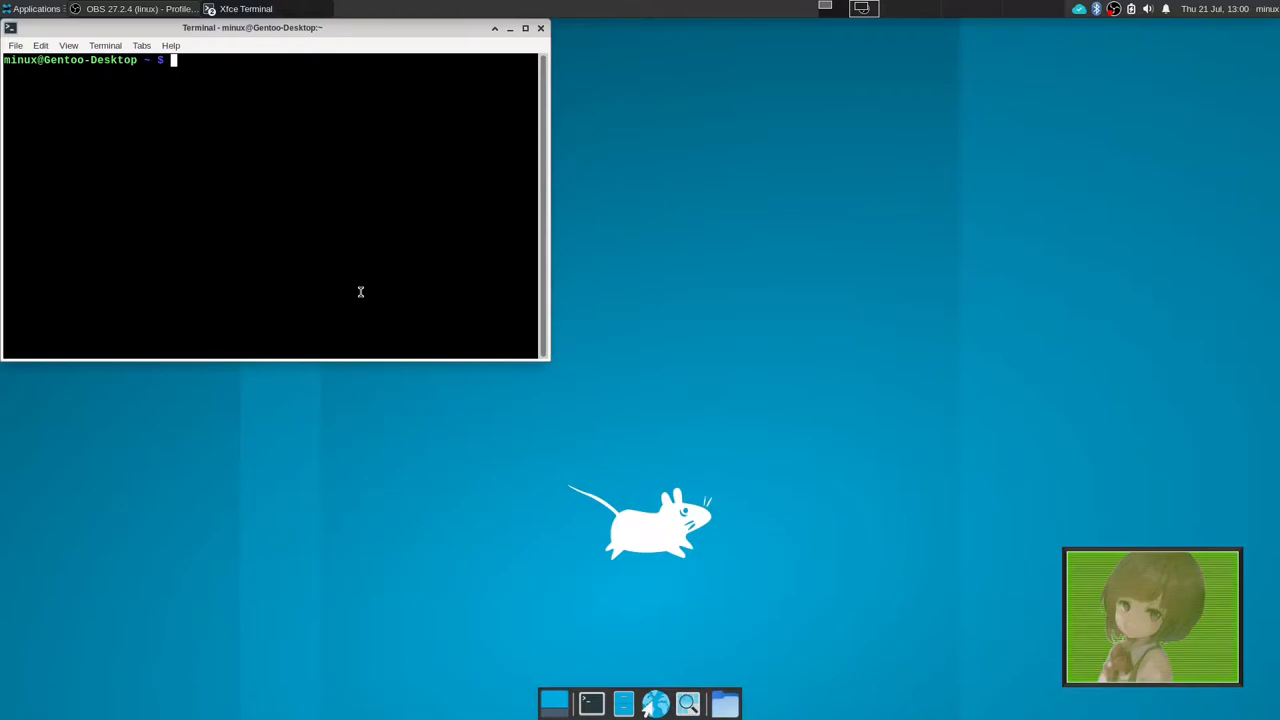
- Run 'flatpak uninstall --unused' and confirm with y to remove the five unused runtimes
text(fl)
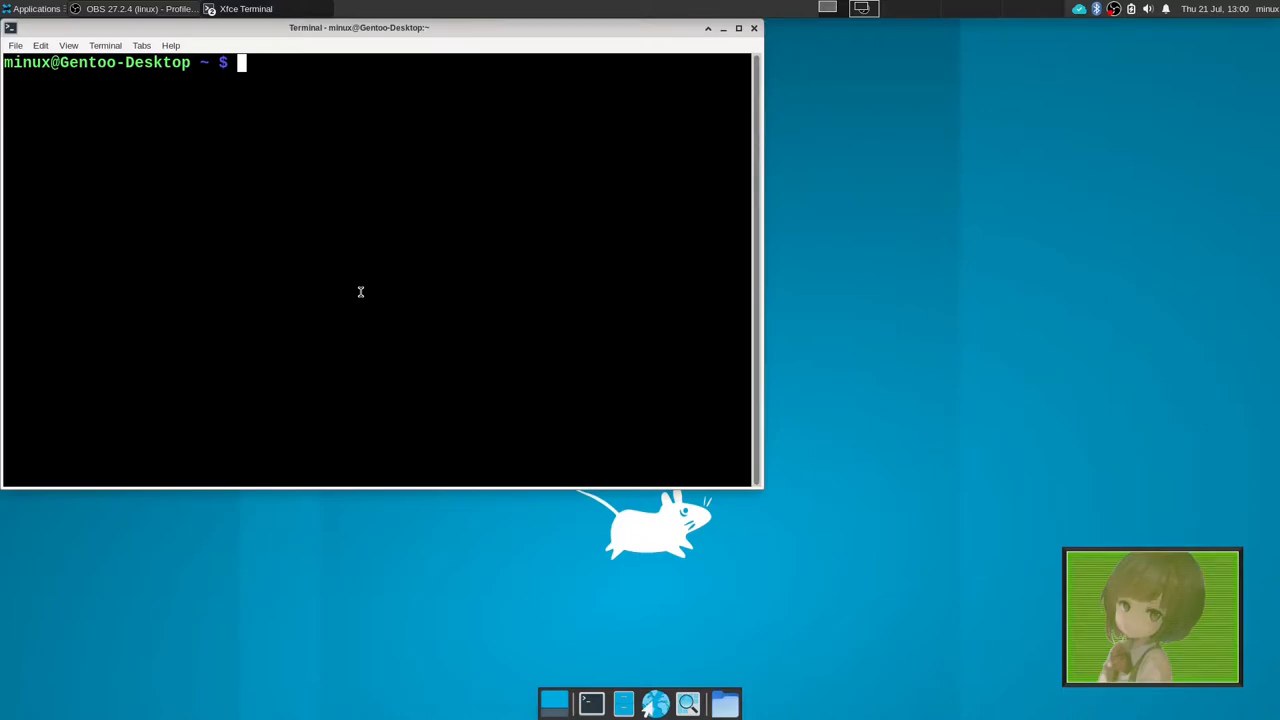
text(fl)
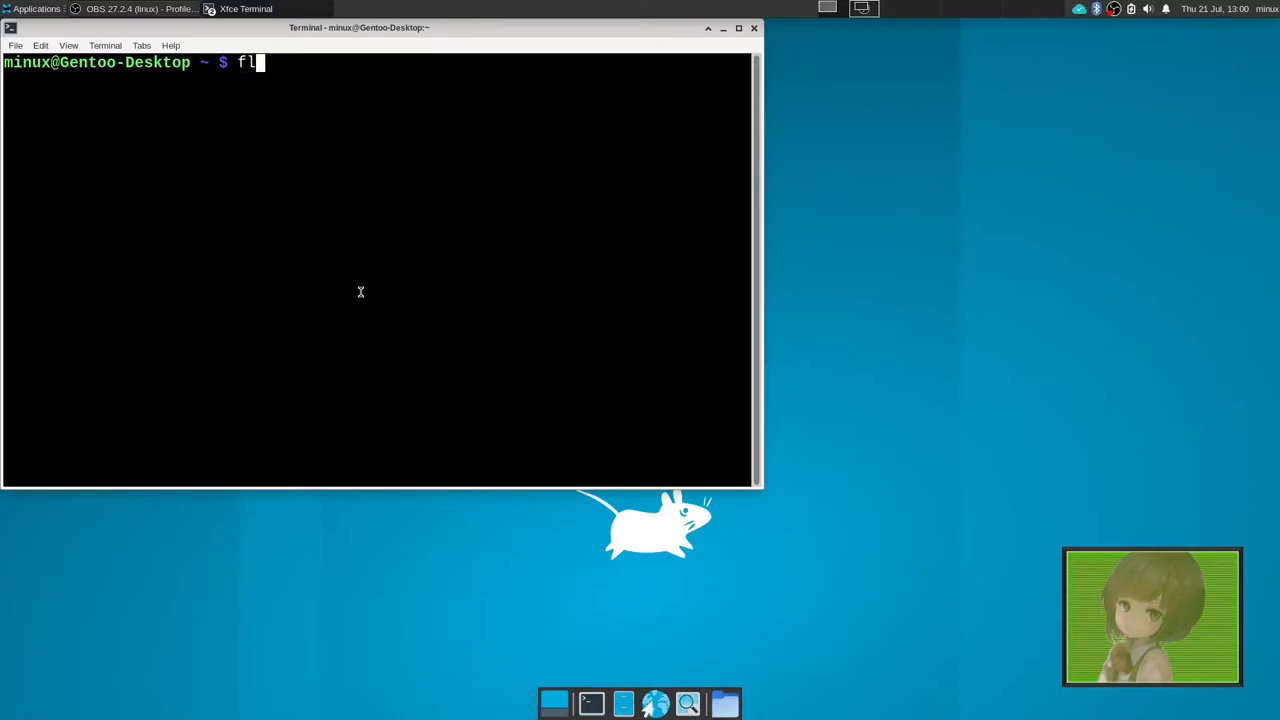
text(atpak)
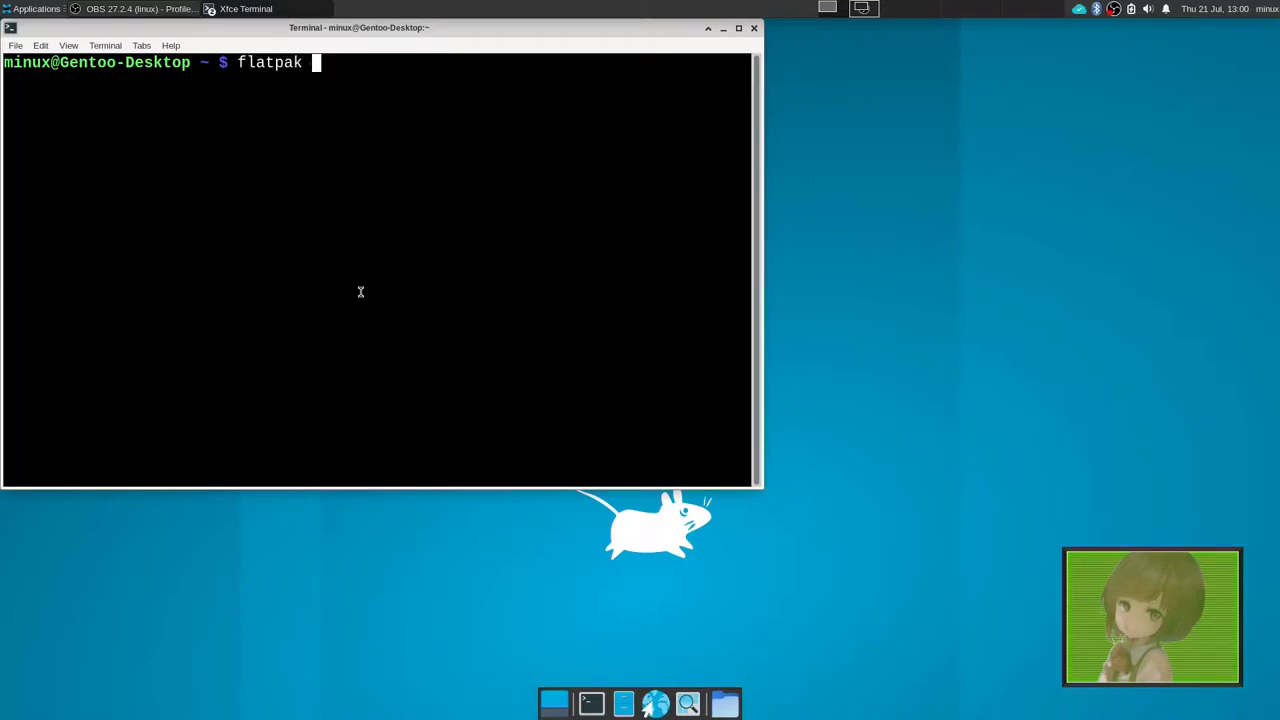
text(uninsta)
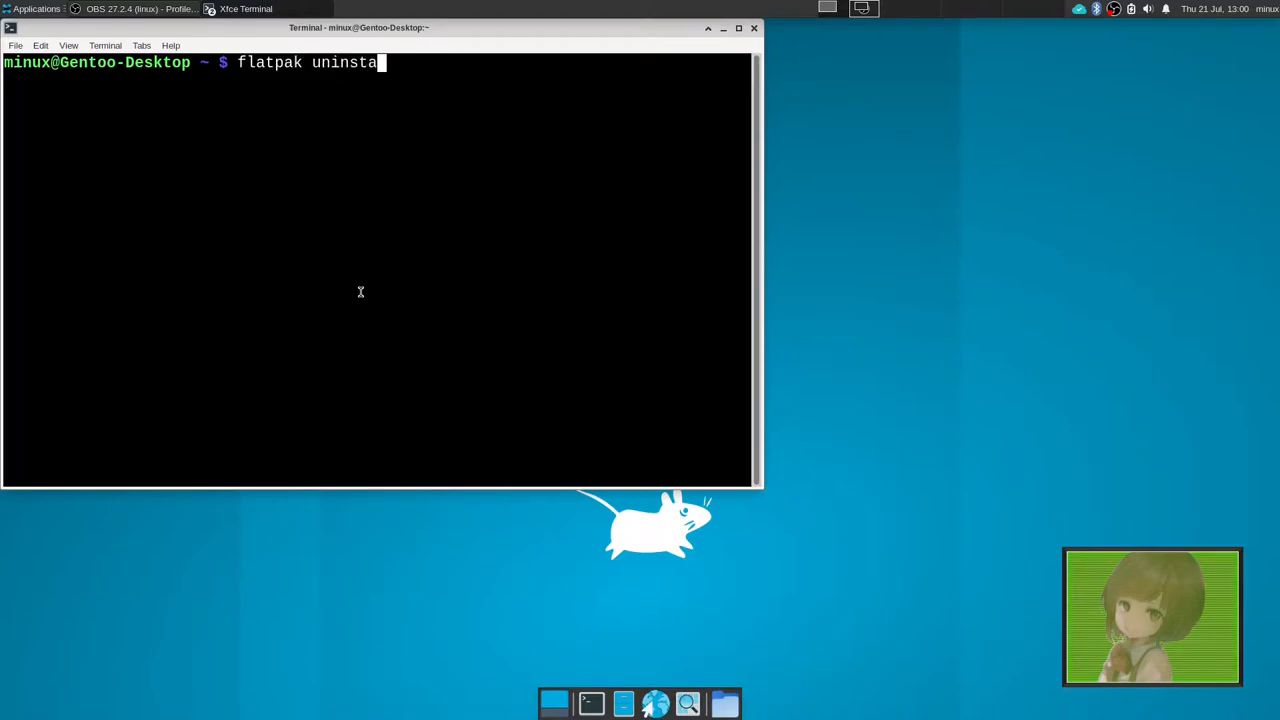
text(ll --)
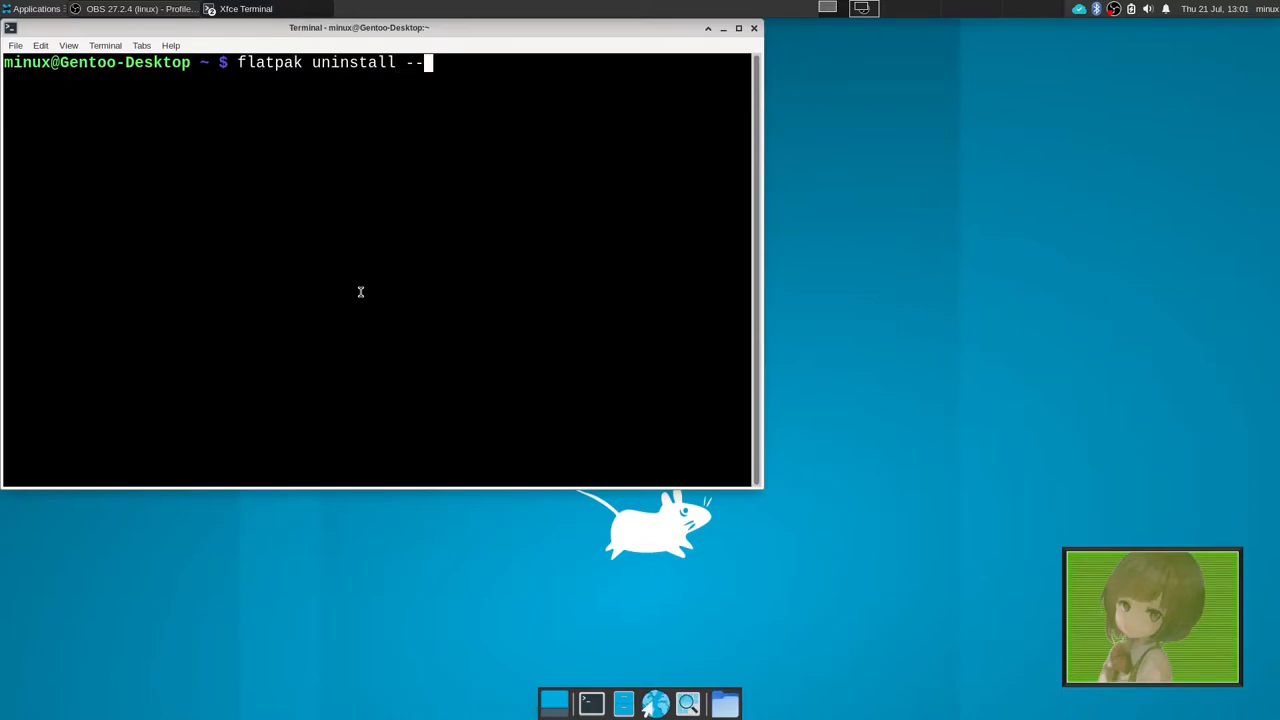
text(unused)
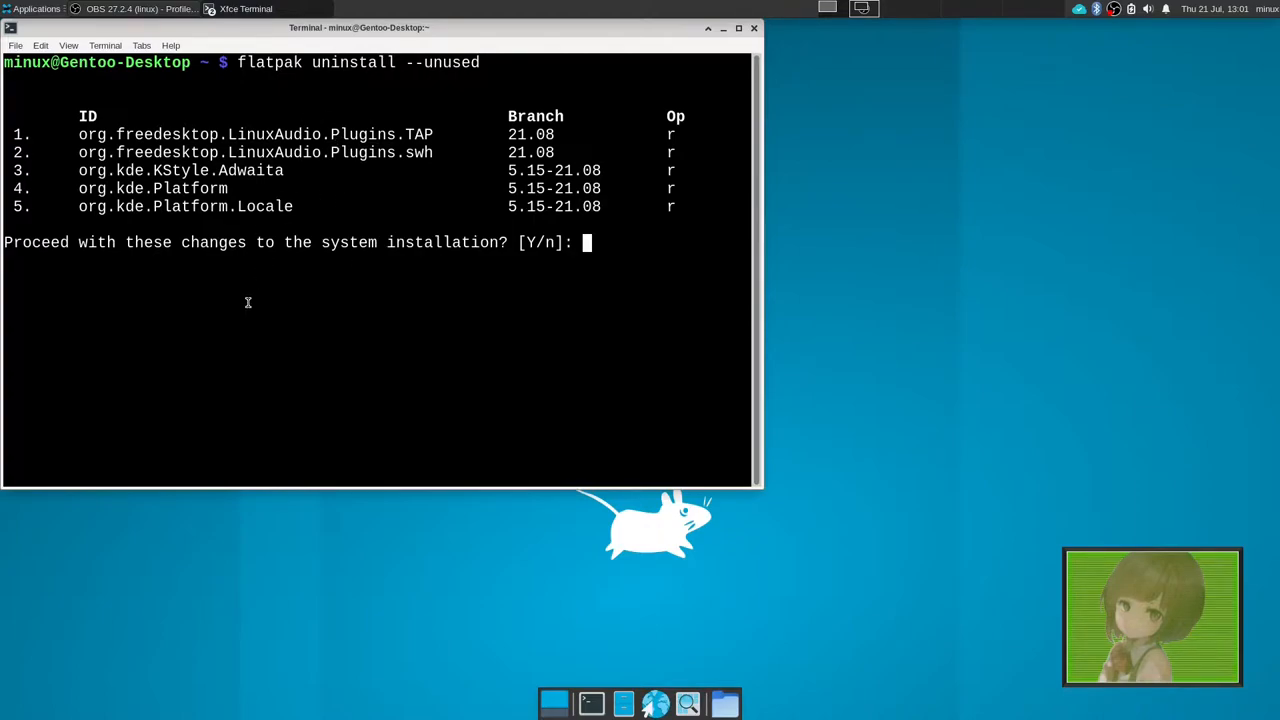
text(y)
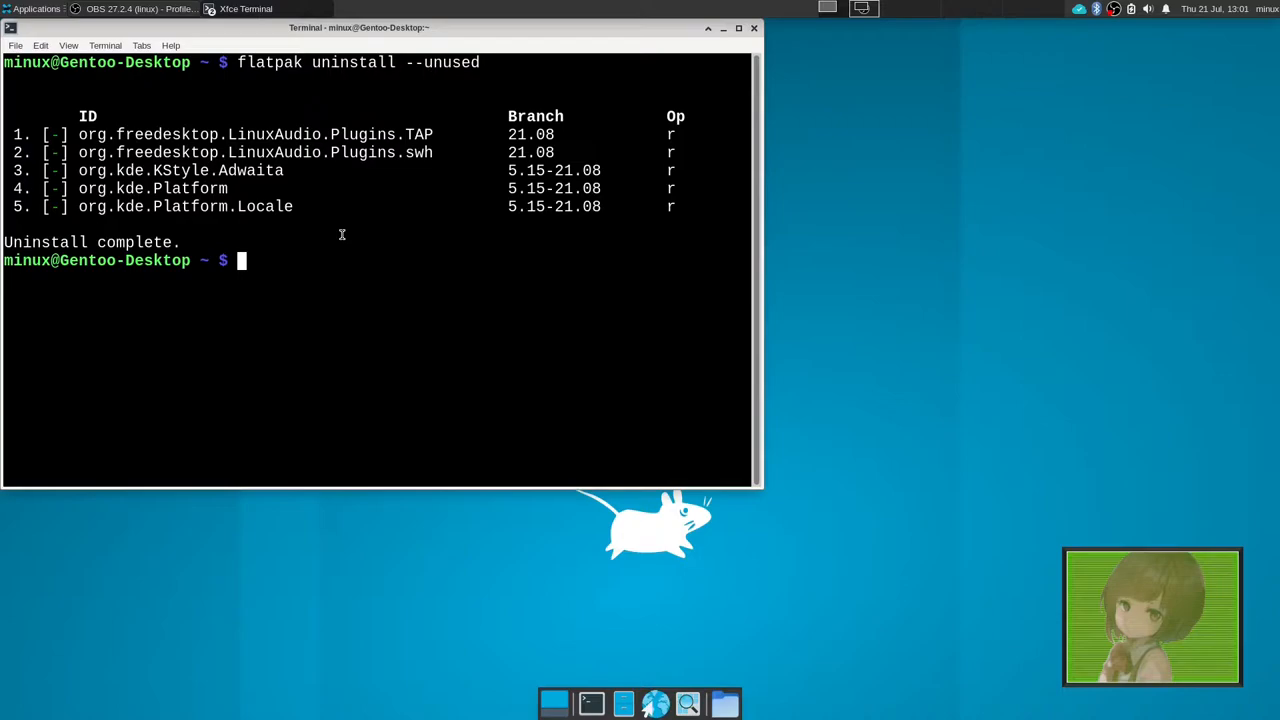
mouse_move(312, 258)
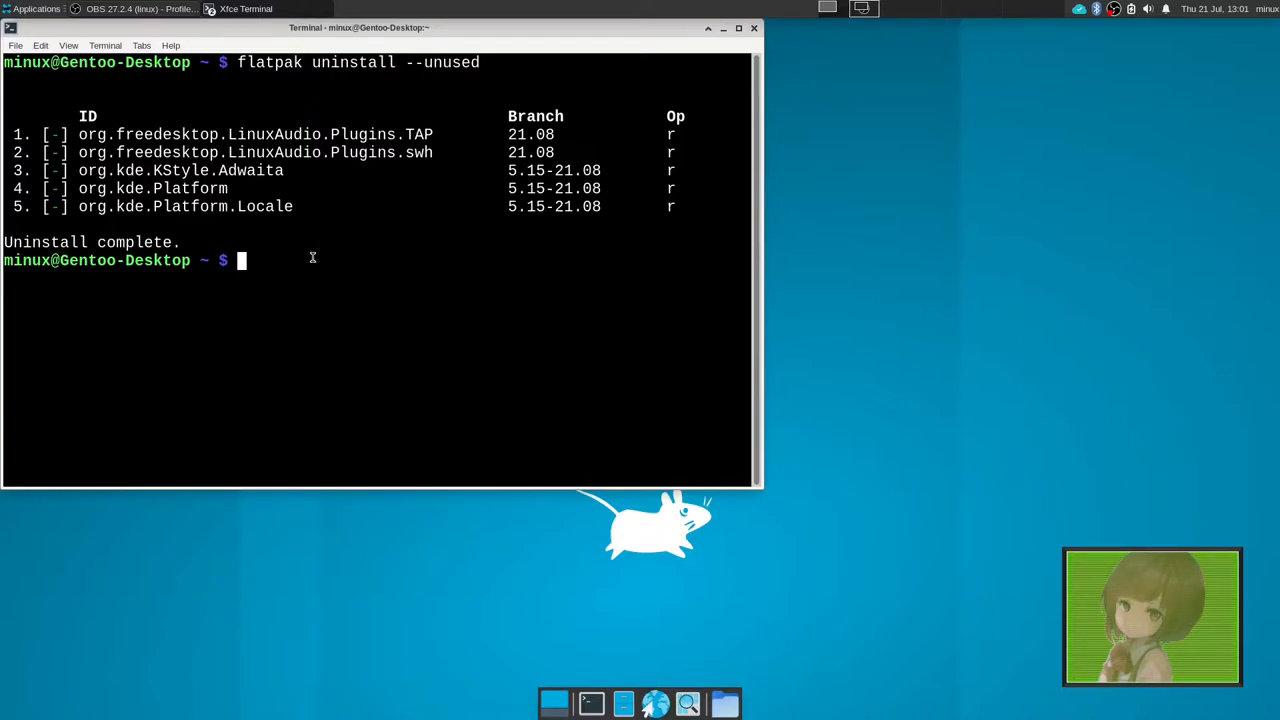
- Run 'doas emerge --depclean' to list orphaned packages such as liblxqt and libqtxdg
text(doas)
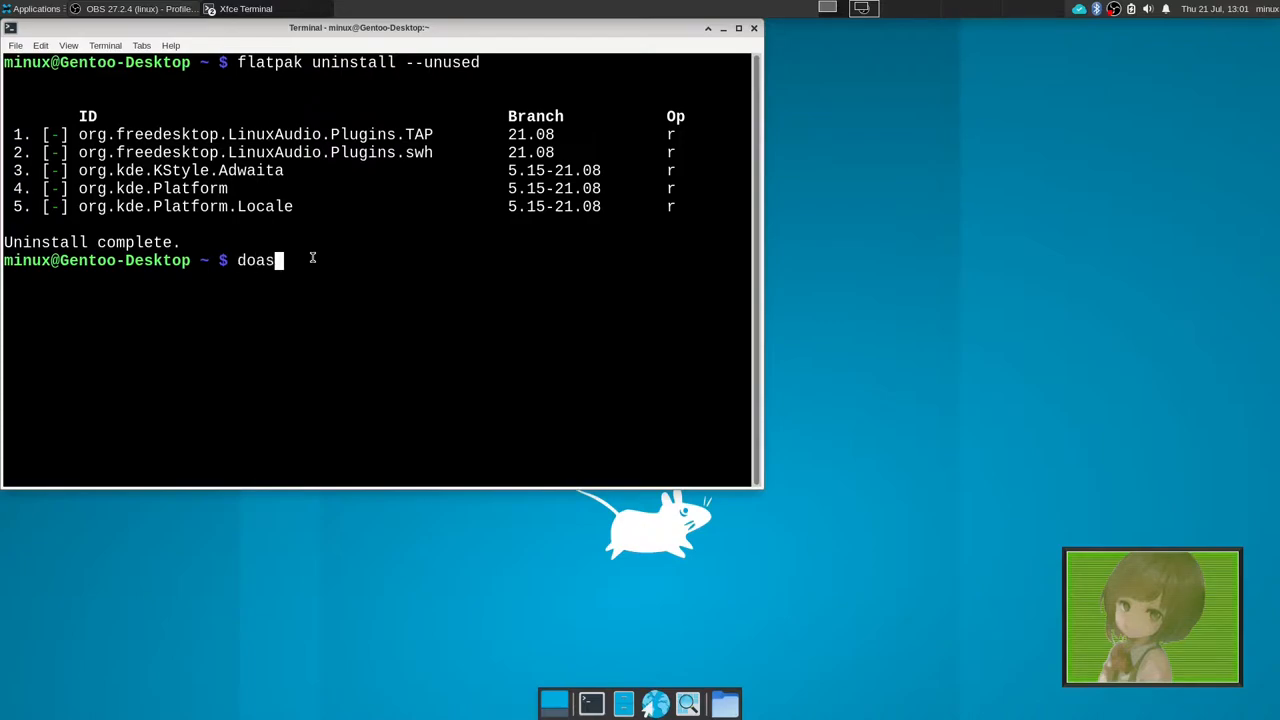
text(emerge)
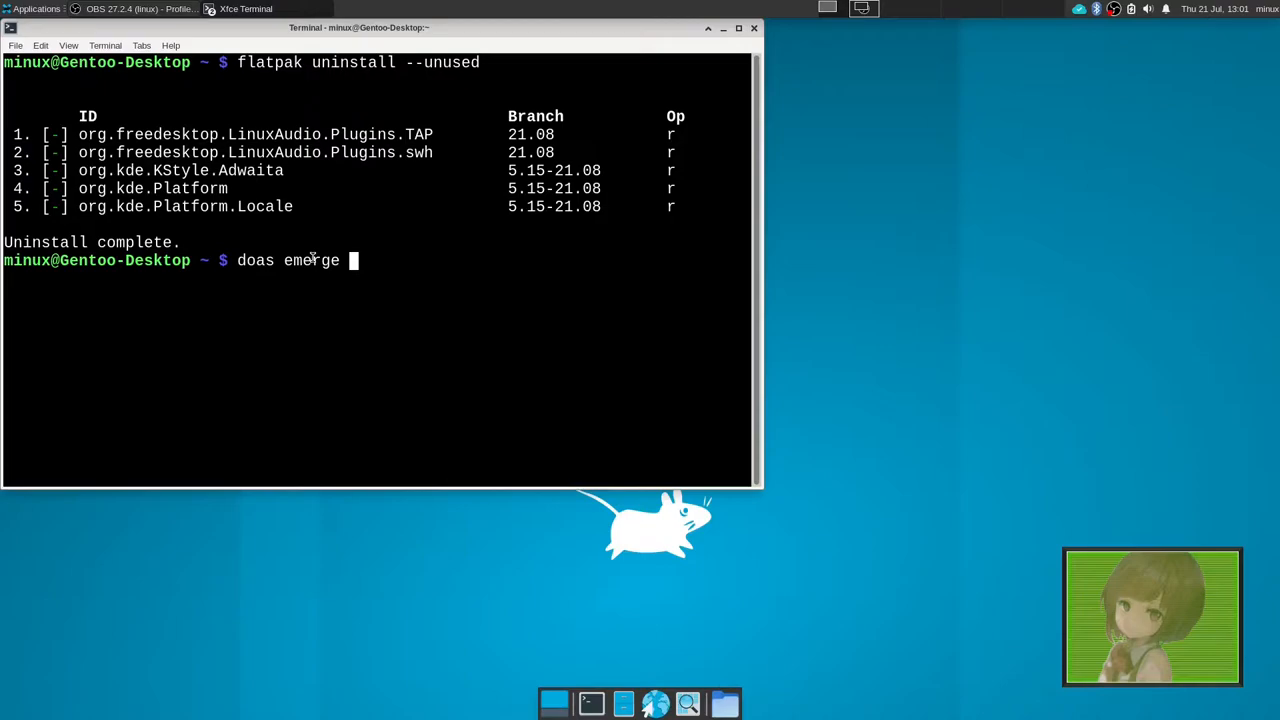
text(--)
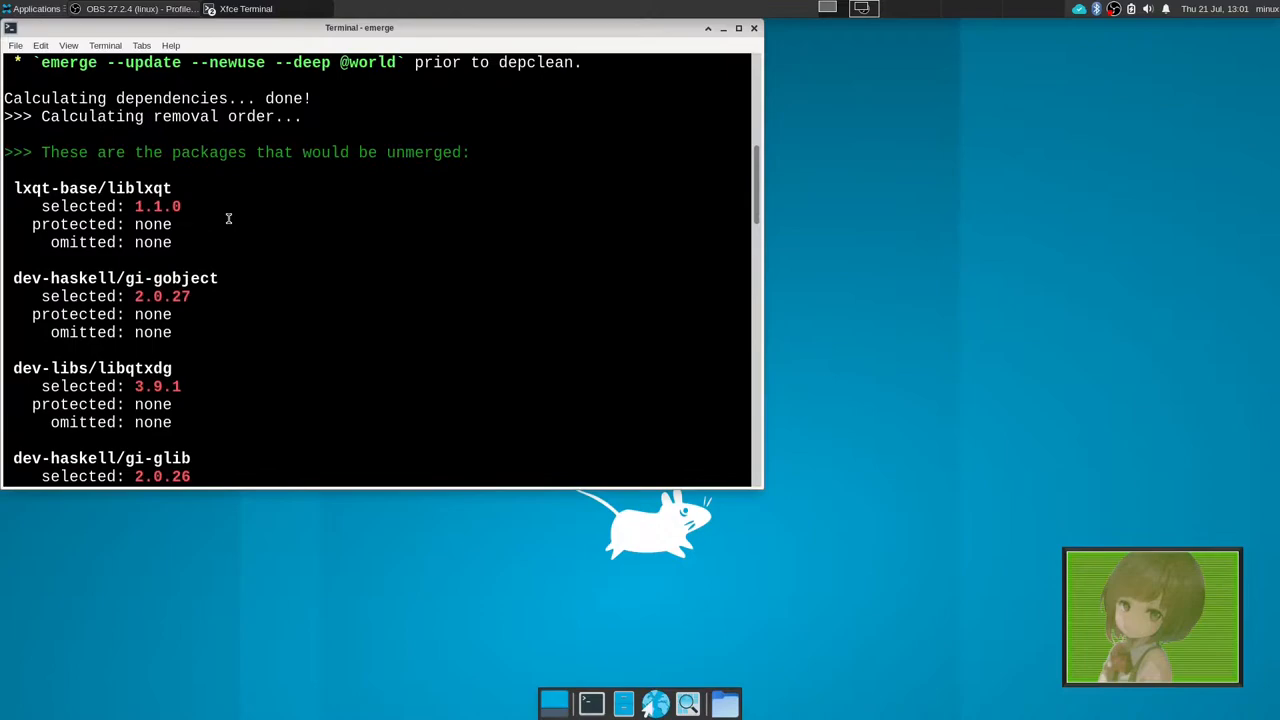
- Scroll through the depclean list and answer 'yes' to unmerge dos2unix and the Haskell libraries
scroll(down, 3)
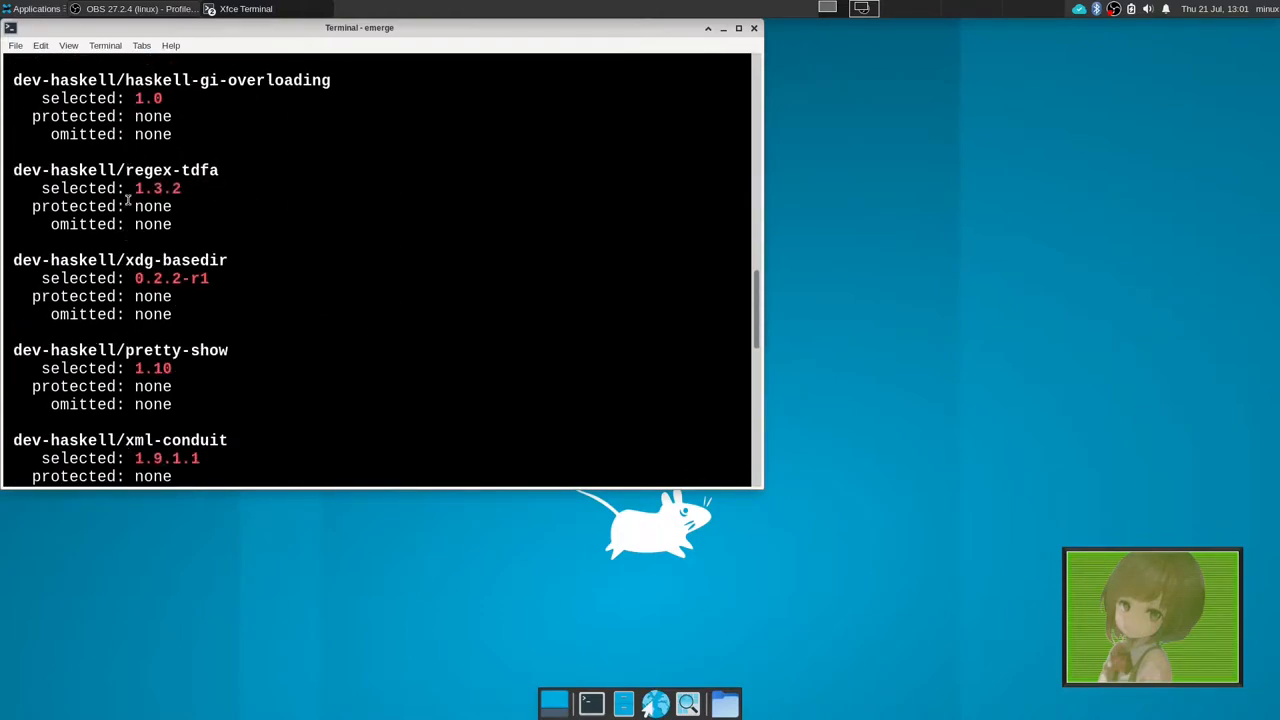
scroll(down, 3)
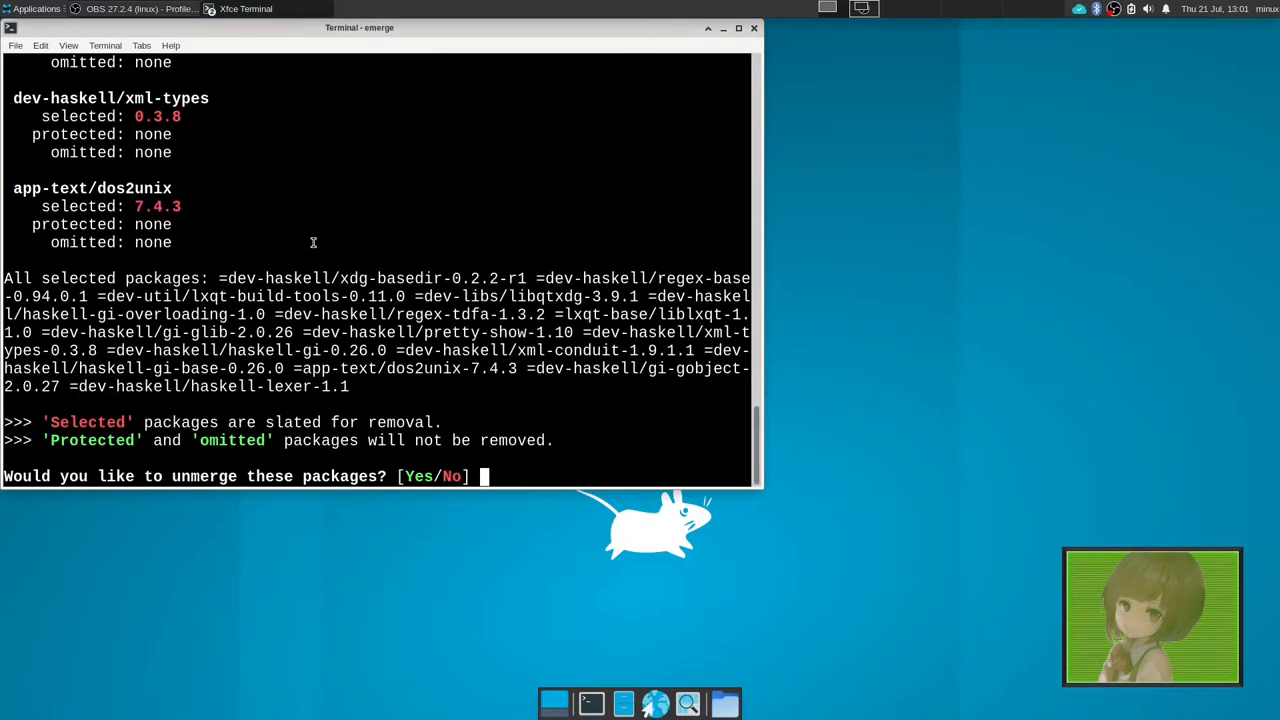
text(yes)
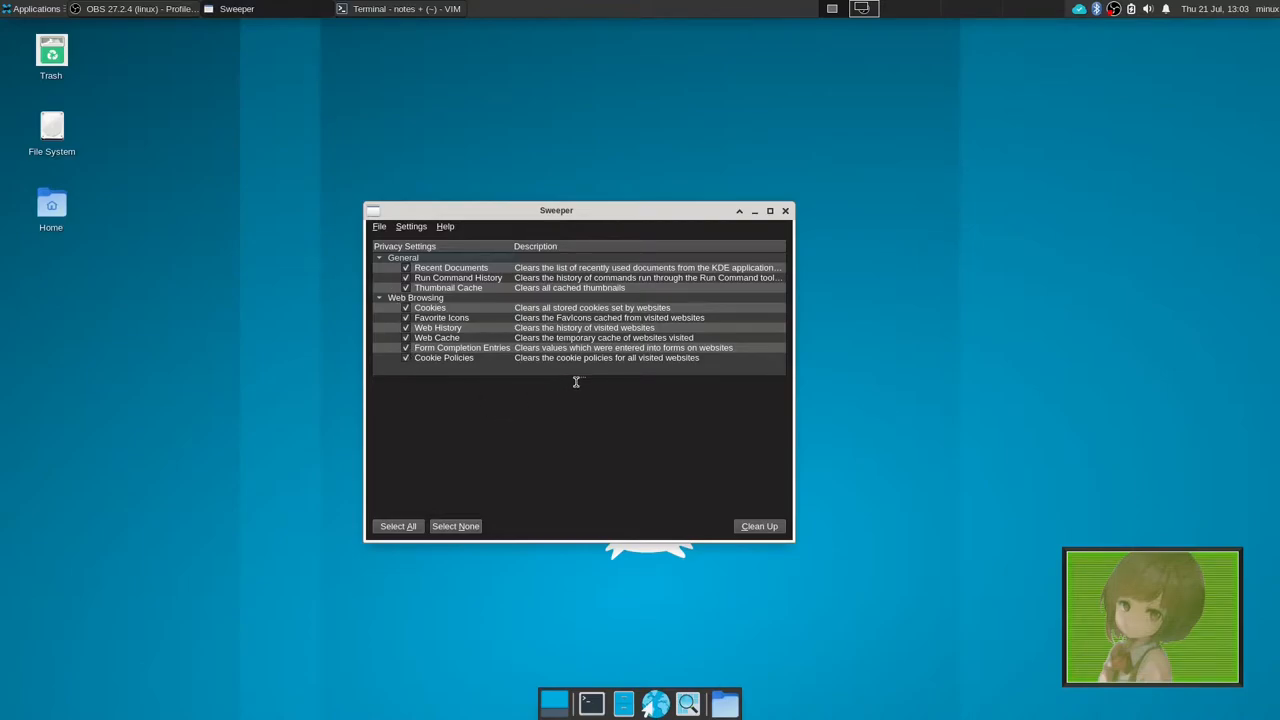
mouse_move(395, 373)
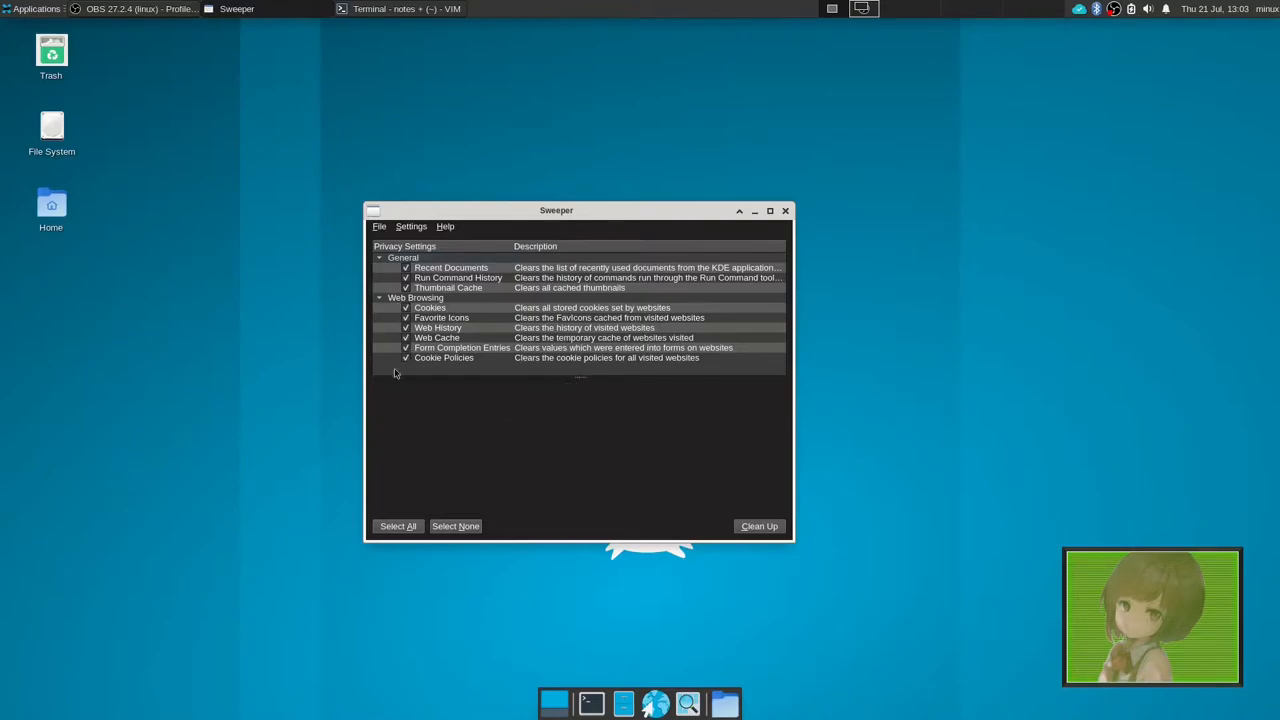
- Select the Cookies item in Sweeper's Privacy Settings list
click(430, 307)
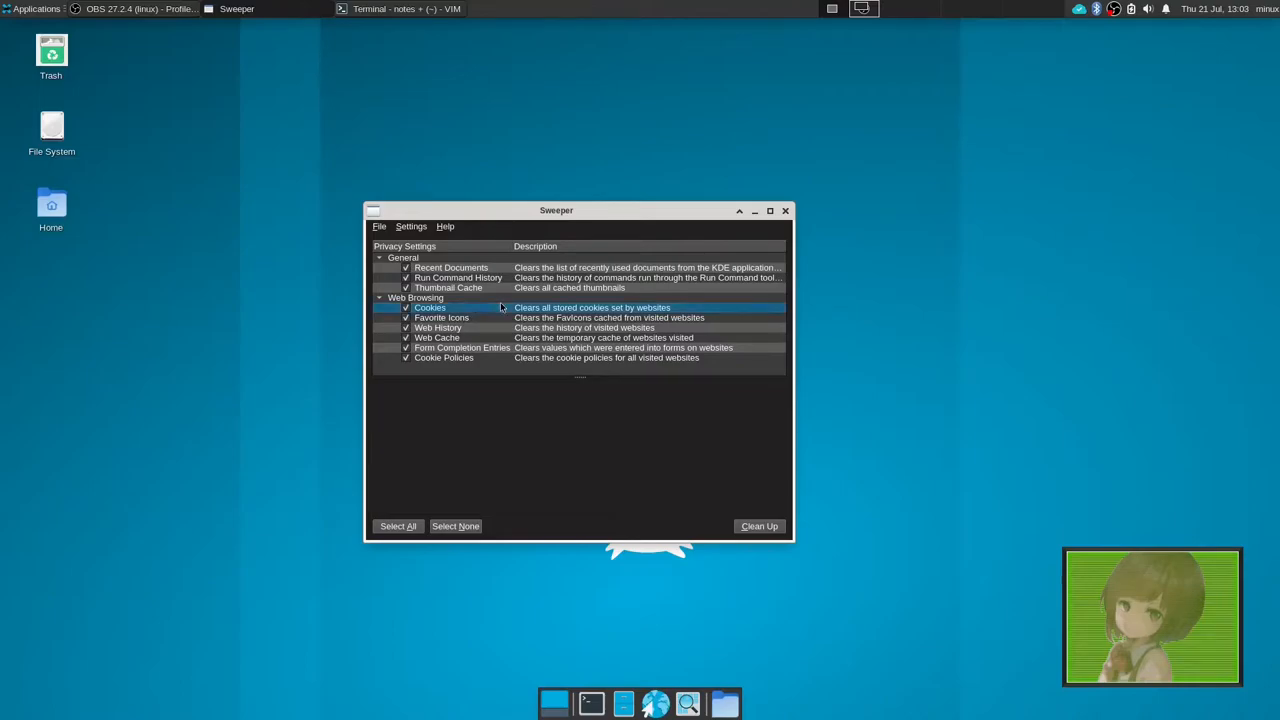
click(438, 327)
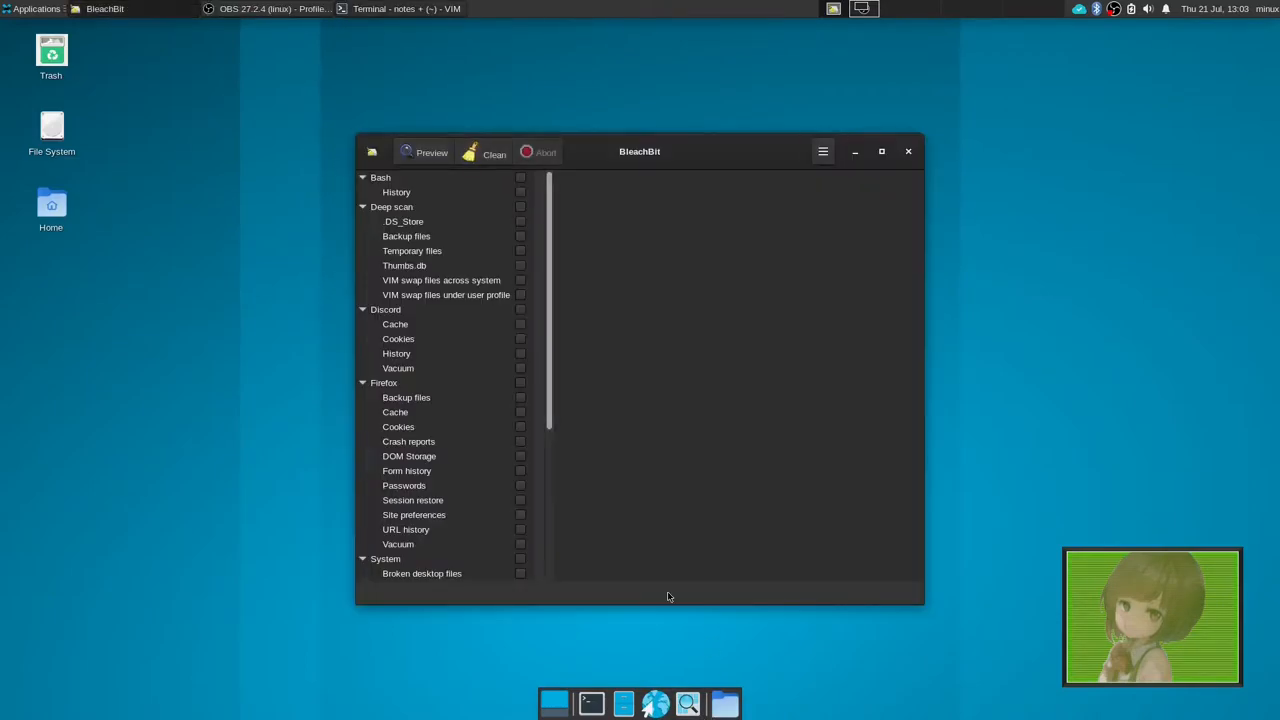
- Tick Deep scan Temporary files, accept the slow warning, untick it, then scroll to Thumbnails, VIM and X11
scroll(down, 3)
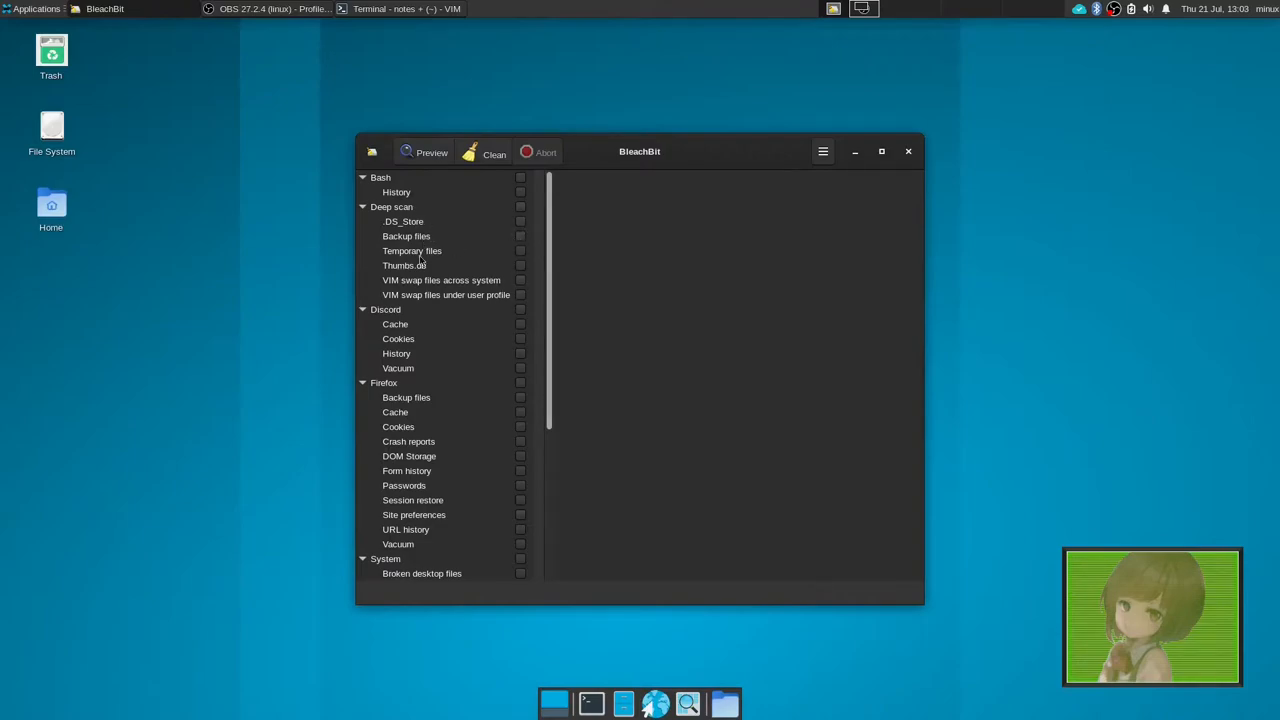
click(519, 251)
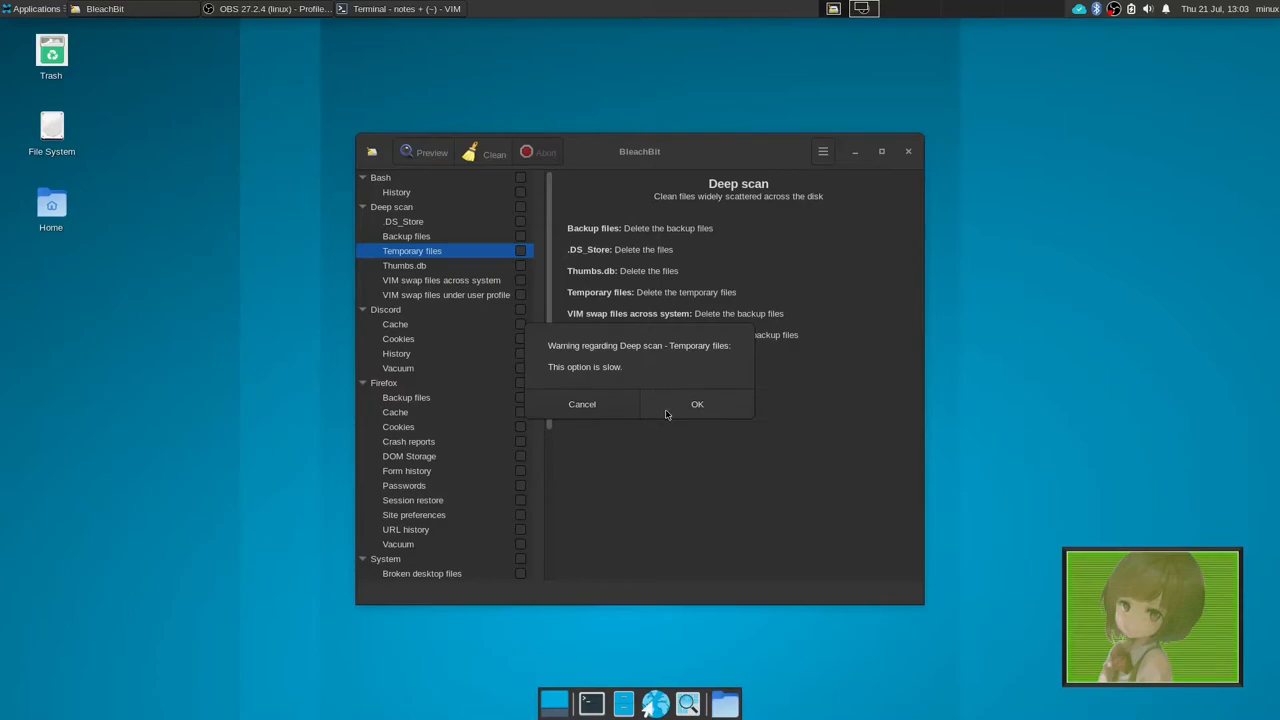
click(697, 404)
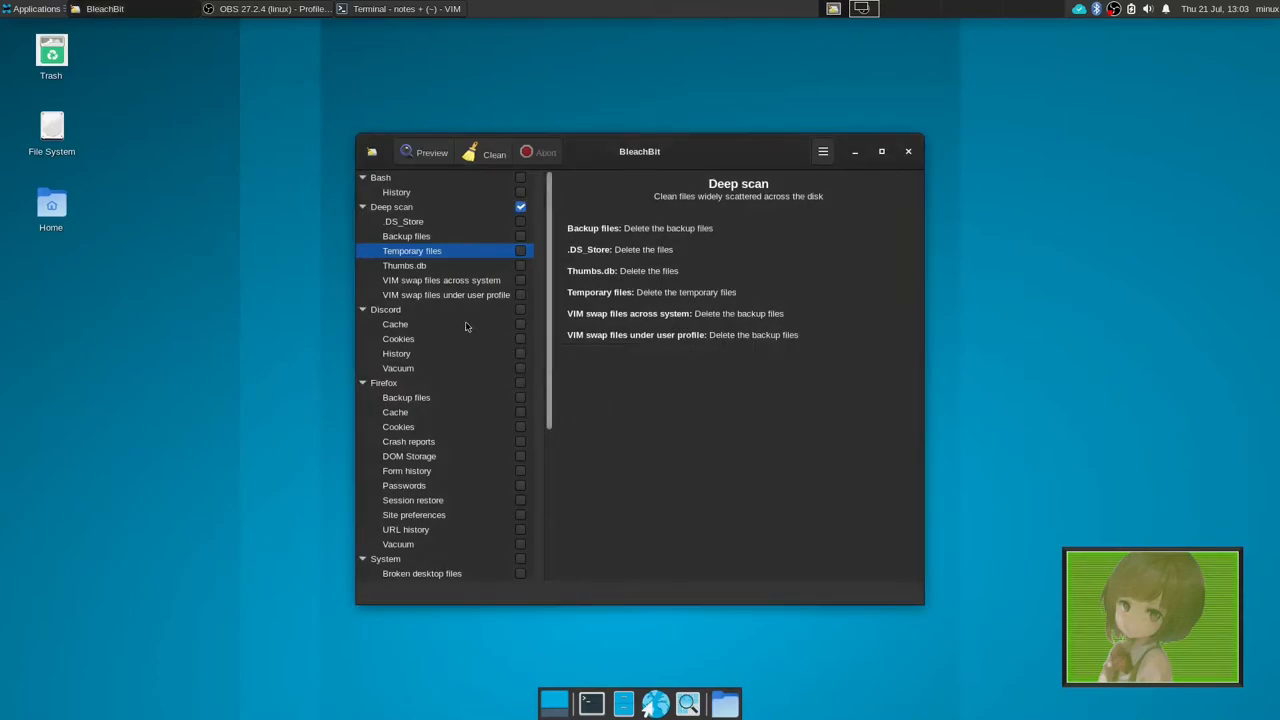
click(520, 206)
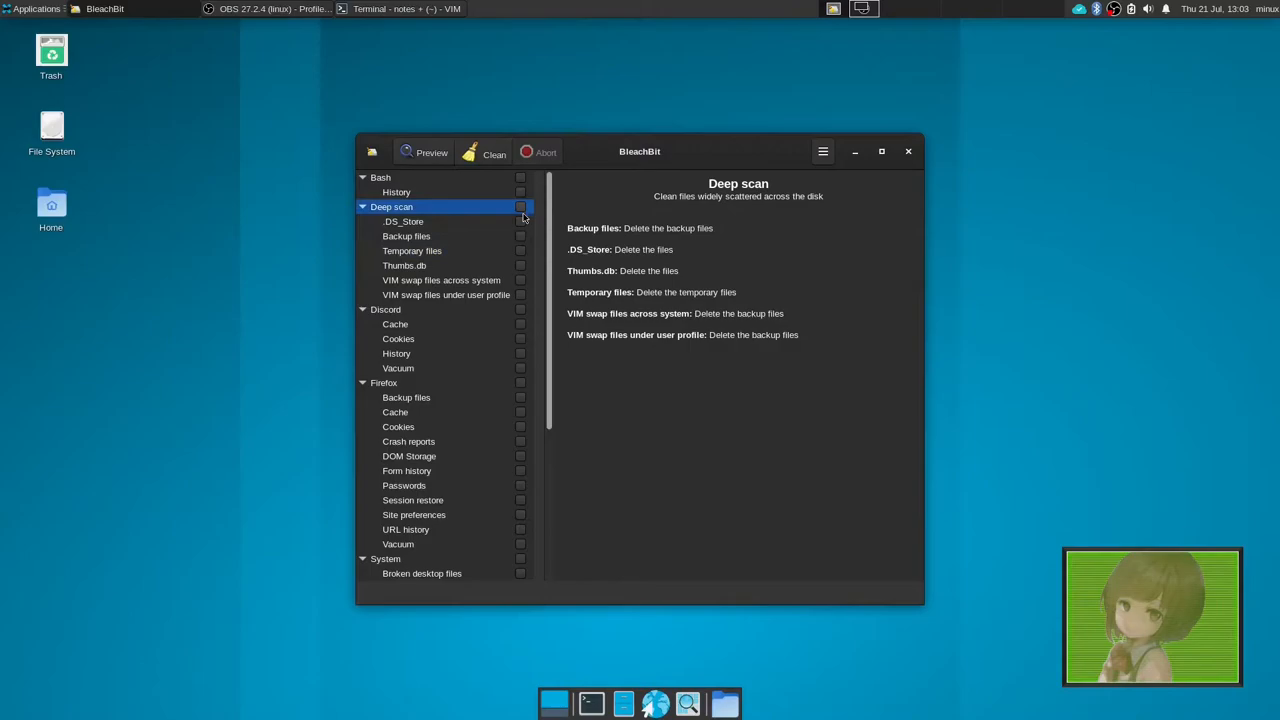
scroll(down, 3)
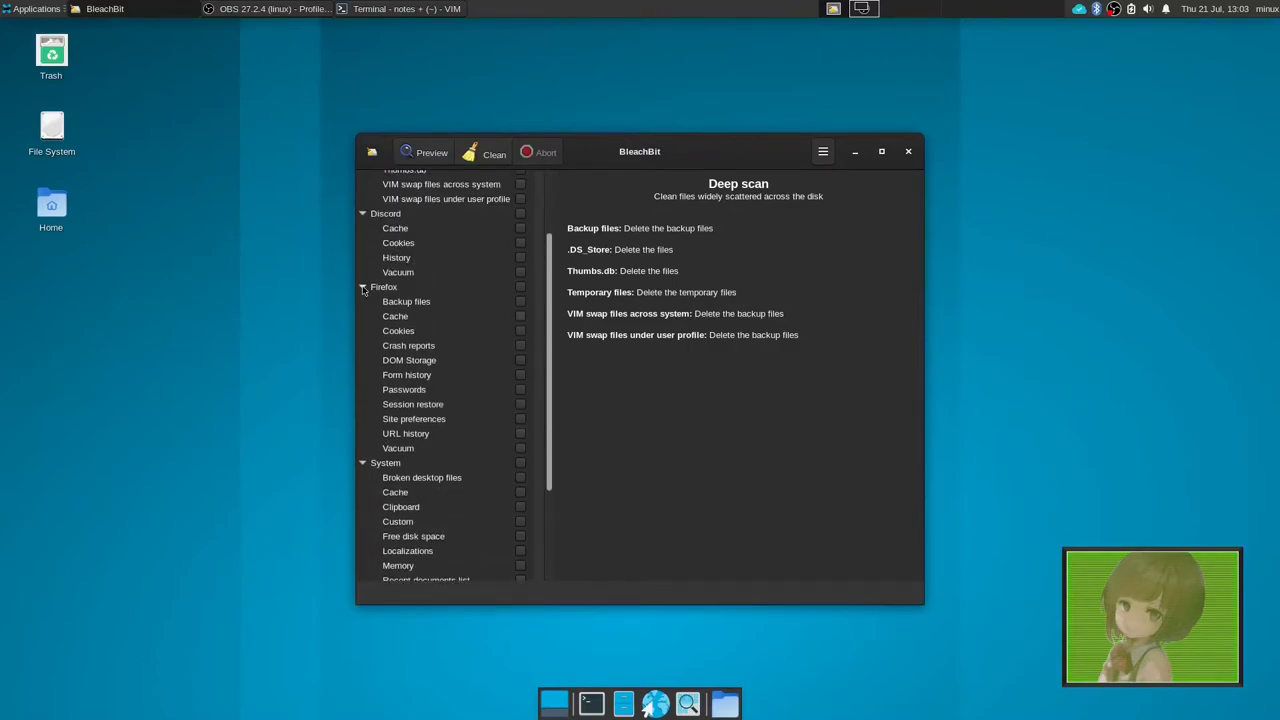
scroll(down, 3)
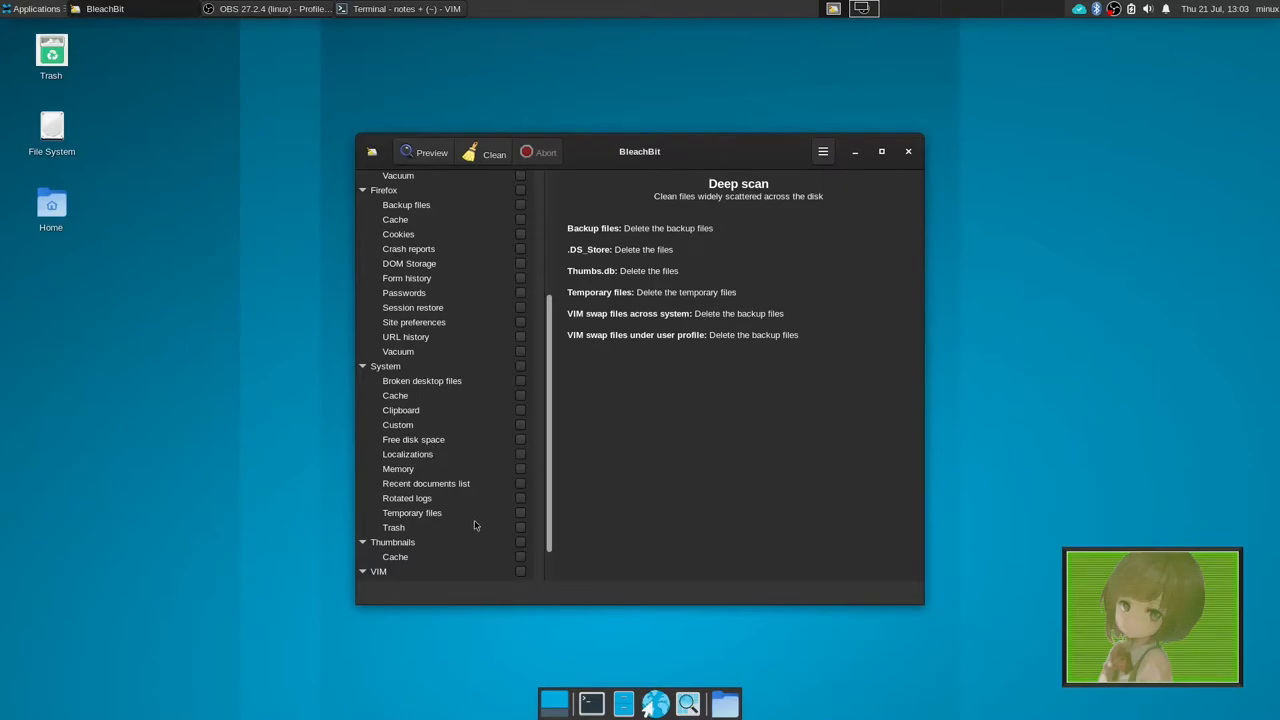
scroll(down, 3)
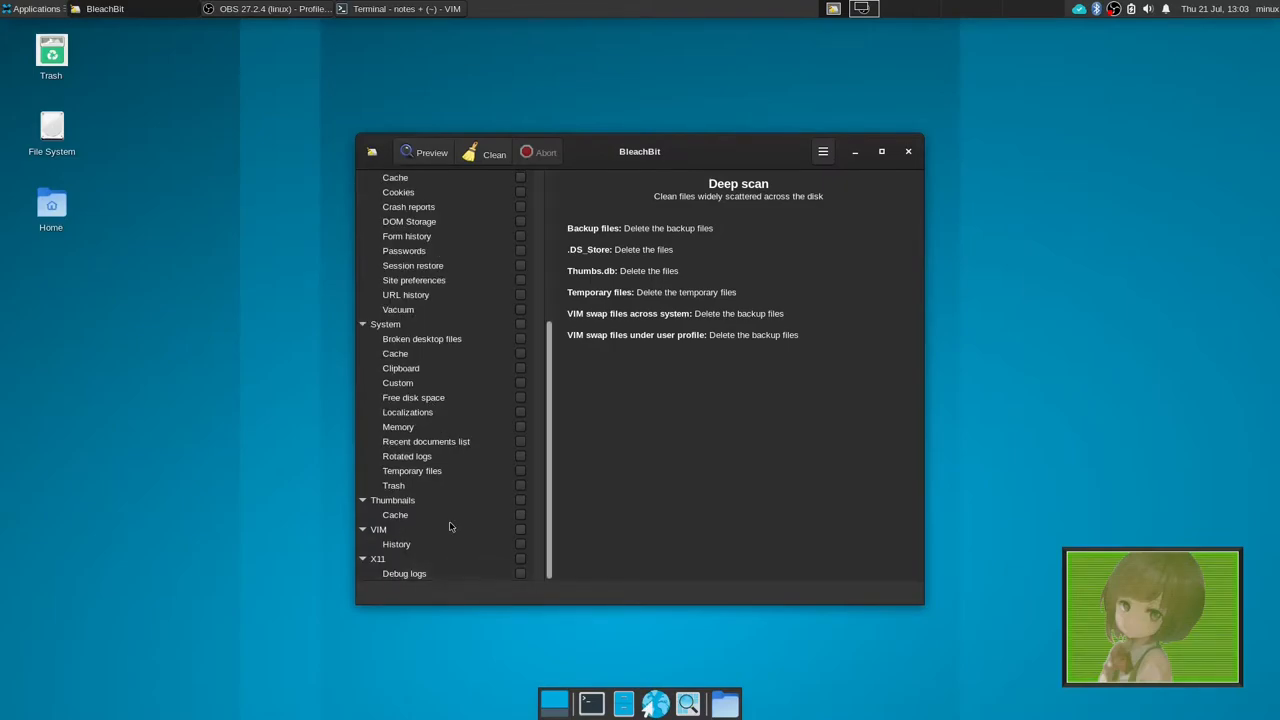
- Show the System cleaners and tick Temporary files and Rotated logs
click(385, 373)
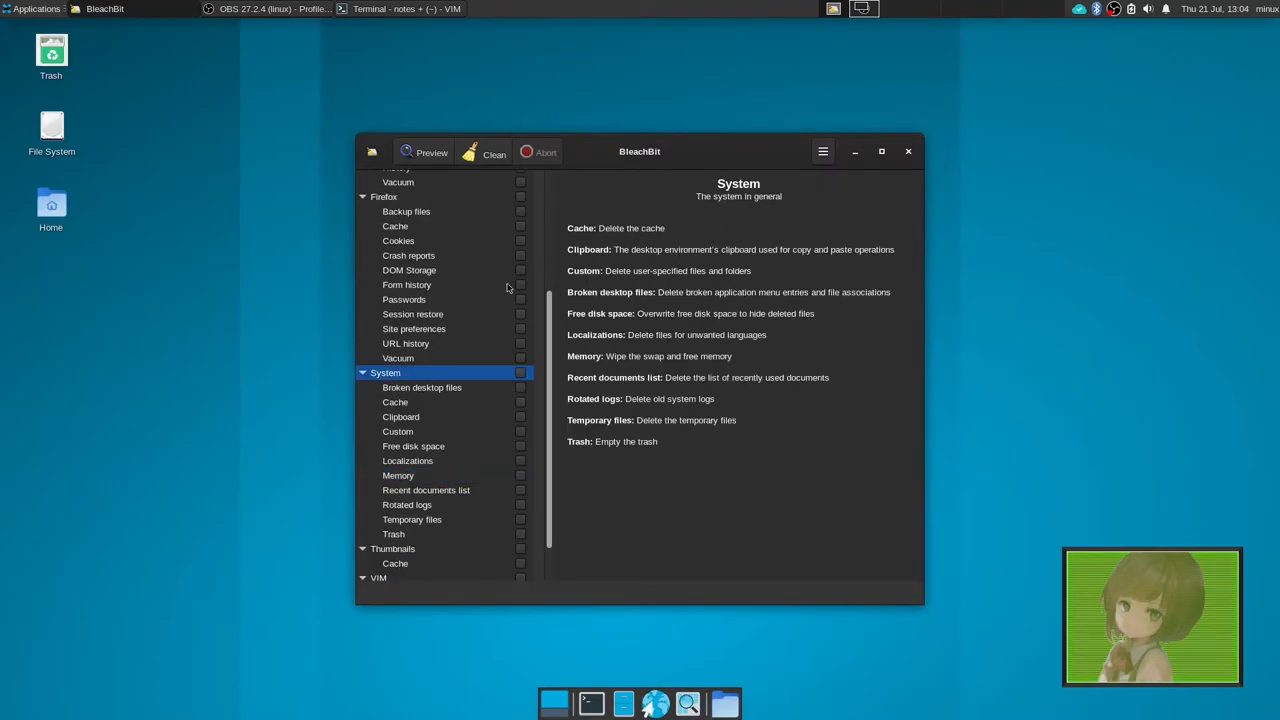
mouse_move(638, 180)
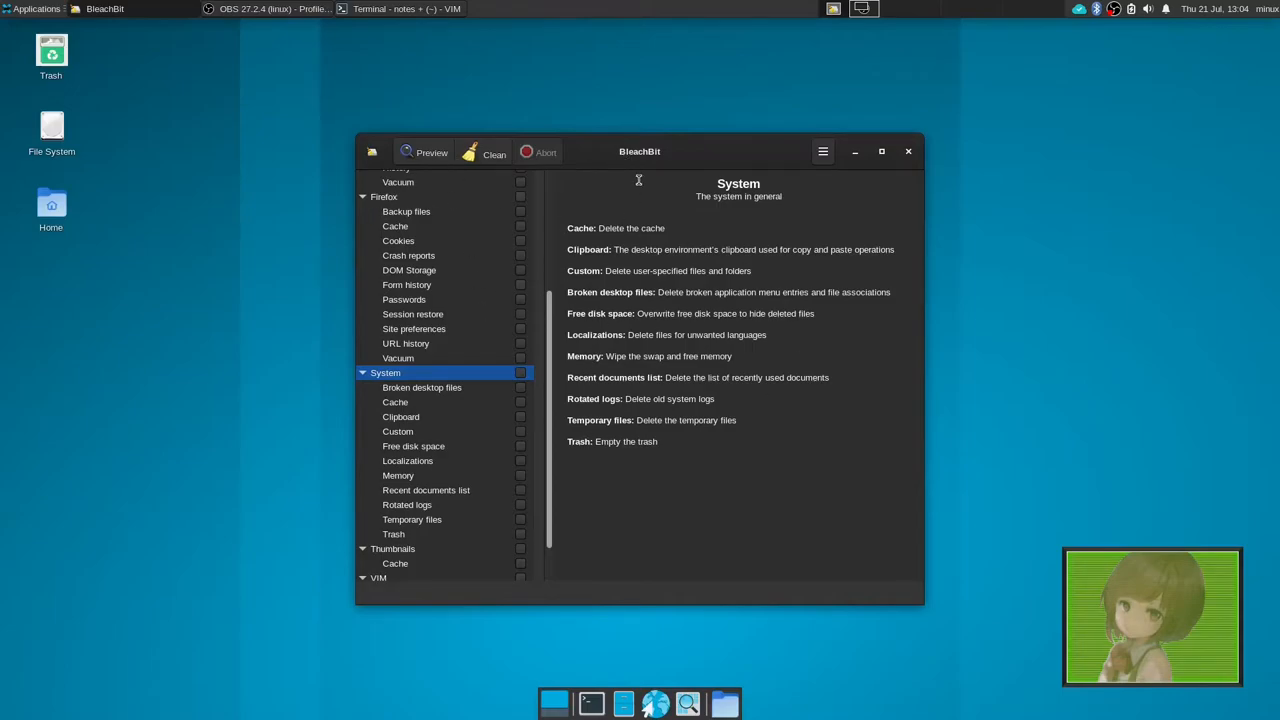
mouse_move(562, 457)
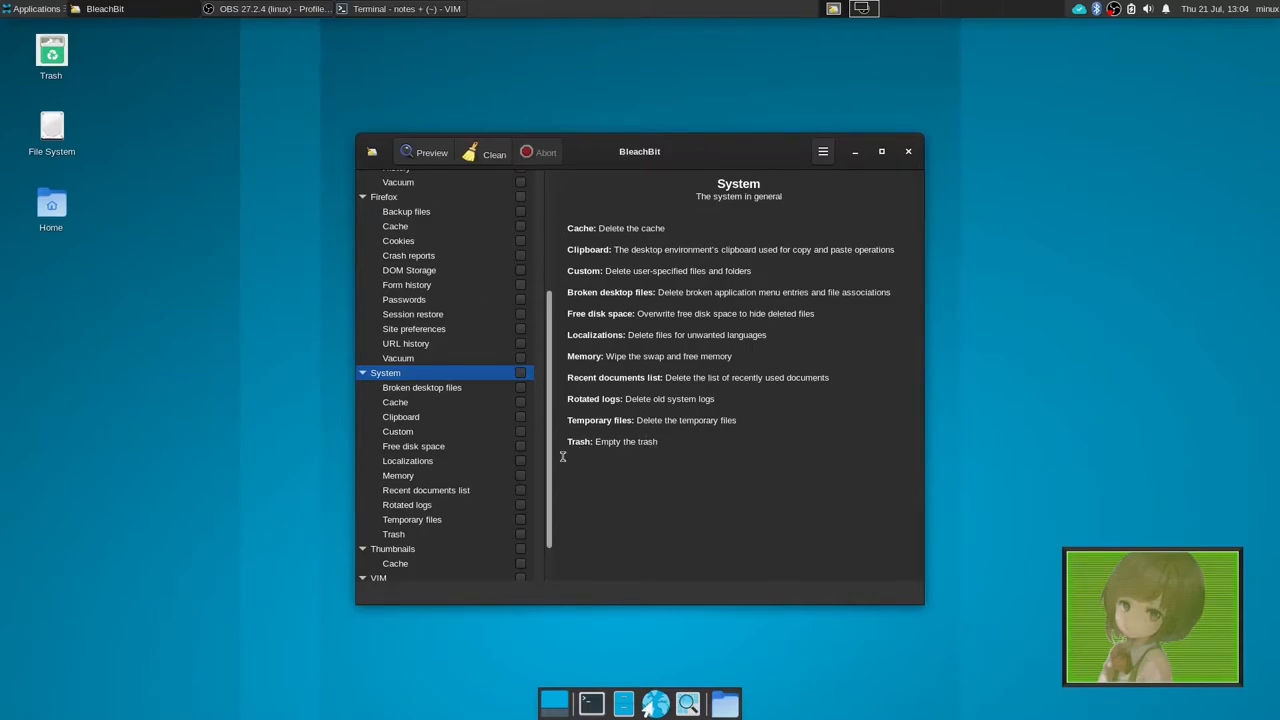
click(520, 519)
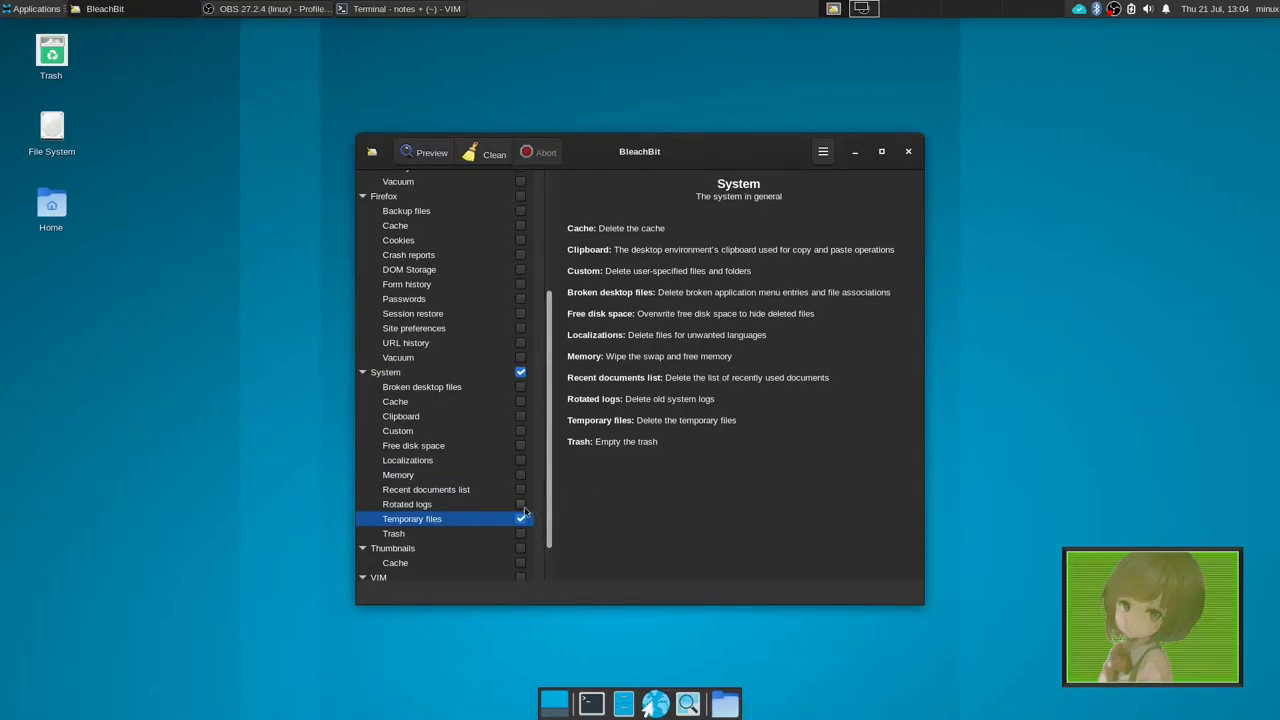
click(520, 504)
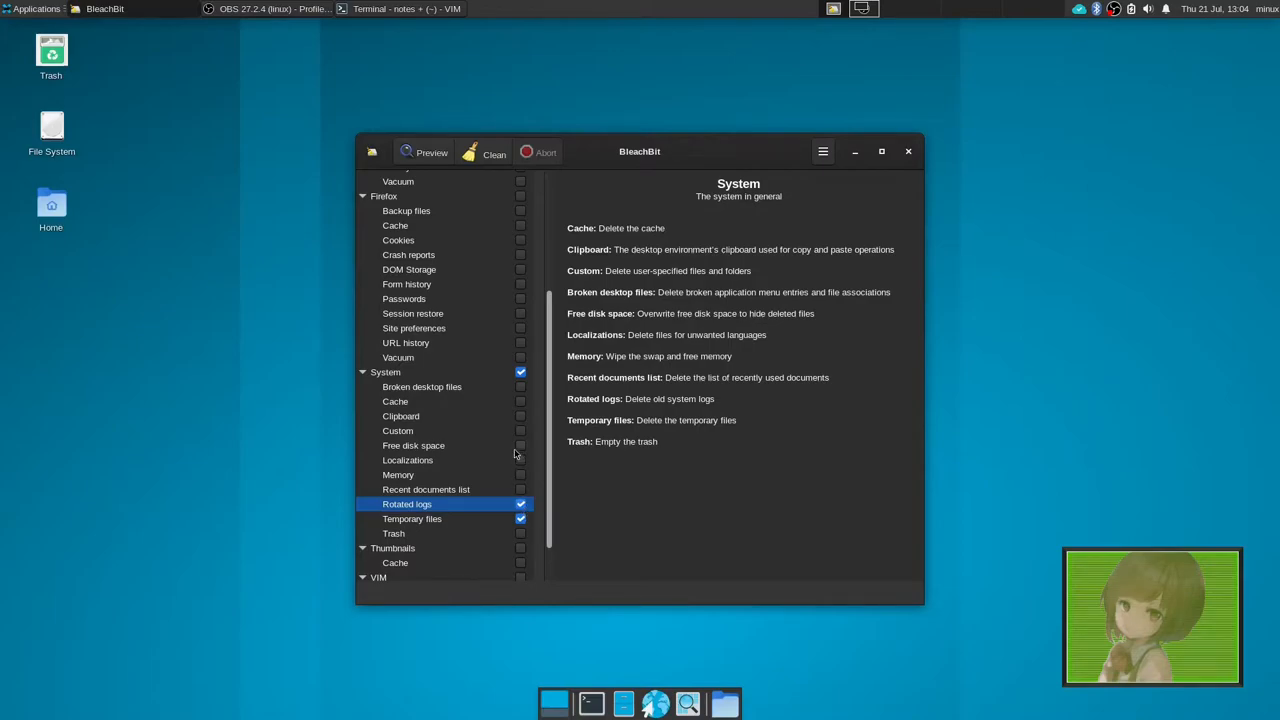
mouse_move(519, 401)
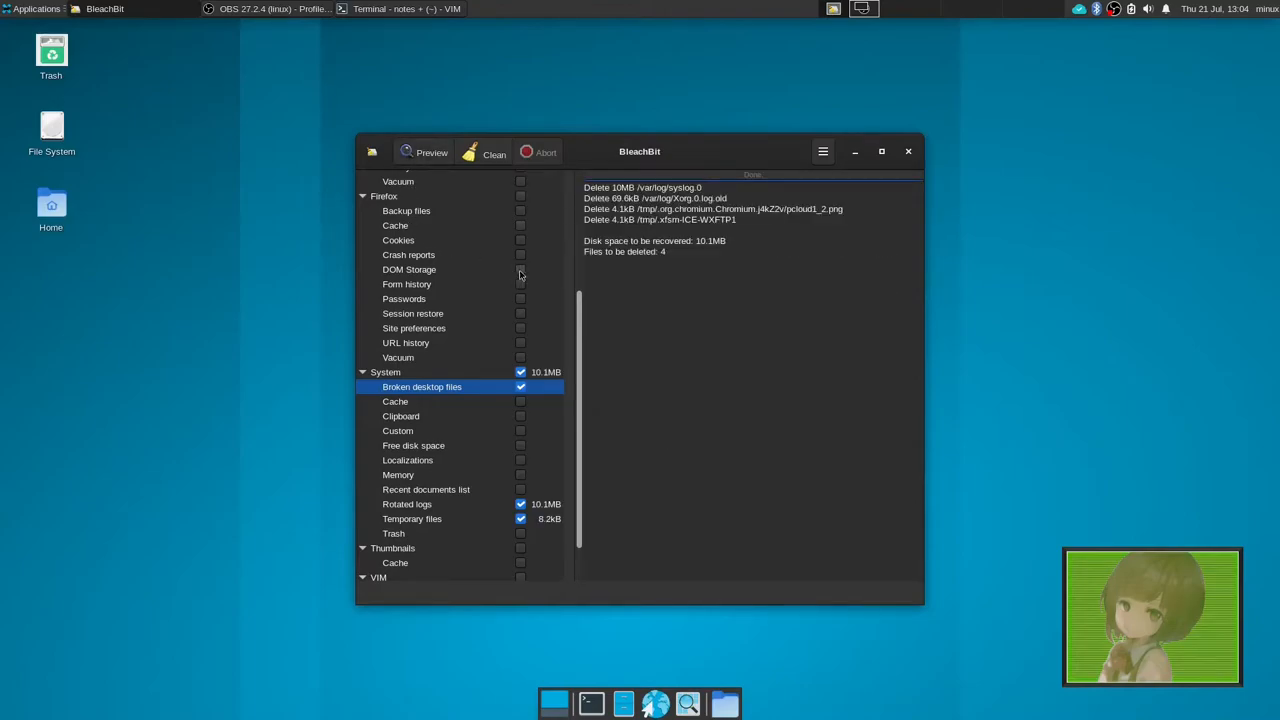
mouse_move(585, 316)
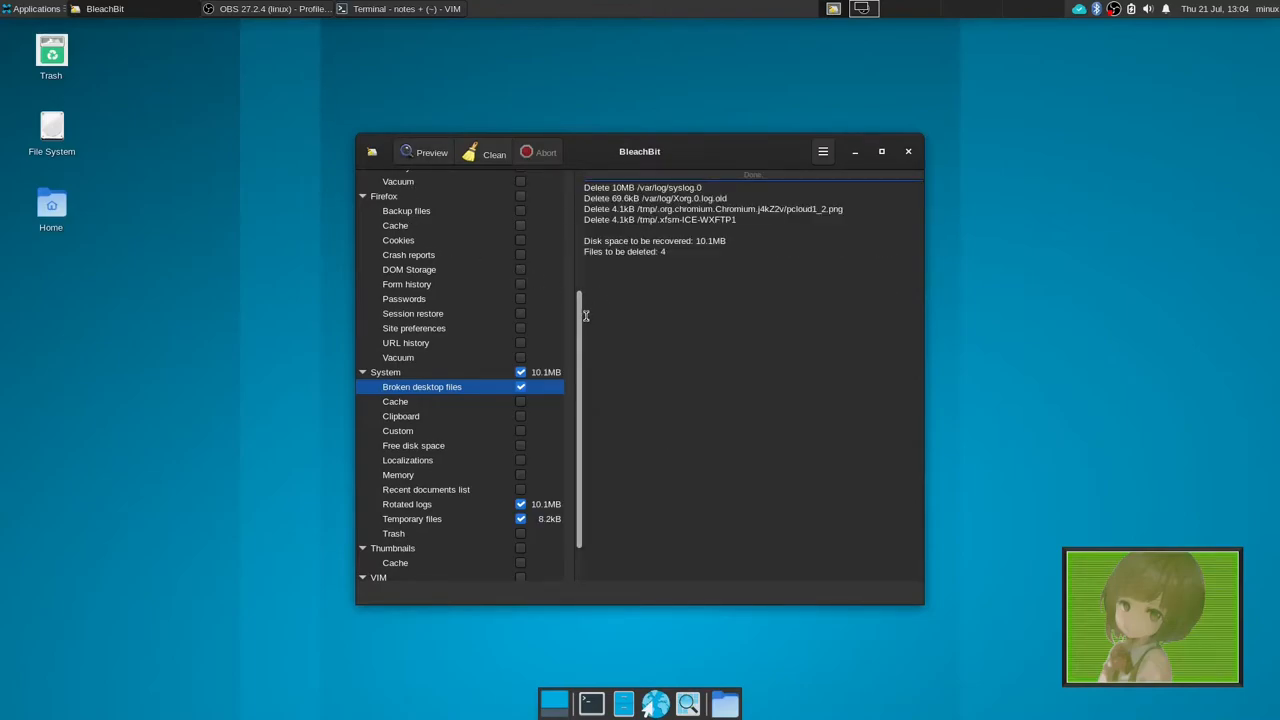
mouse_move(572, 318)
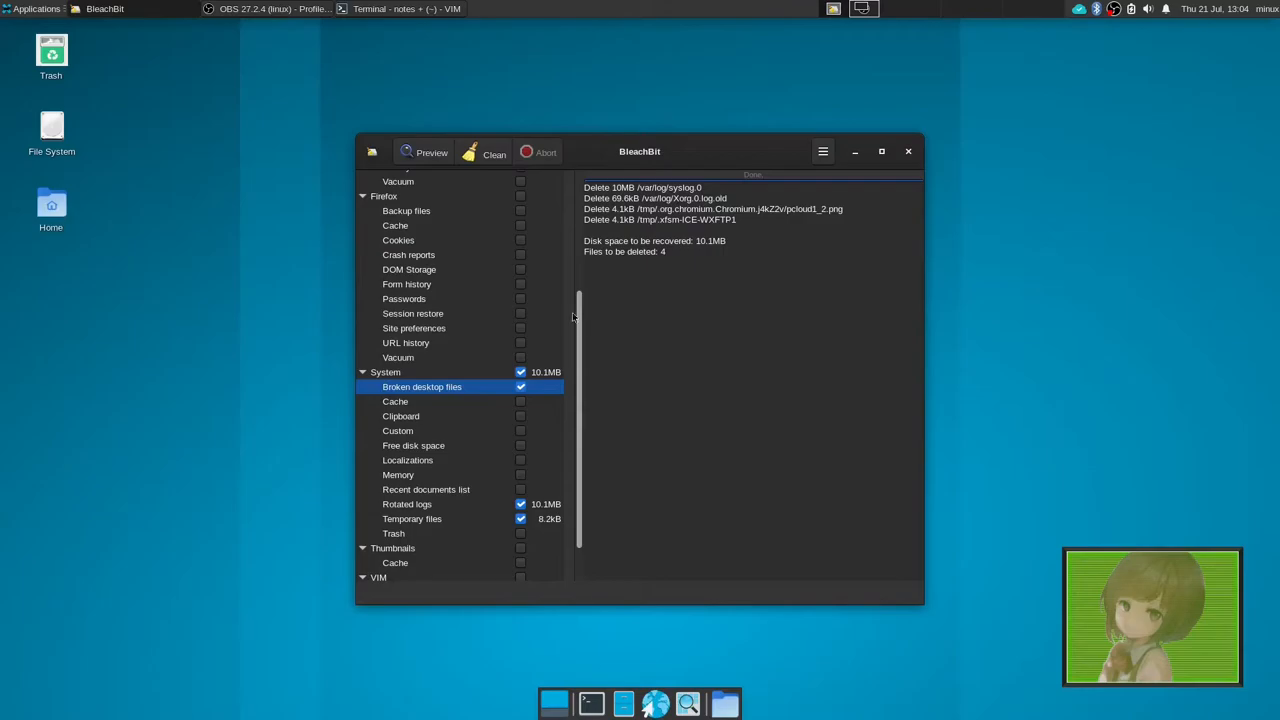
mouse_move(433, 230)
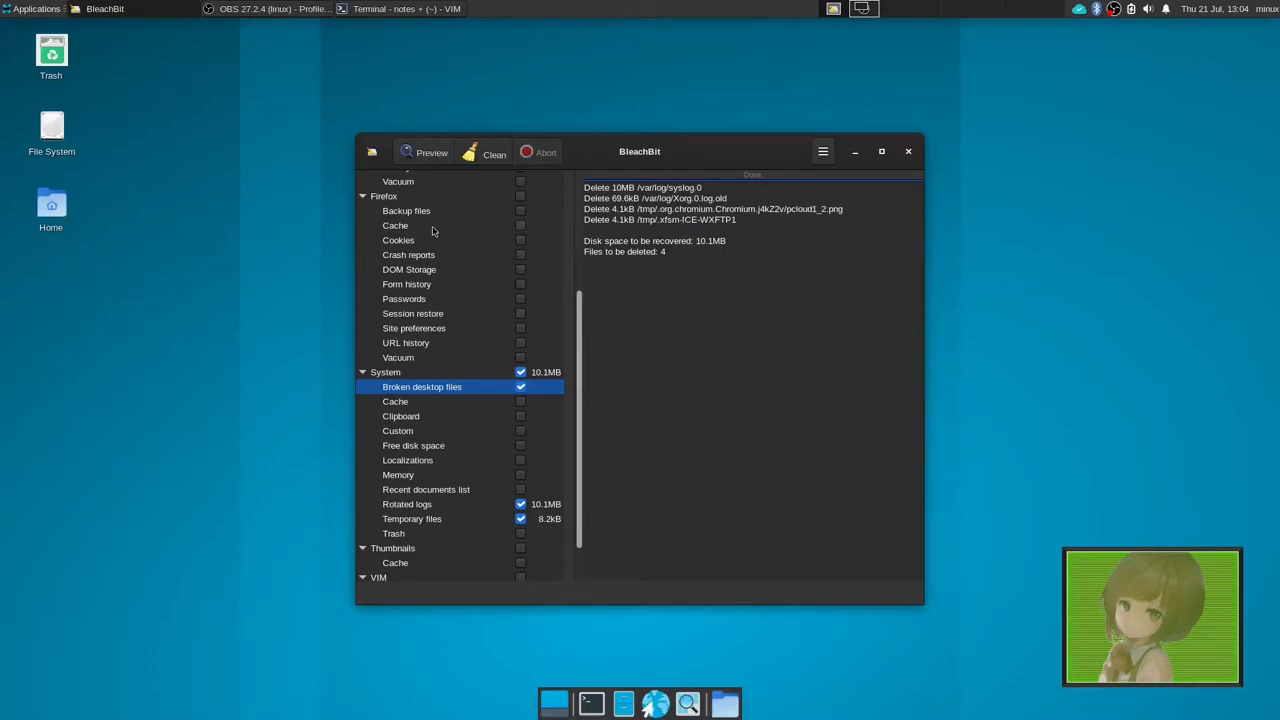
- Read the Firefox, Deep scan and Bash cleaner descriptions in BleachBit
click(384, 196)
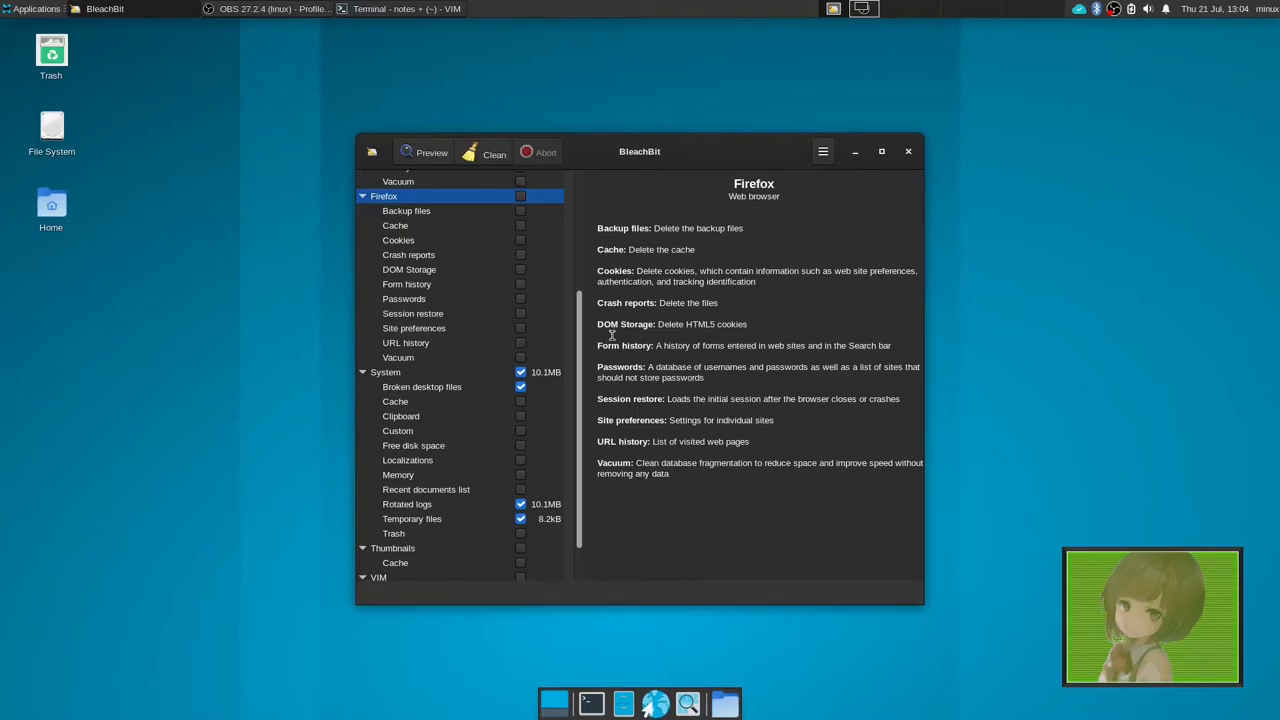
mouse_move(576, 369)
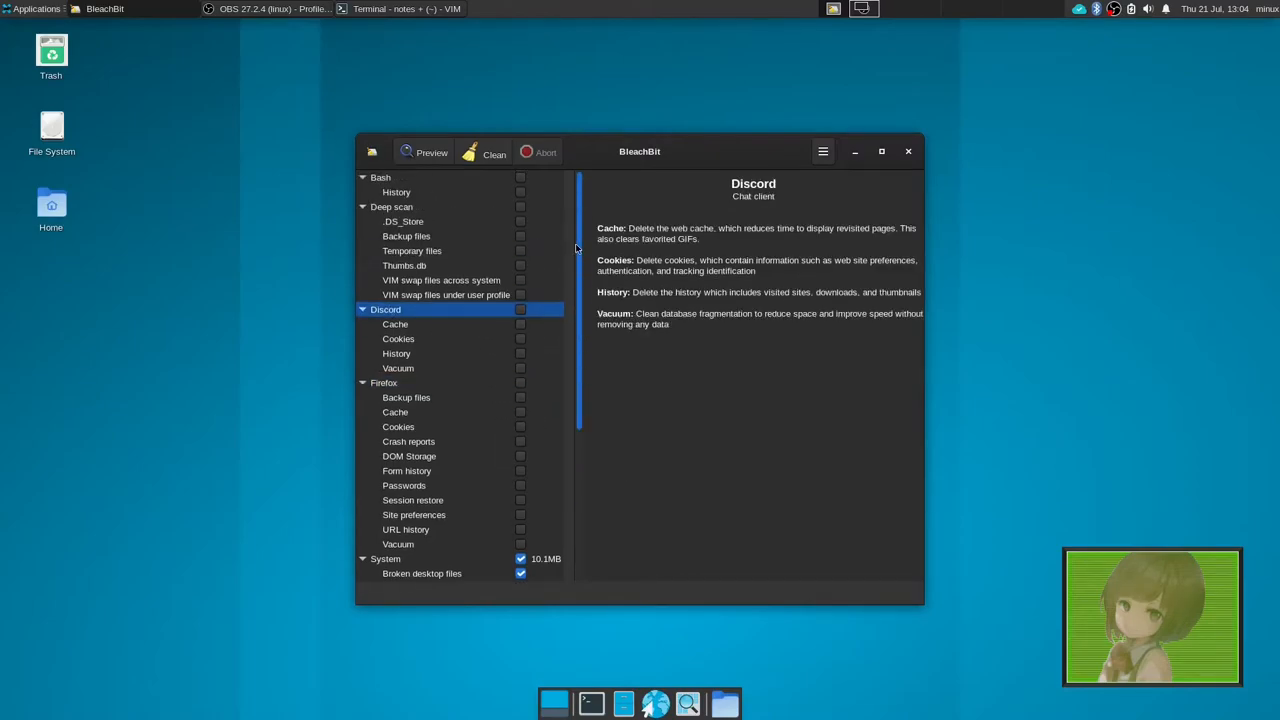
click(446, 294)
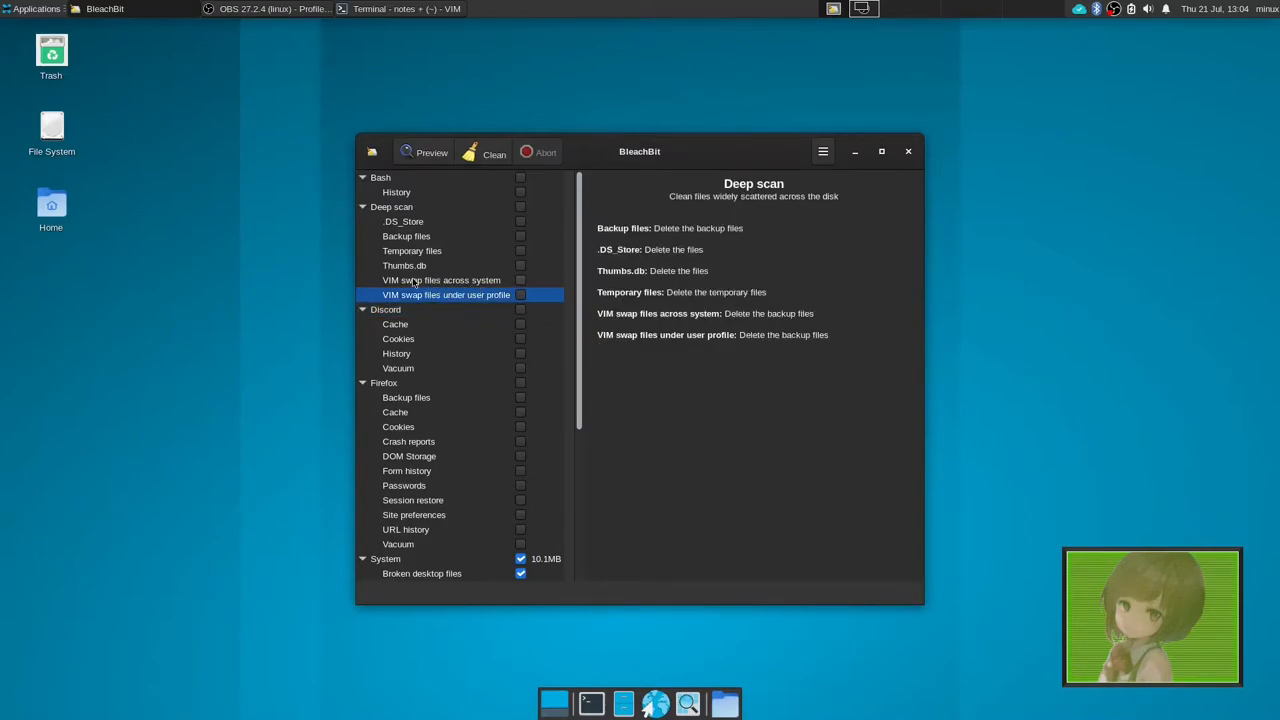
click(396, 192)
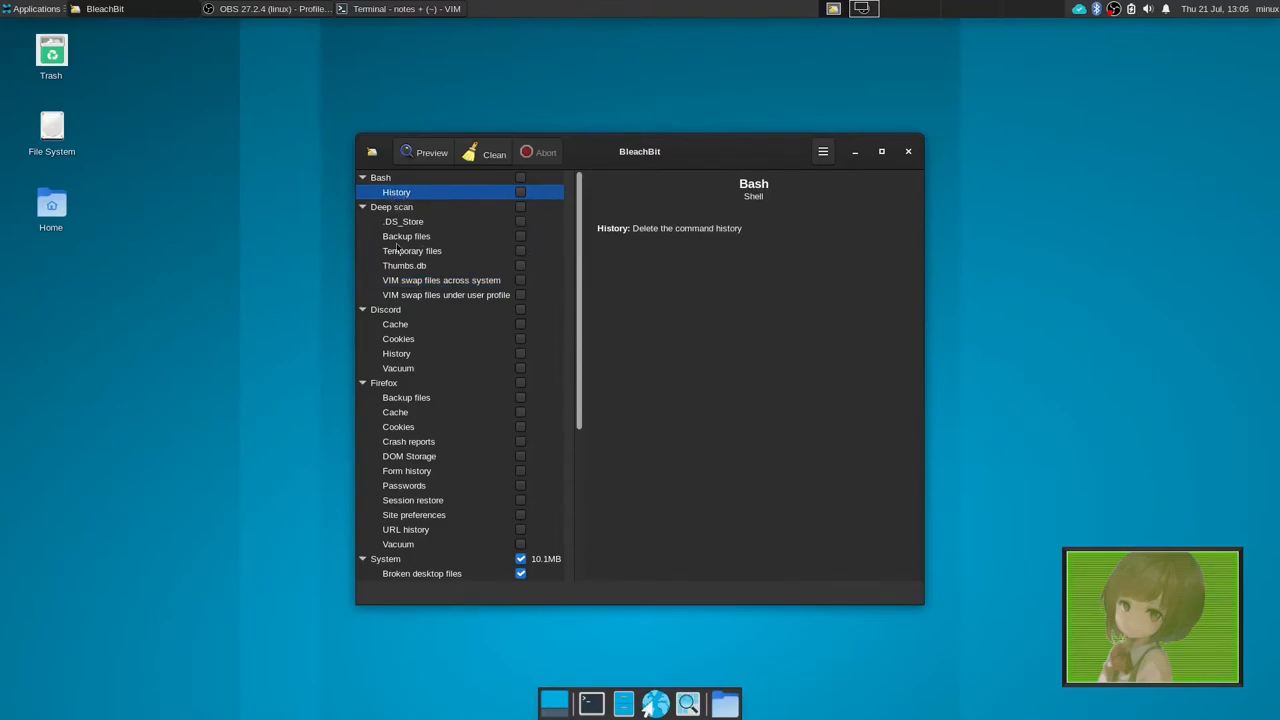
- Show the System cleaners and untick Rotated logs, keeping Temporary files and Broken desktop files ticked
scroll(down, 3)
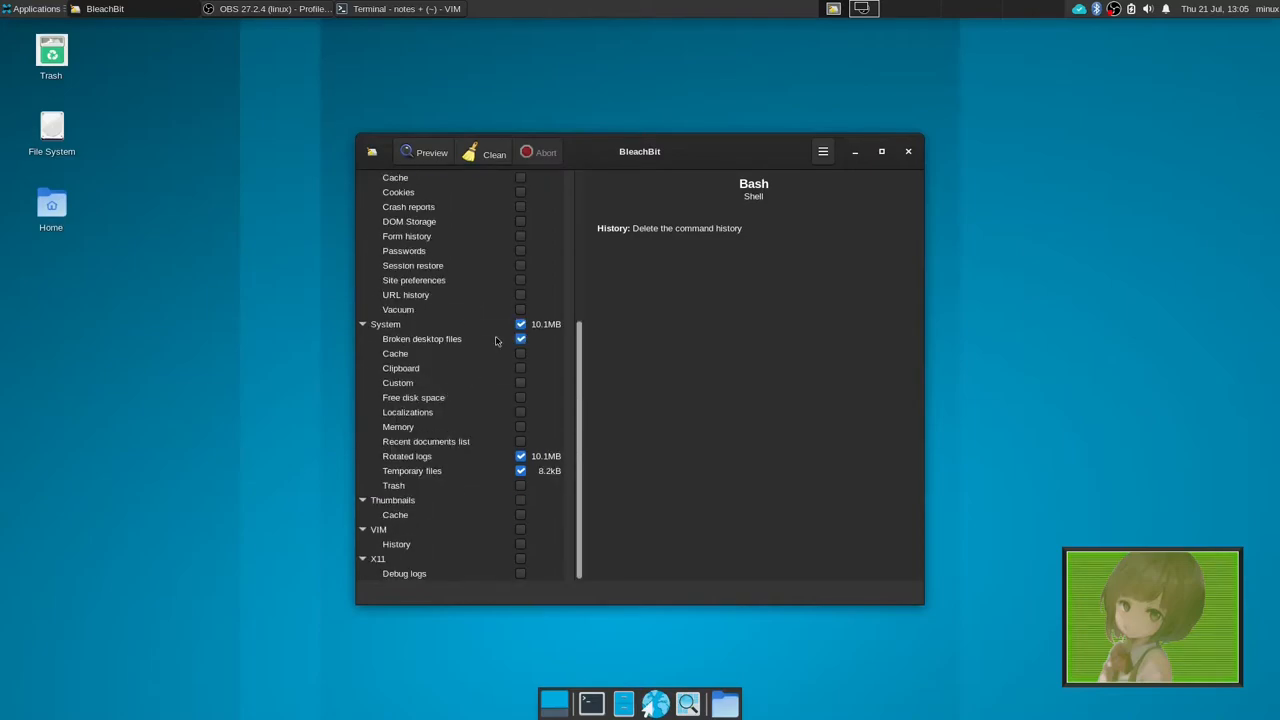
click(384, 323)
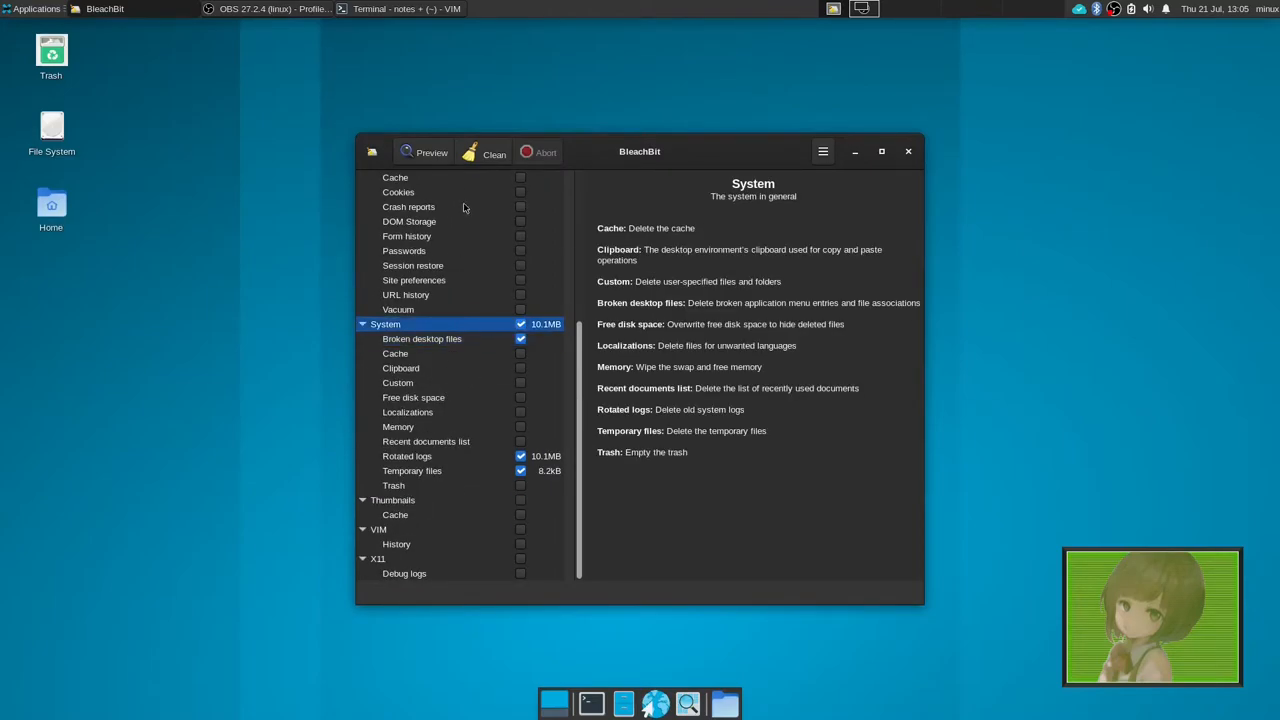
mouse_move(489, 152)
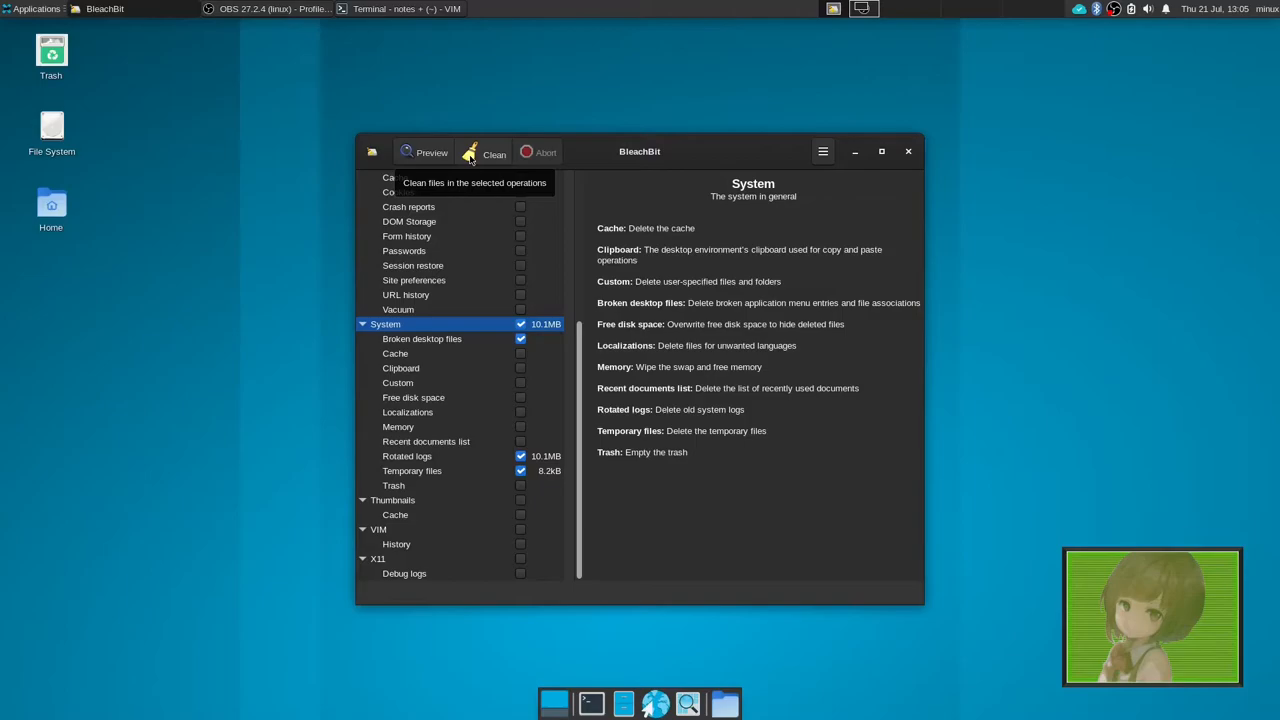
click(520, 456)
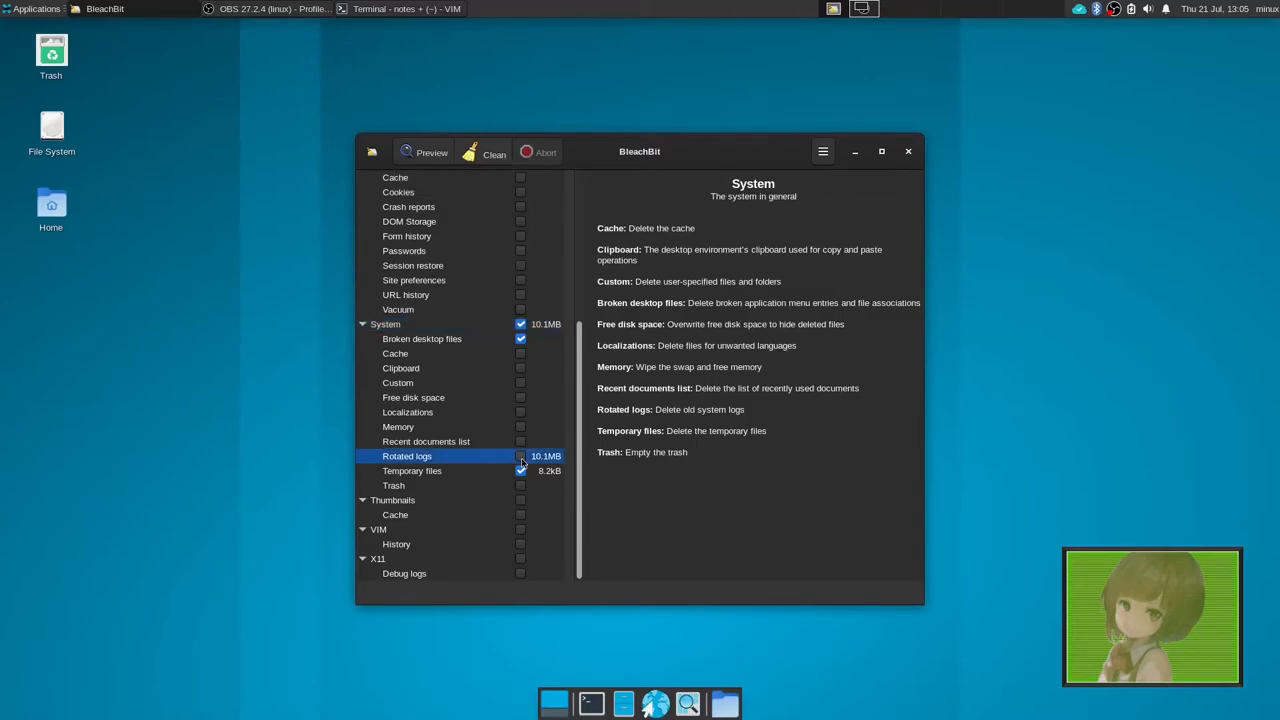
click(520, 456)
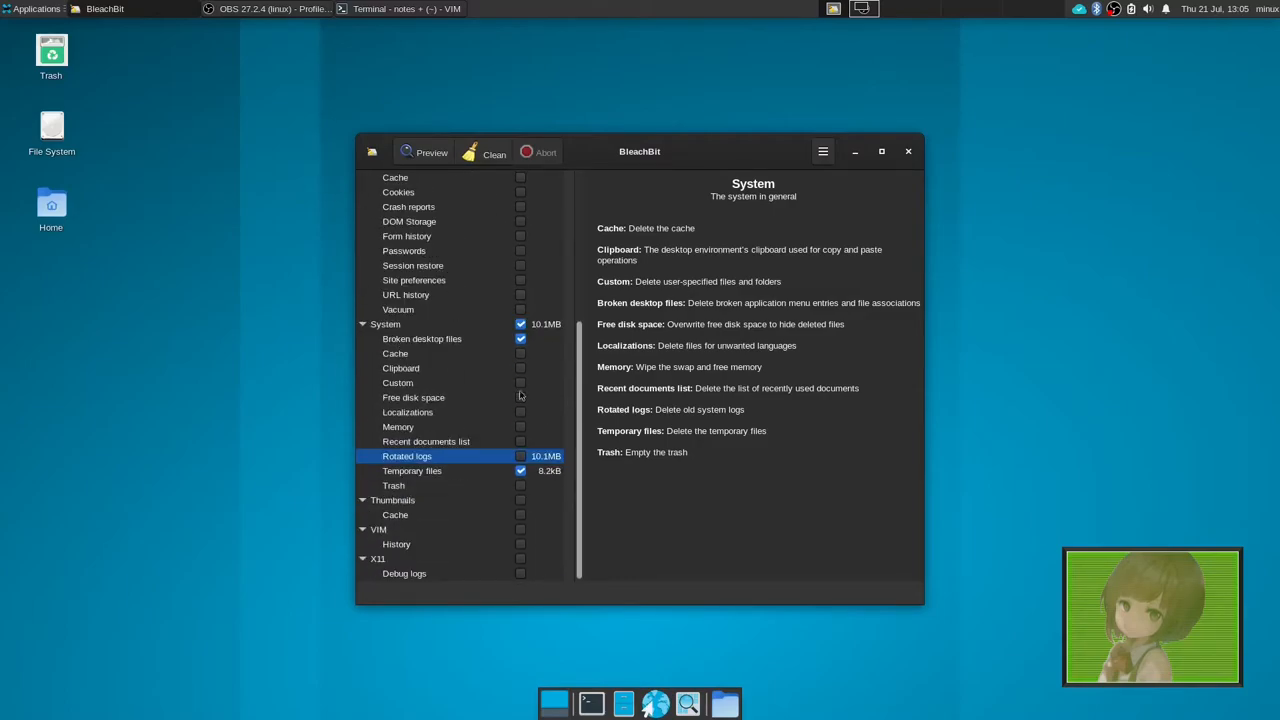
mouse_move(509, 383)
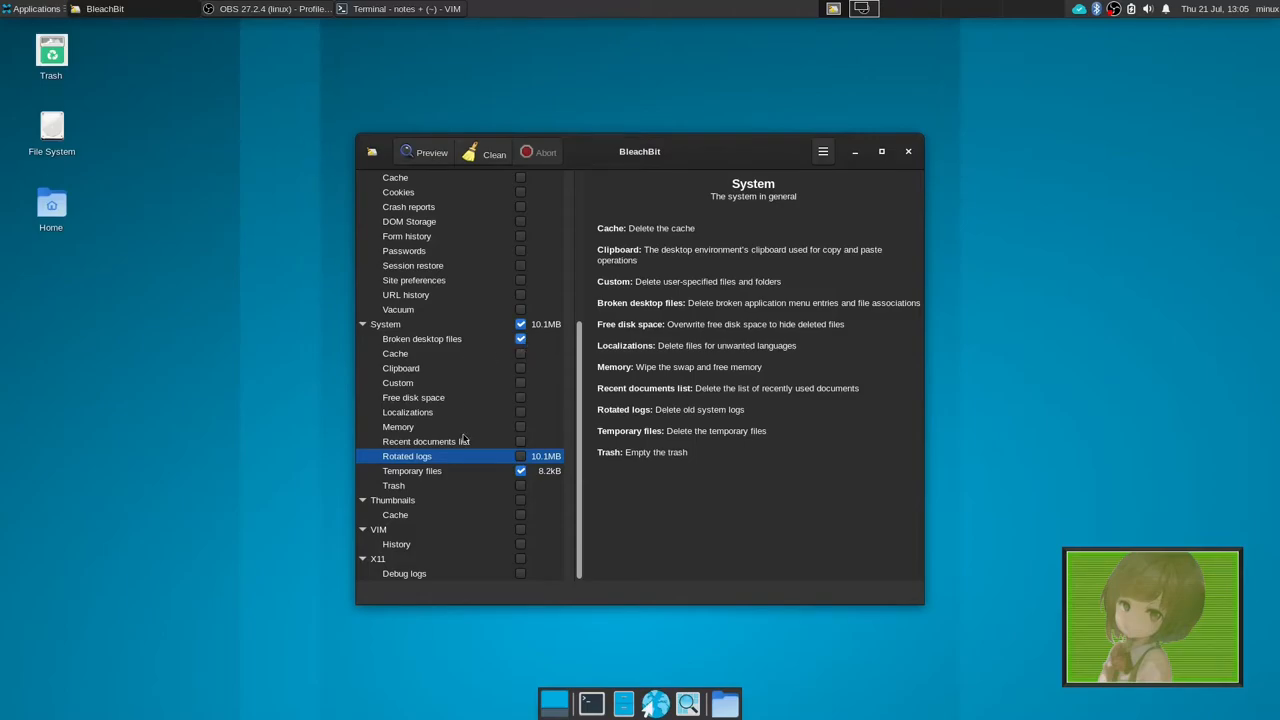
click(412, 471)
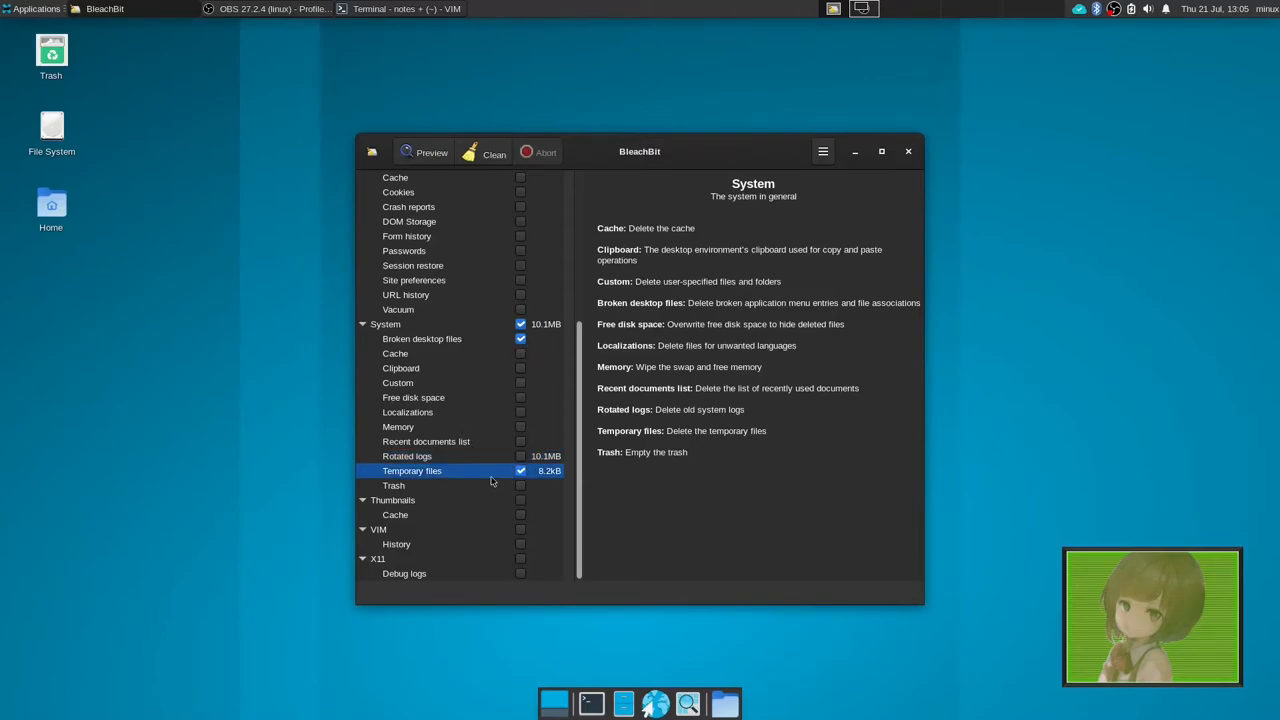
mouse_move(497, 327)
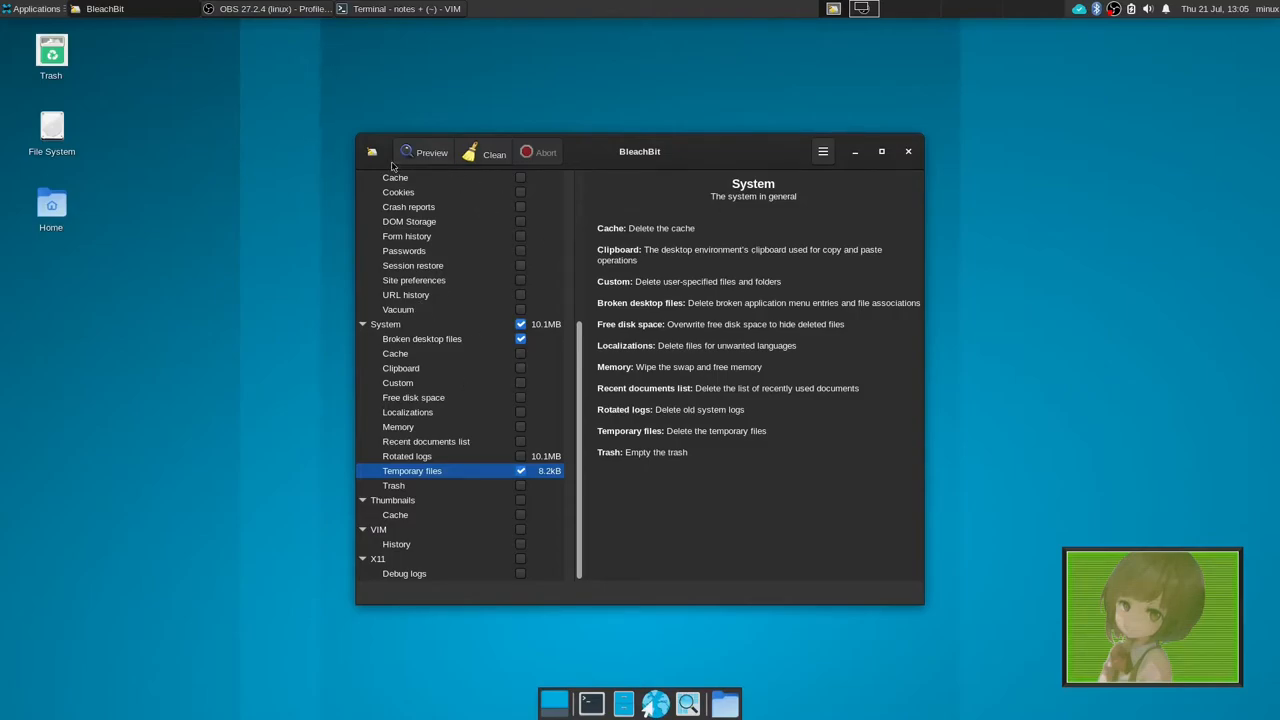
mouse_move(921, 192)
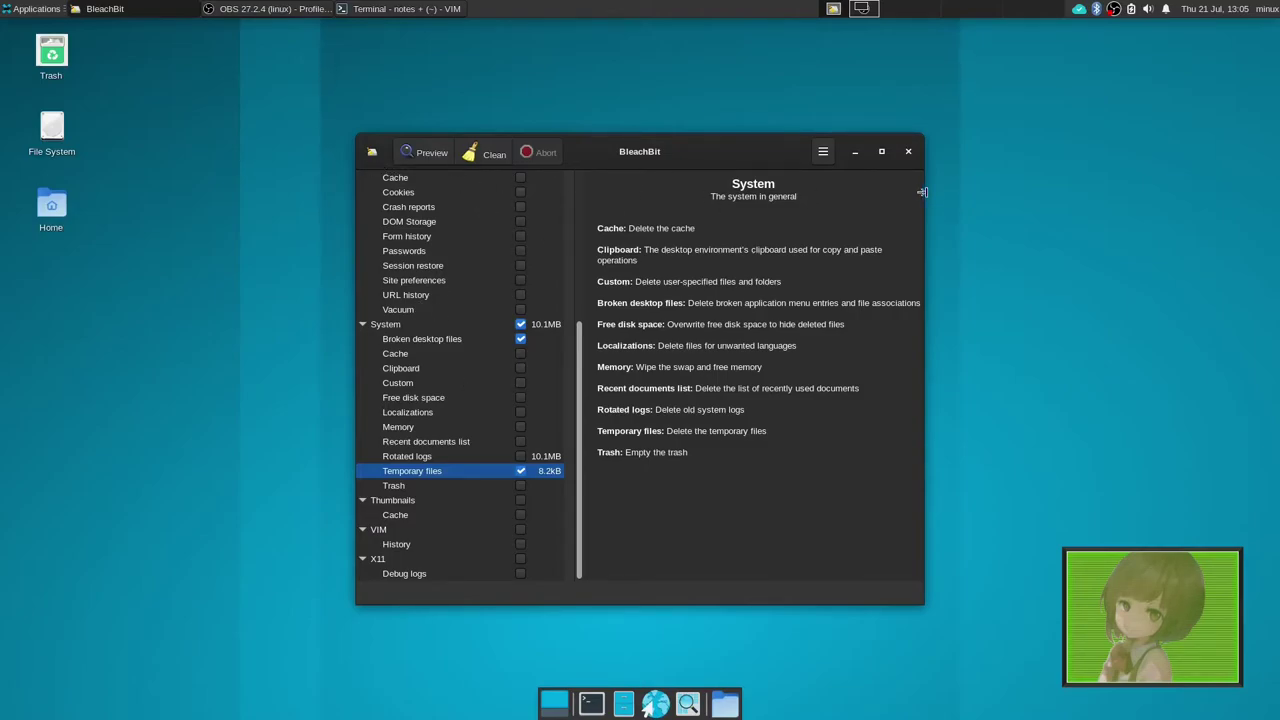
mouse_move(884, 191)
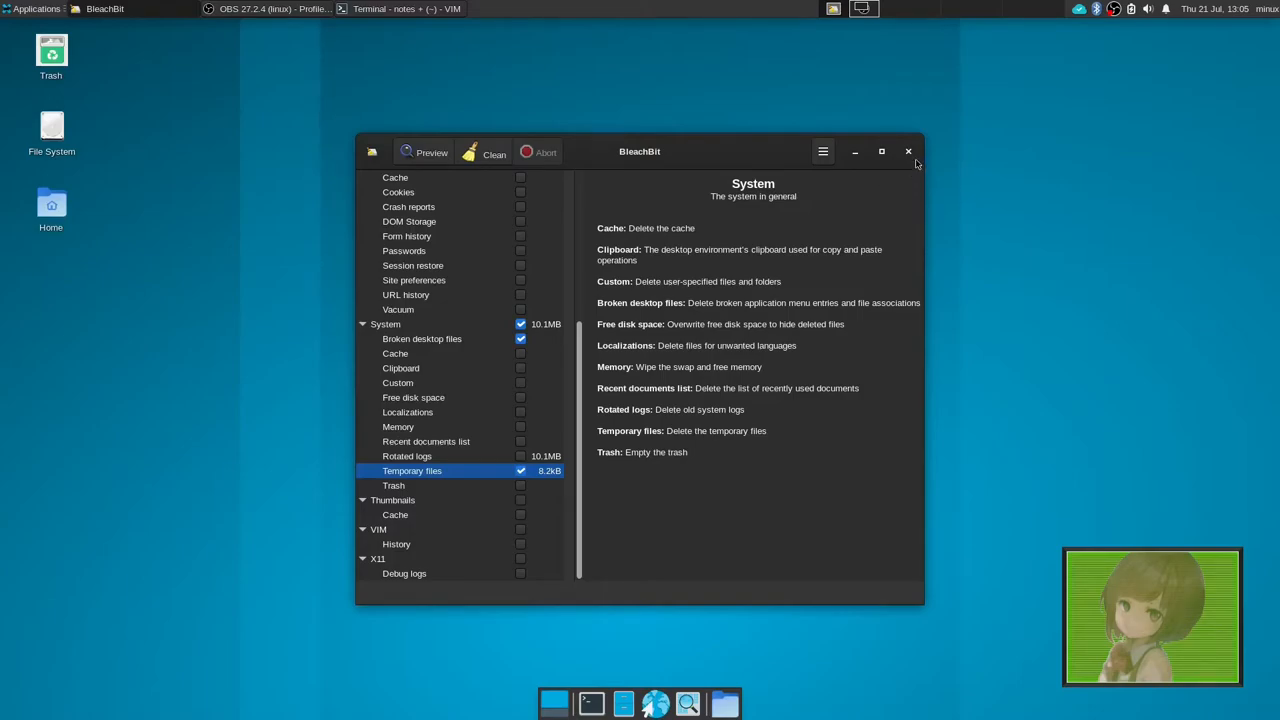
- Close BleachBit and search Application Finder for 'cz'
click(908, 151)
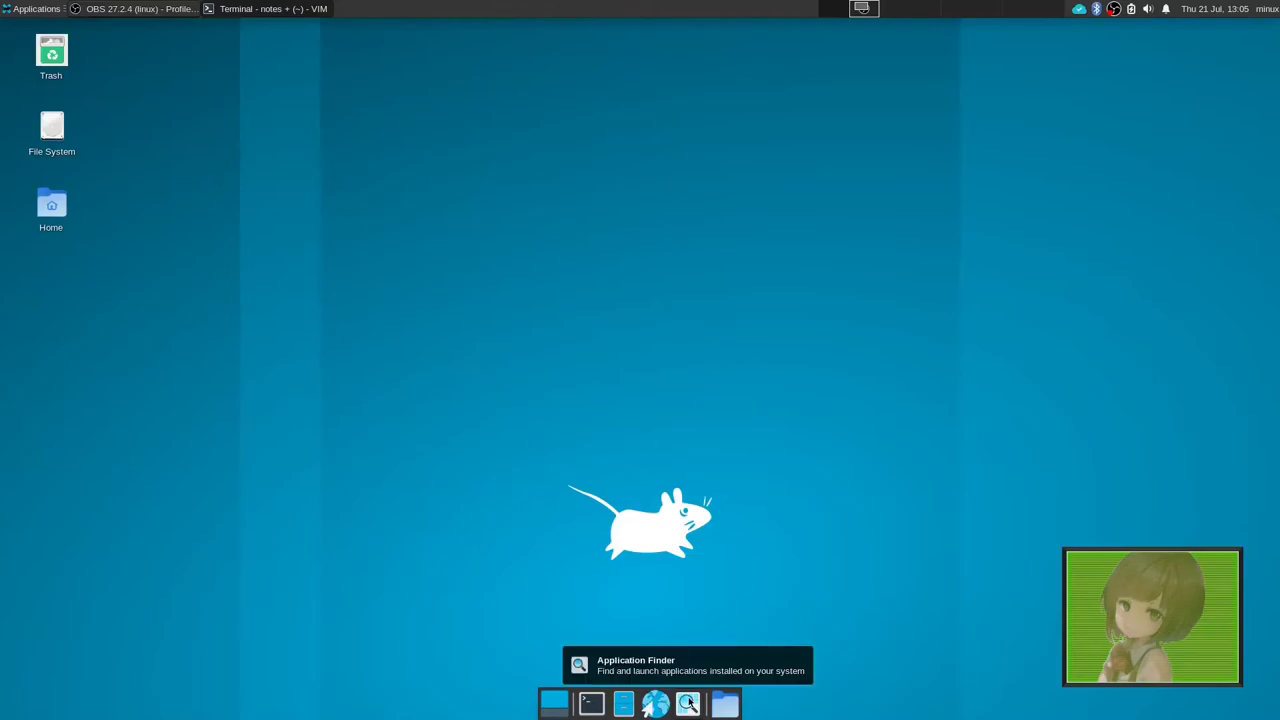
click(685, 704)
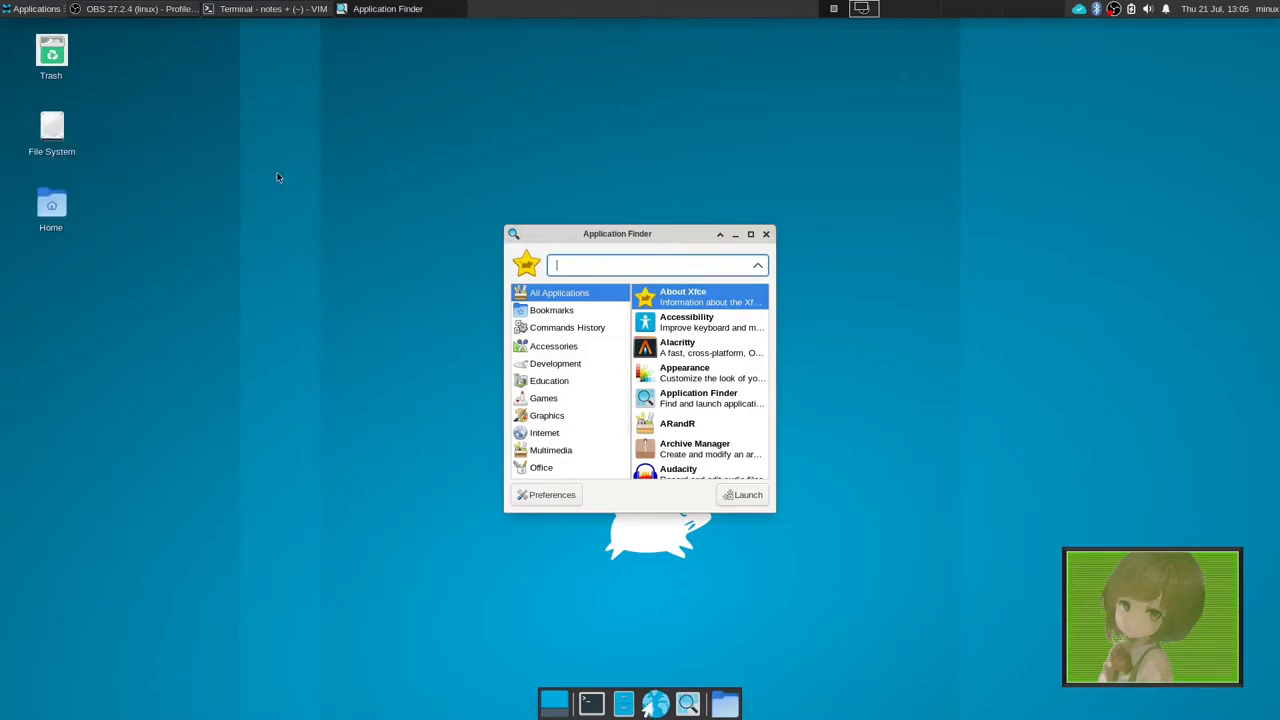
text(cz)
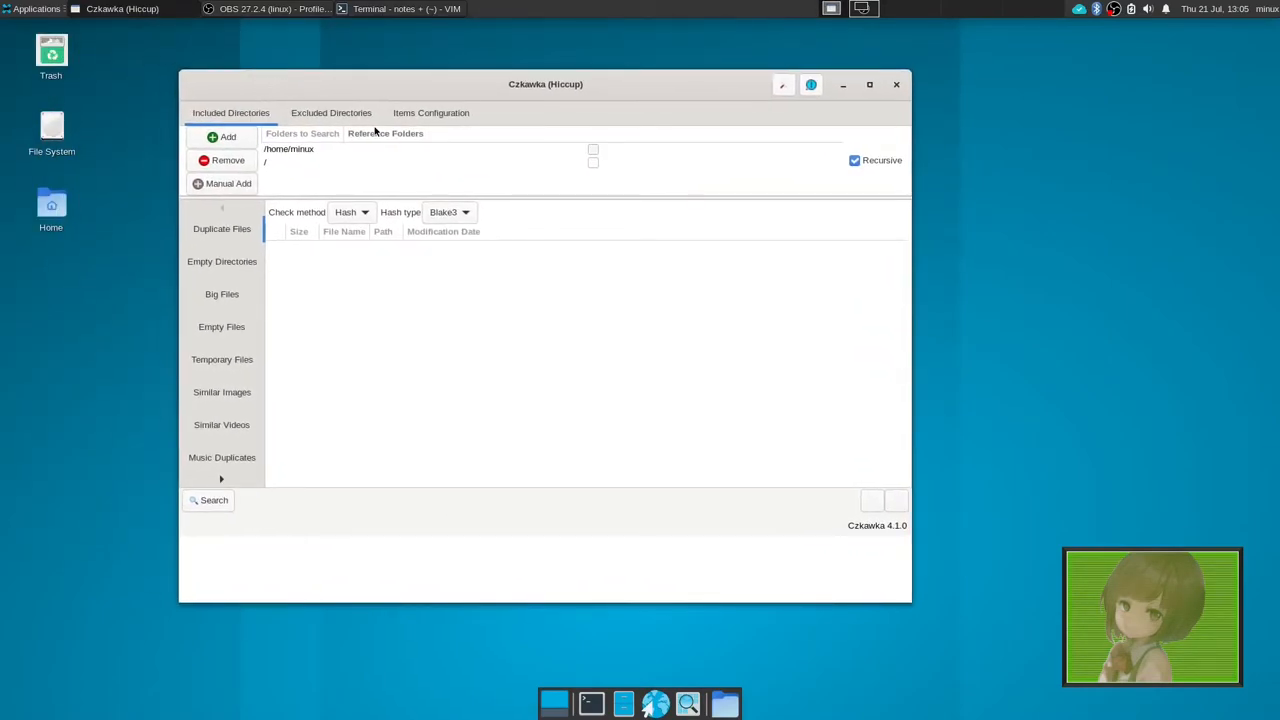
mouse_move(308, 282)
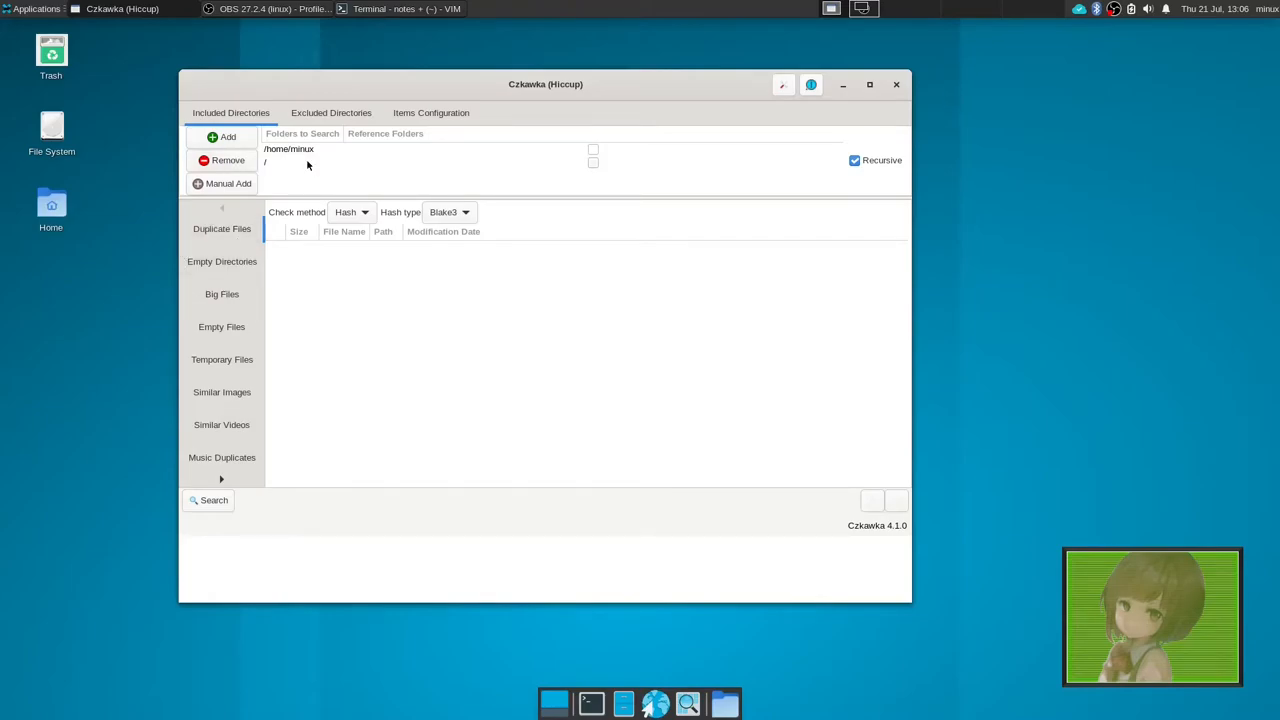
click(330, 112)
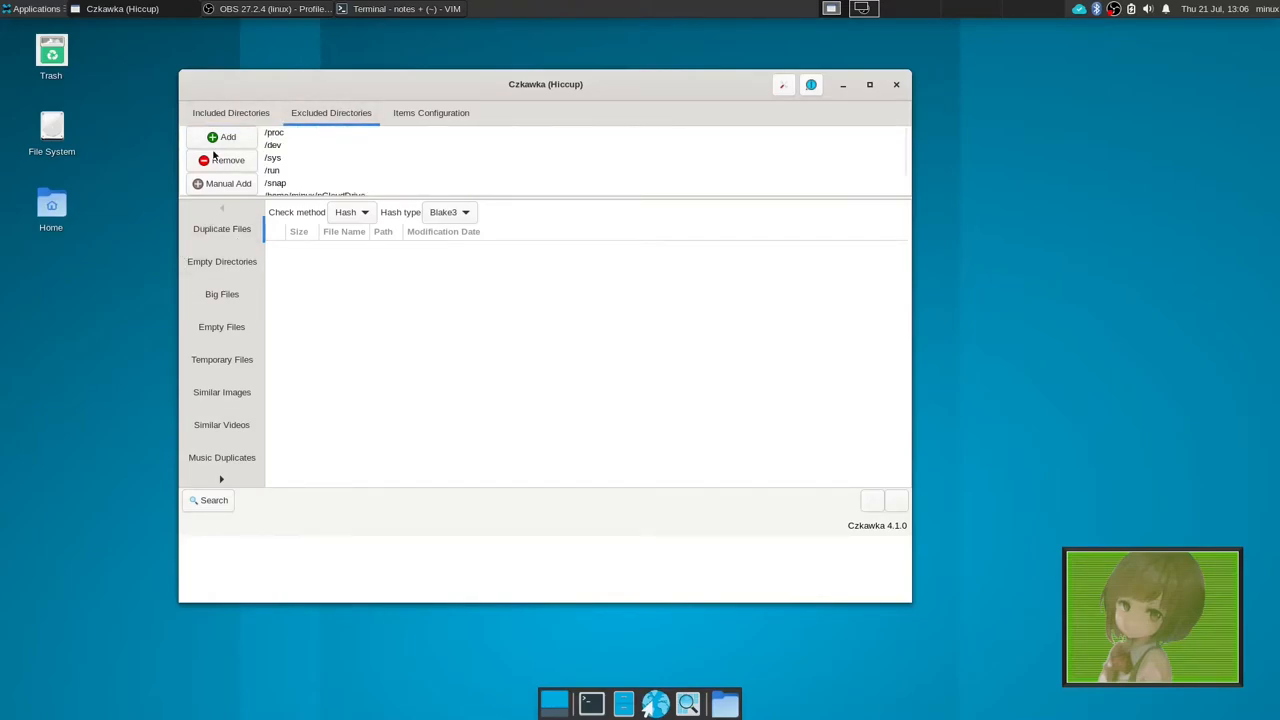
click(431, 112)
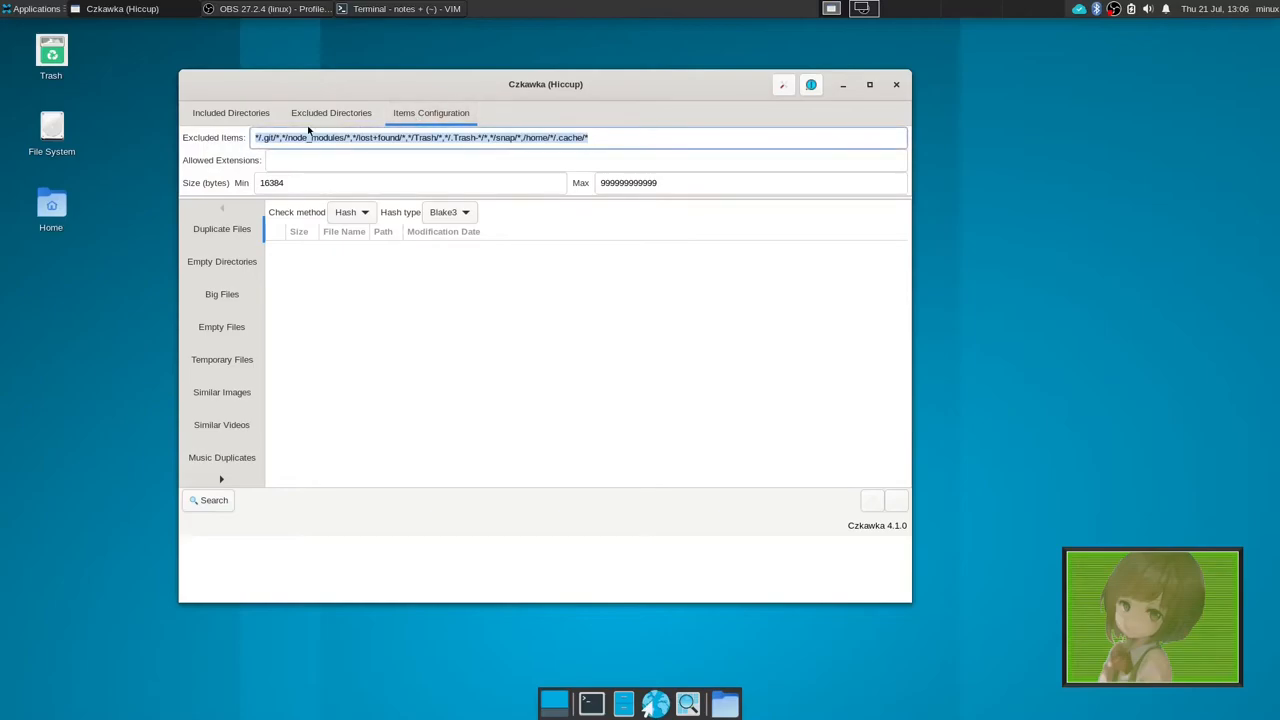
click(330, 112)
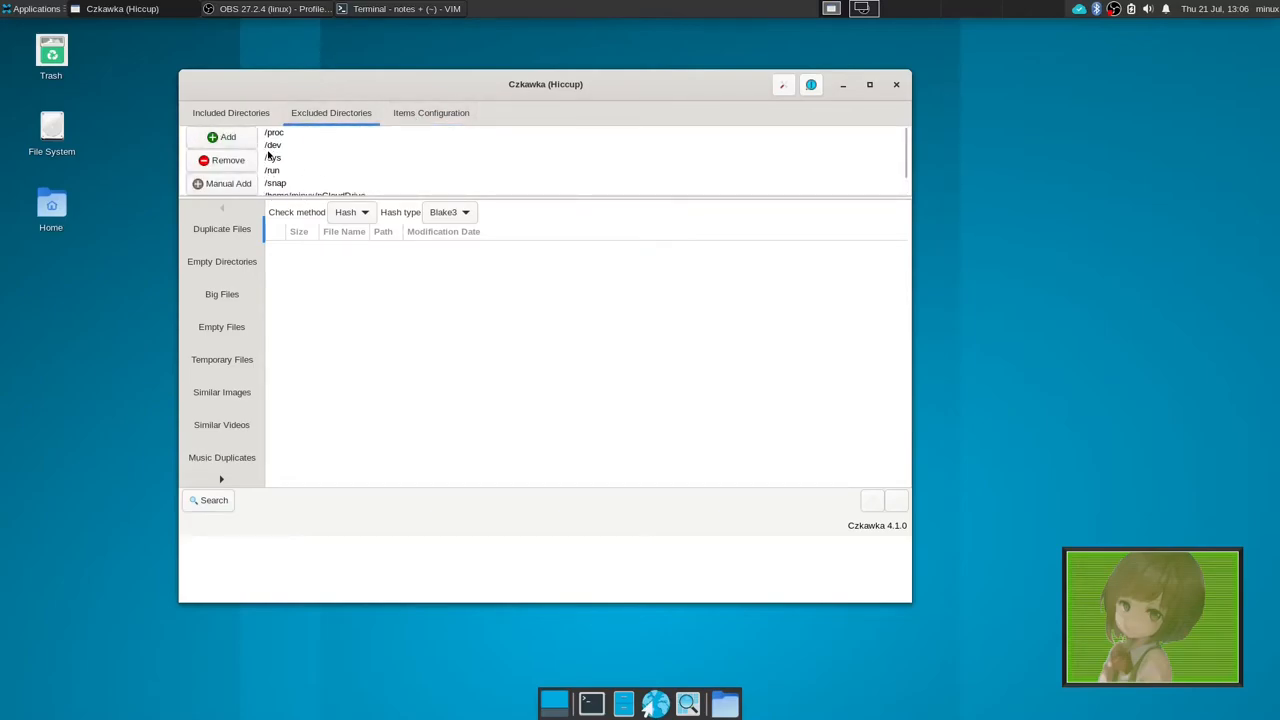
mouse_move(269, 135)
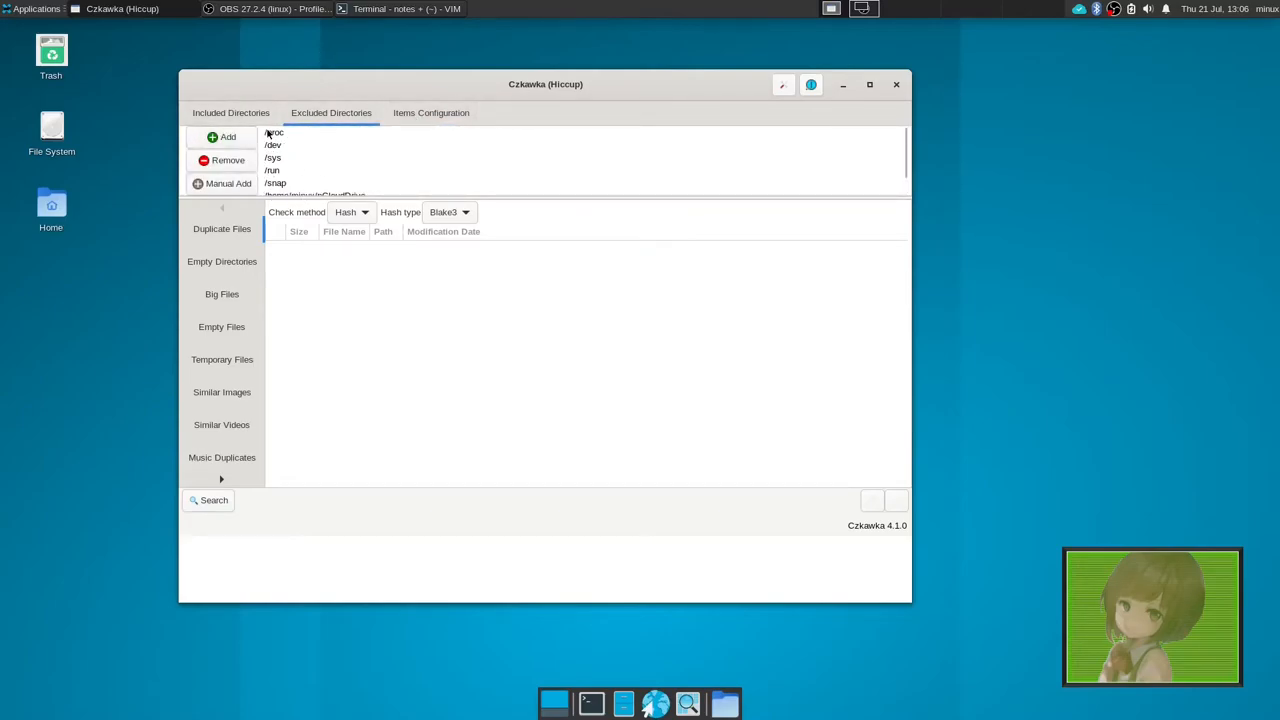
click(230, 112)
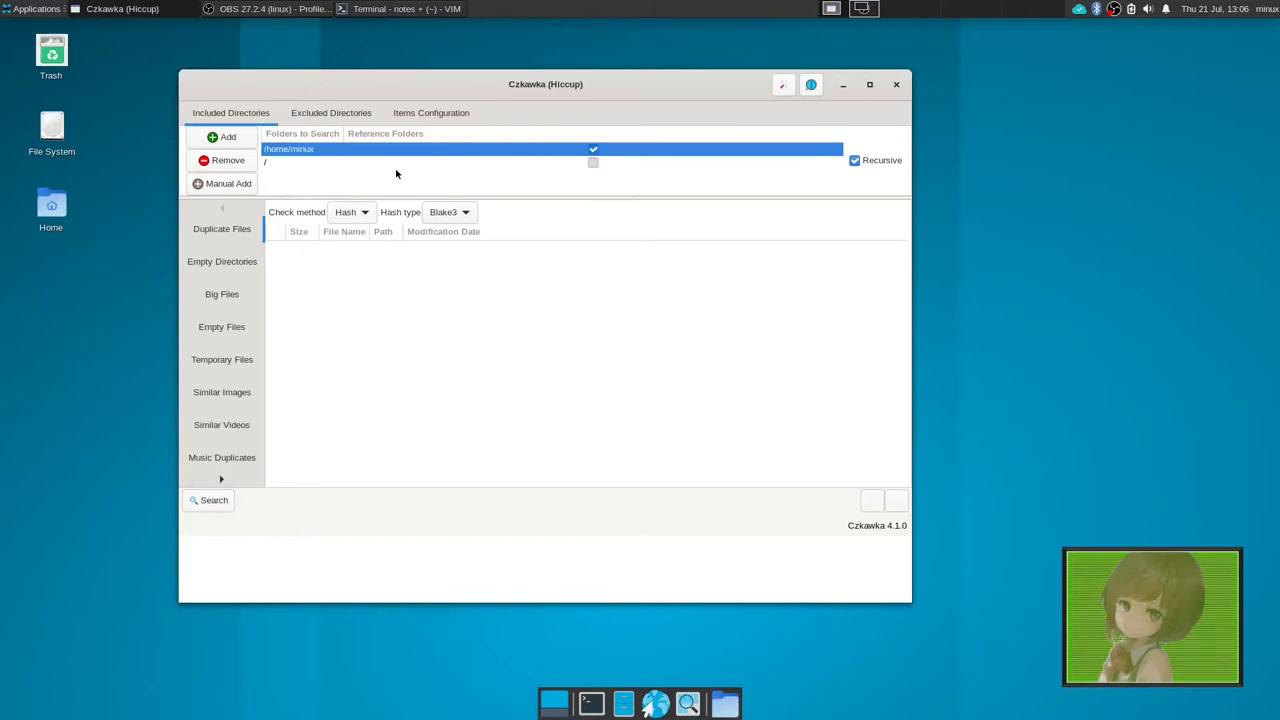
mouse_move(303, 165)
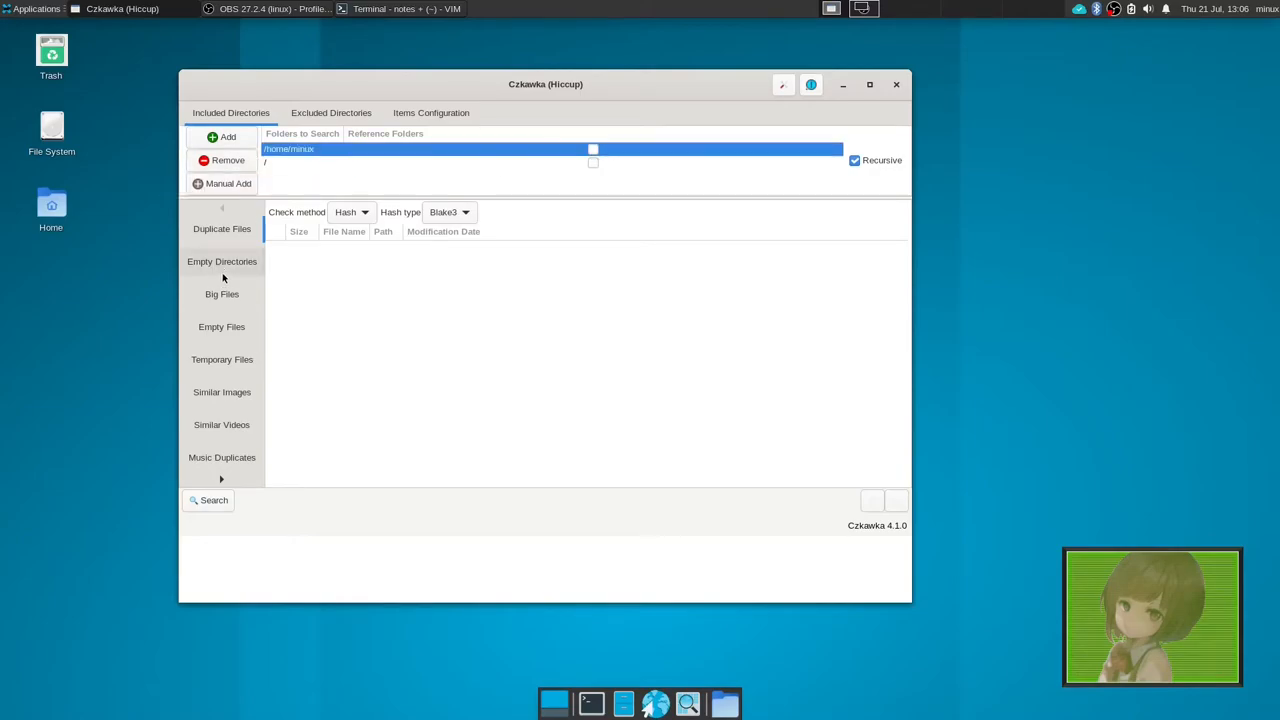
mouse_move(229, 464)
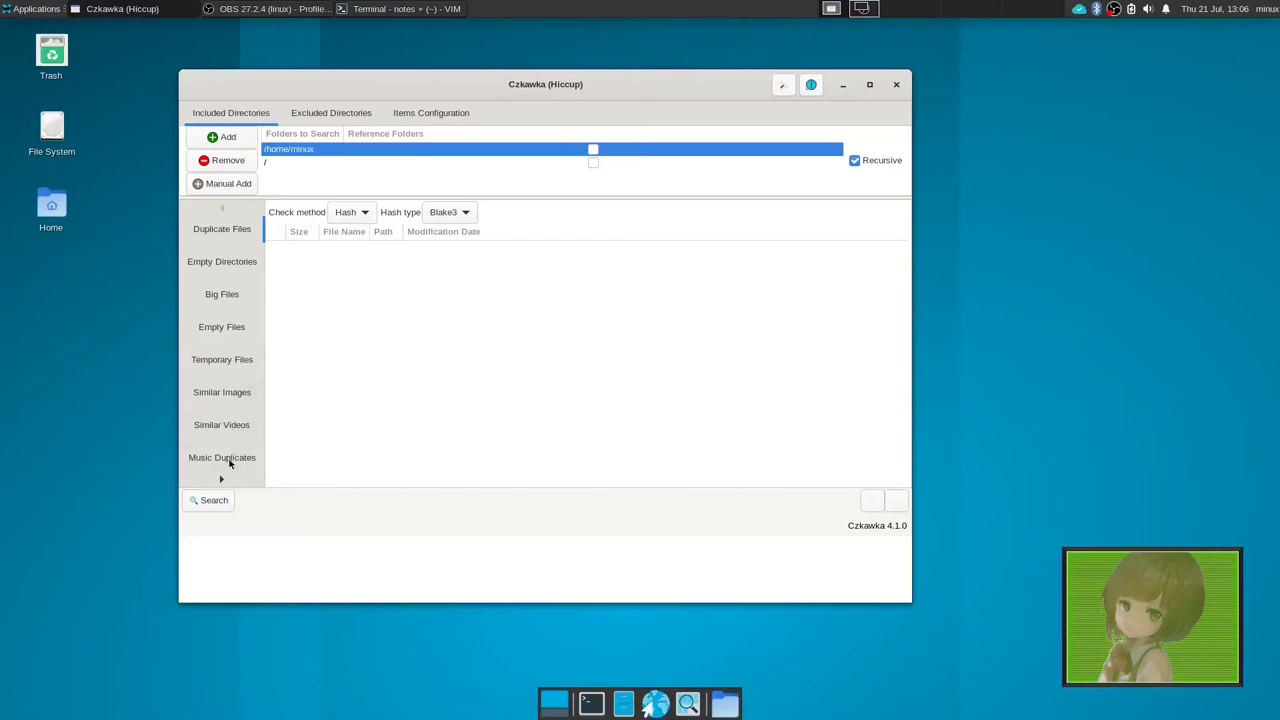
- View the Empty Files and Similar Images tools, then search for duplicates, finding 5285 in 3737 groups
click(221, 326)
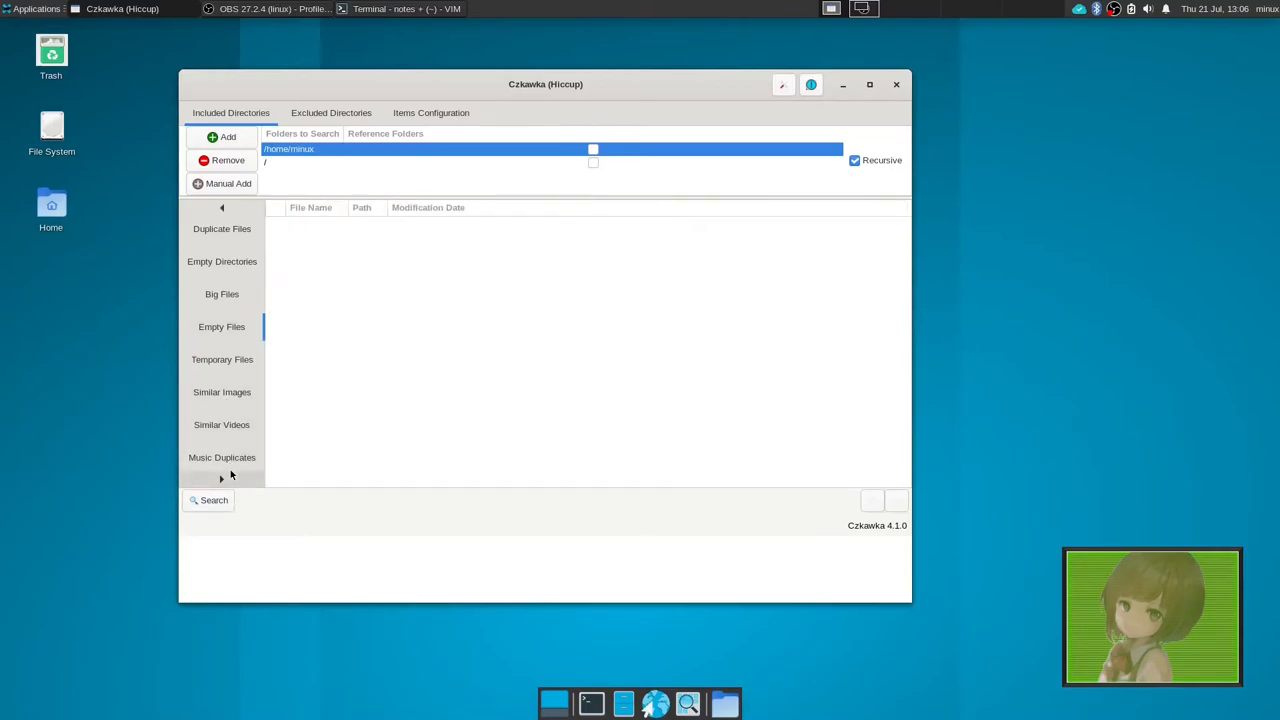
click(221, 392)
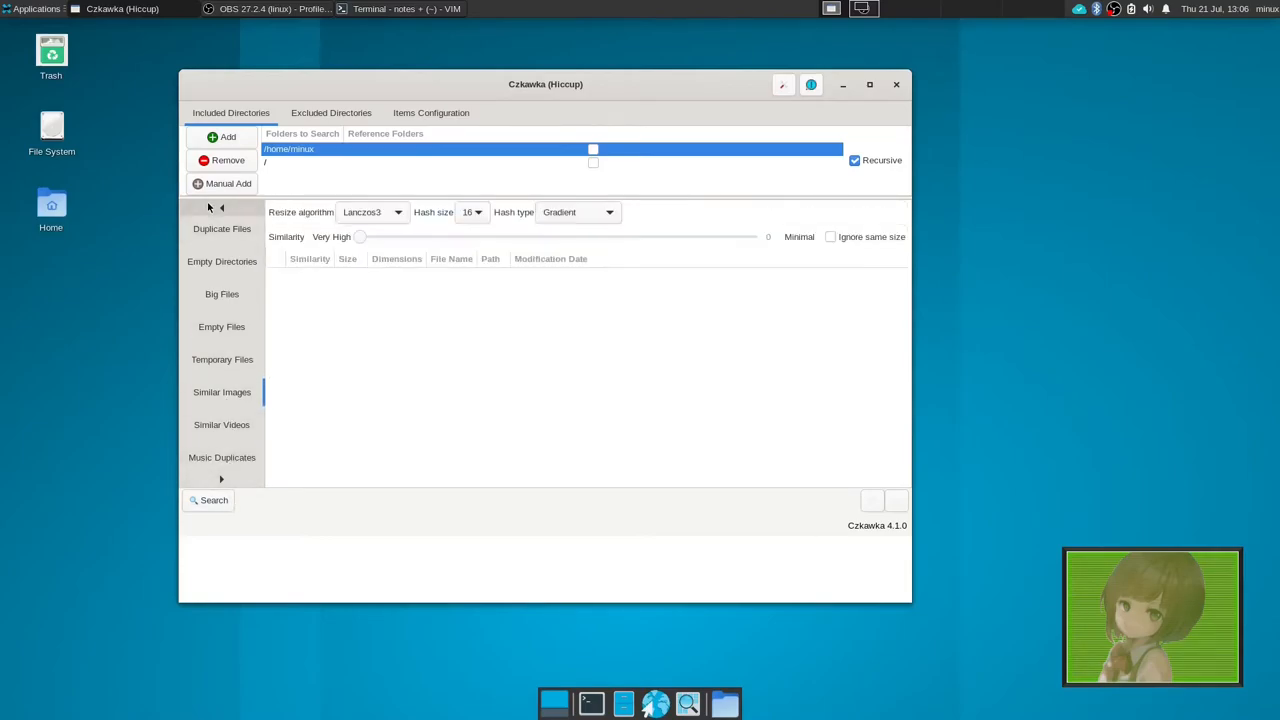
click(221, 228)
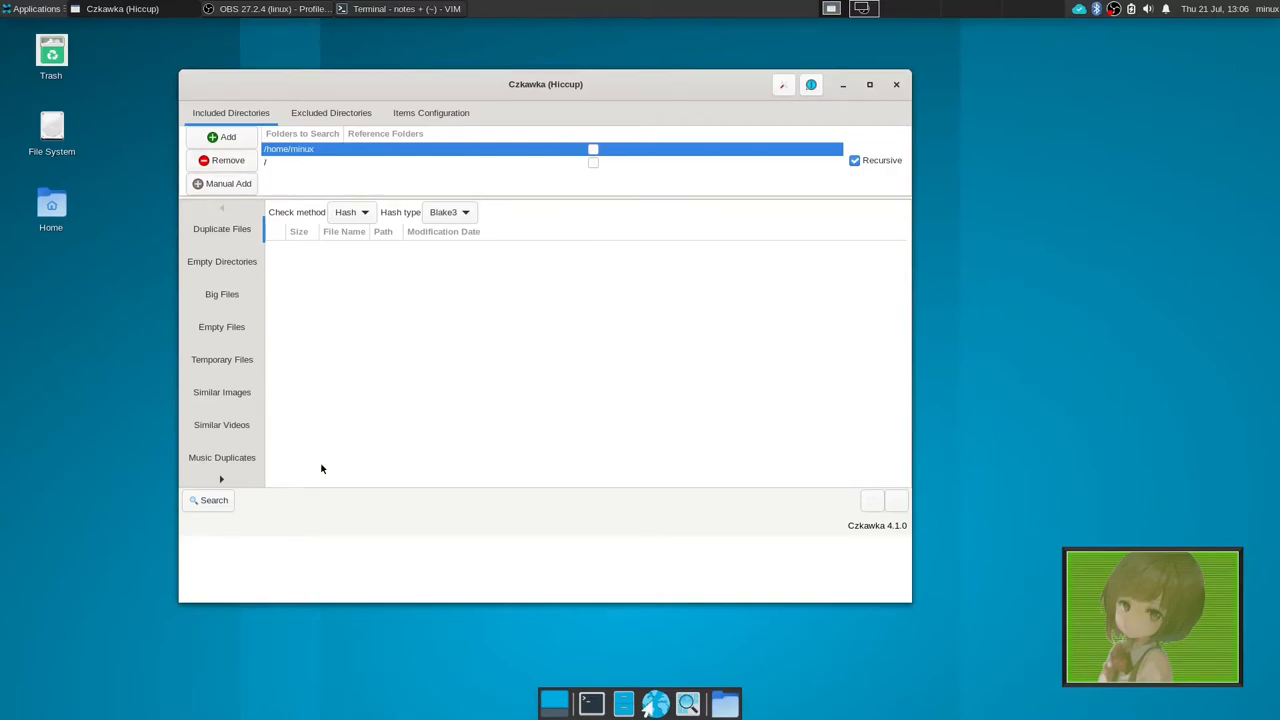
click(208, 500)
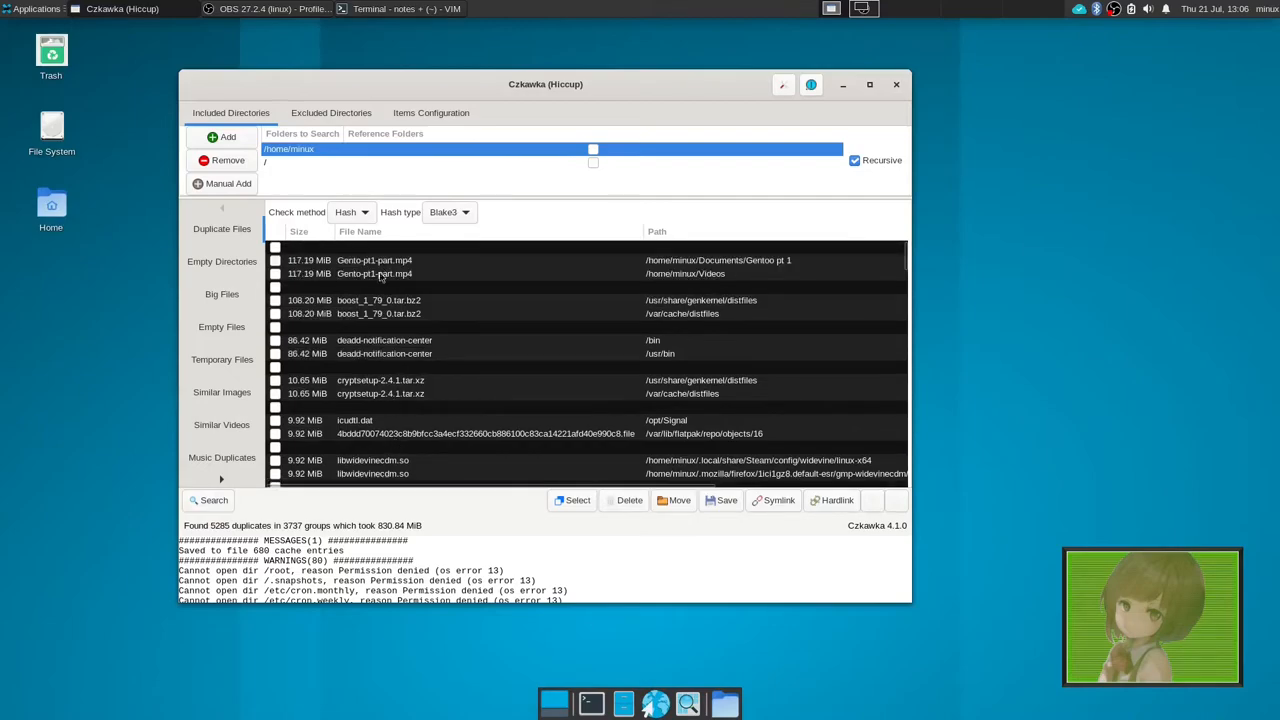
- Scroll the 3737 duplicate groups, then switch to the Empty Directories finder
scroll(down, 3)
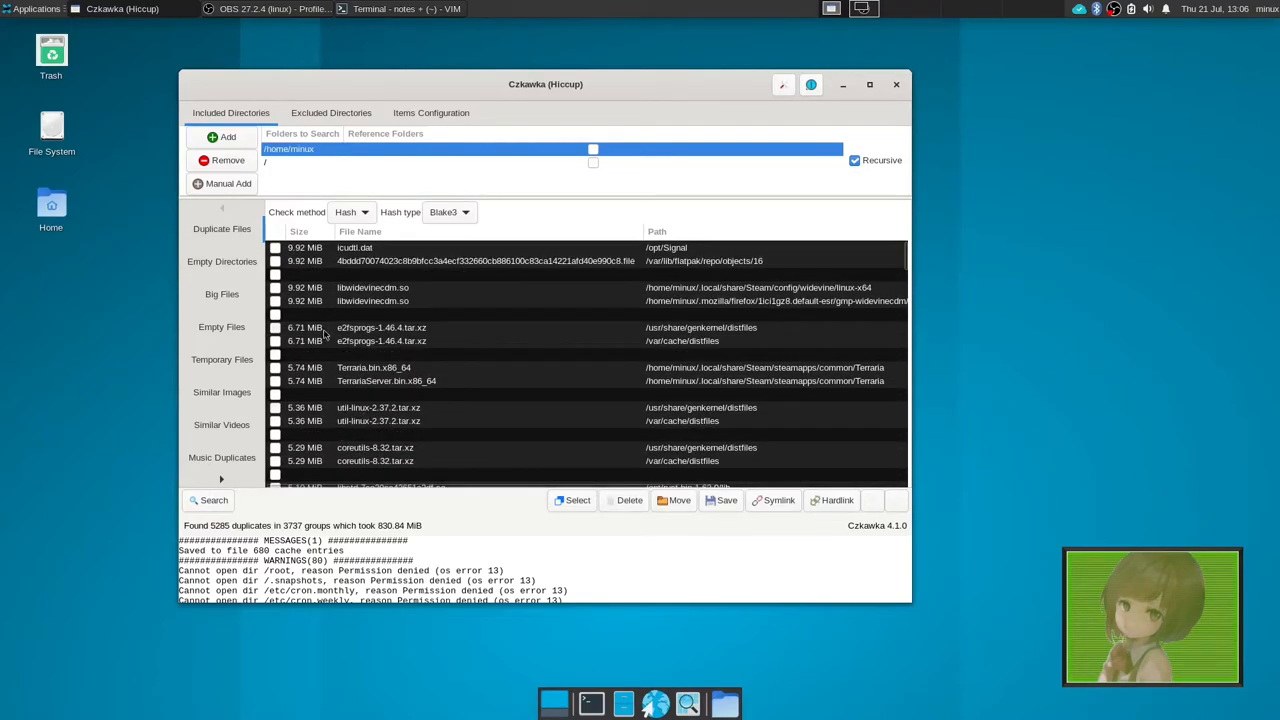
mouse_move(300, 392)
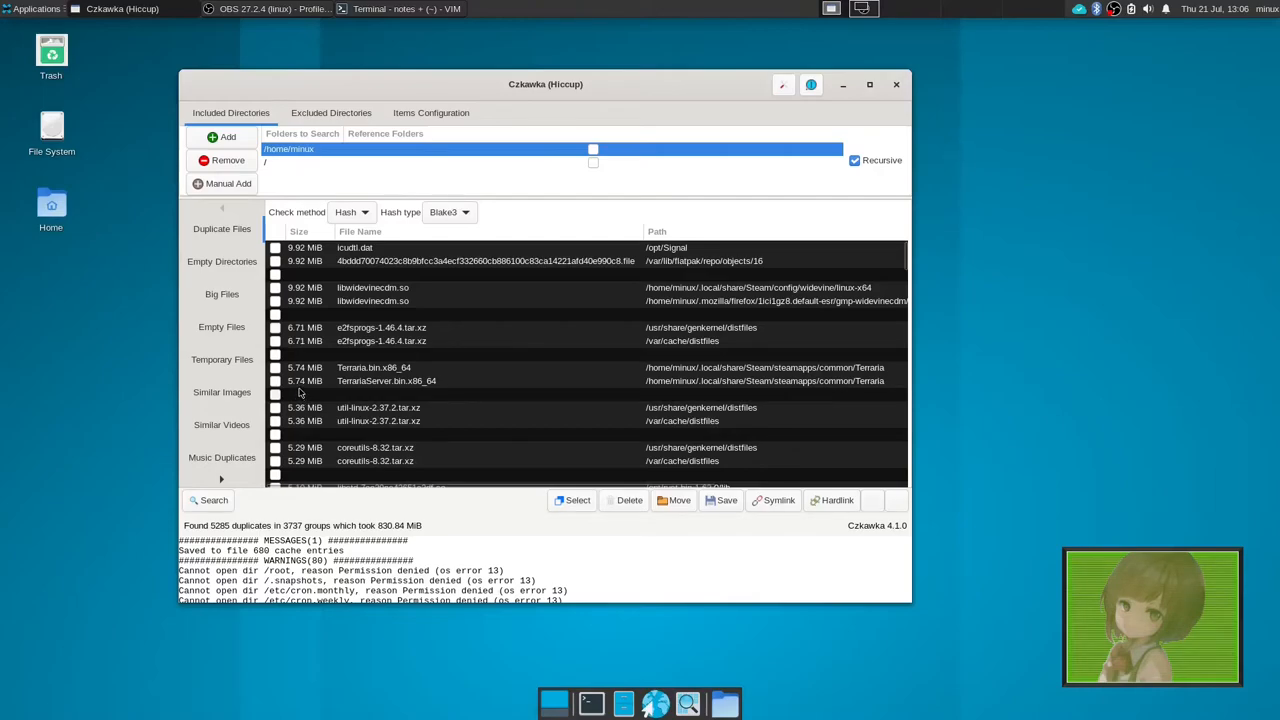
click(221, 261)
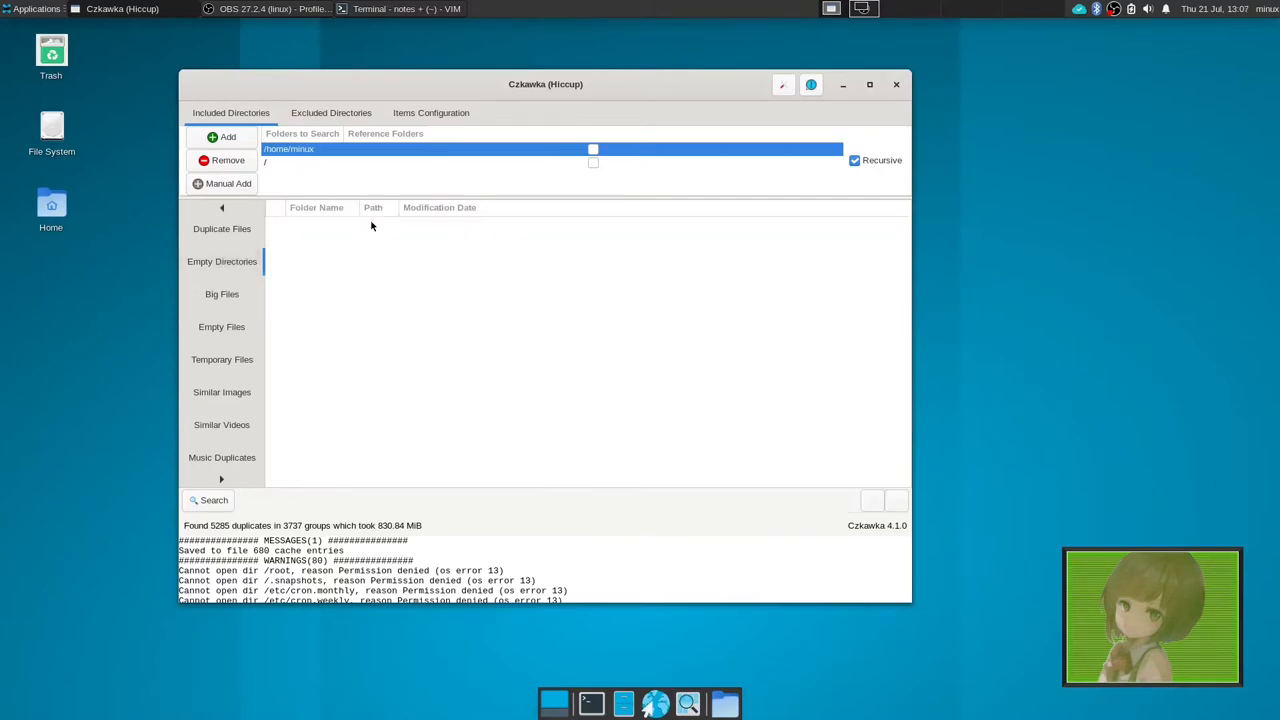
- Scan for empty folders, browse the 1160 found, then switch to Big Files
click(208, 500)
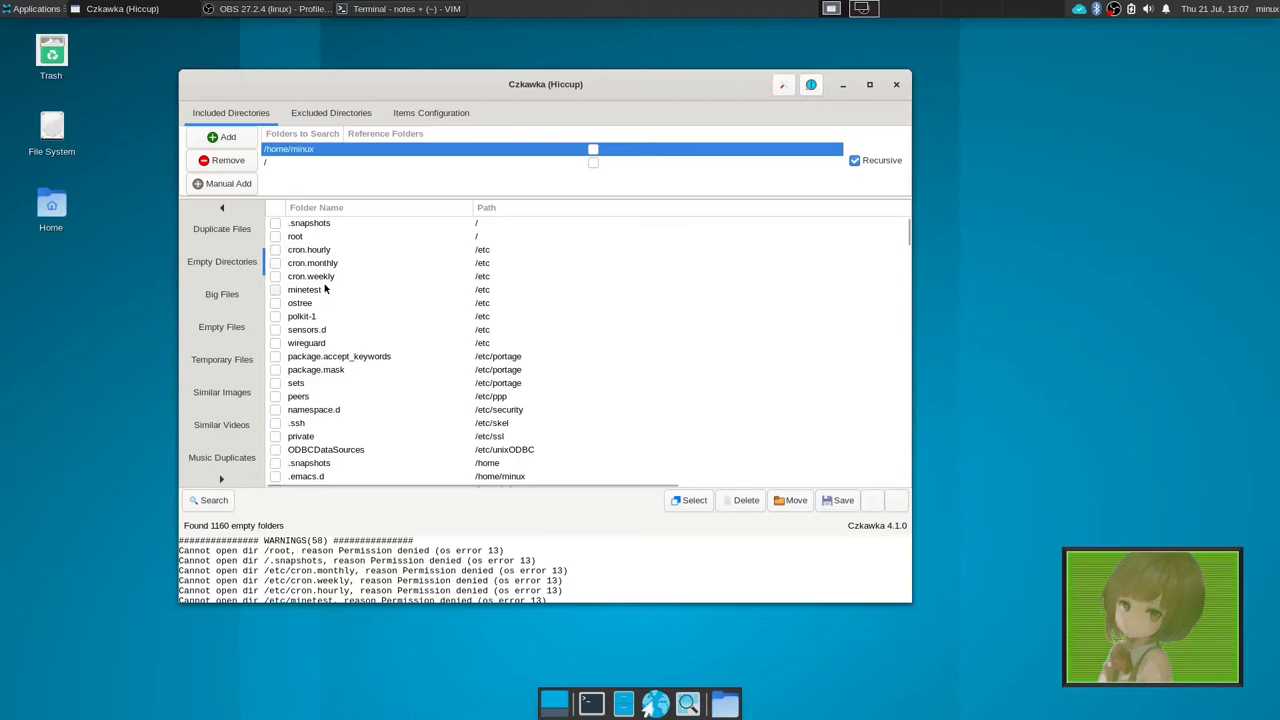
scroll(down, 3)
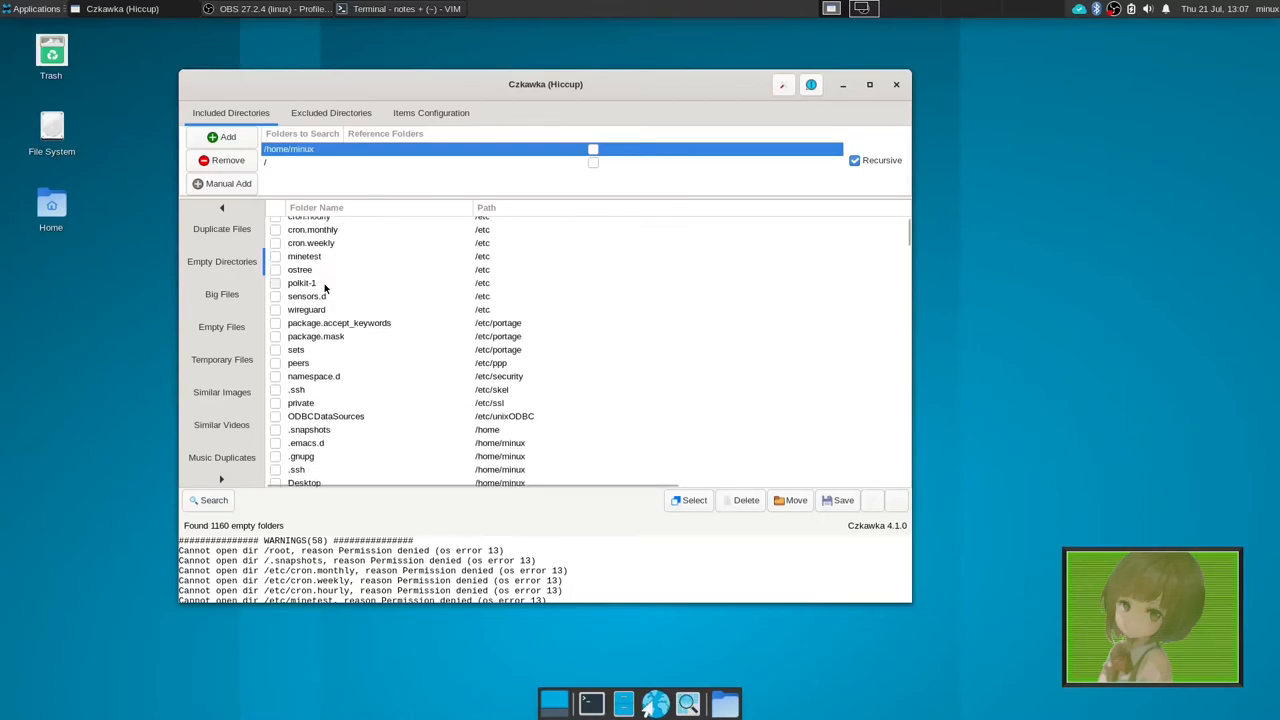
scroll(down, 3)
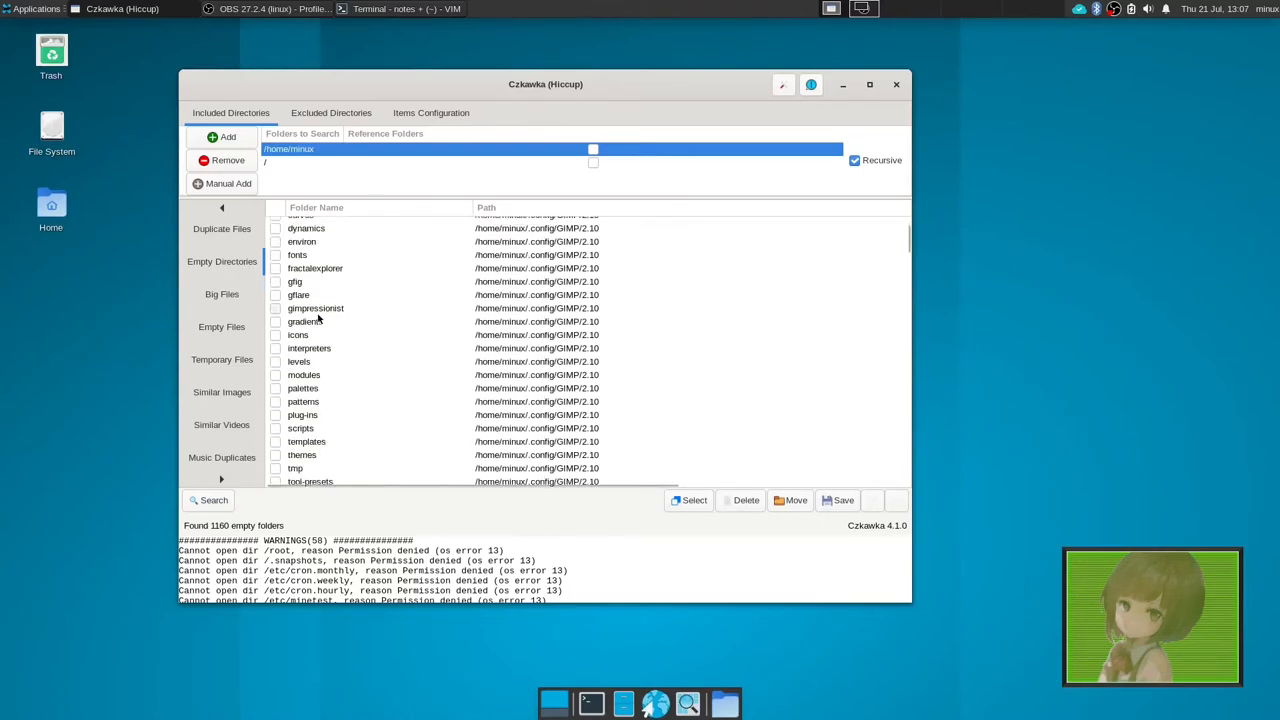
scroll(down, 3)
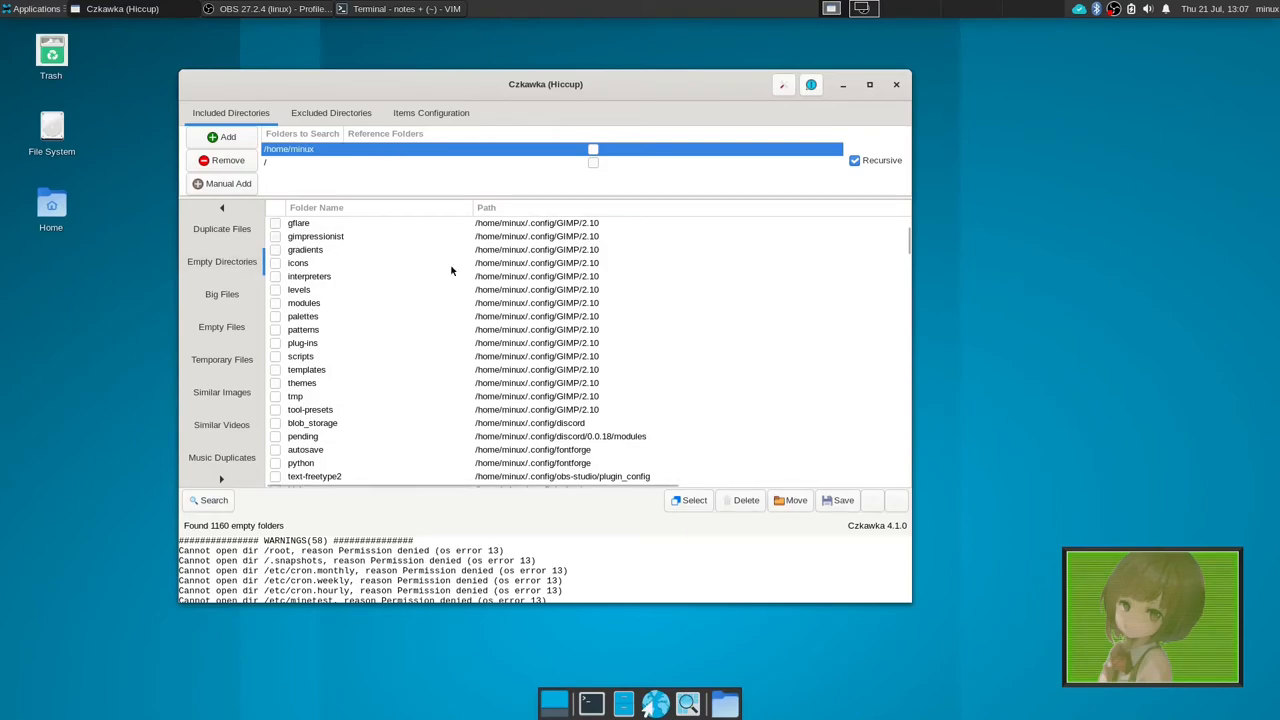
mouse_move(204, 300)
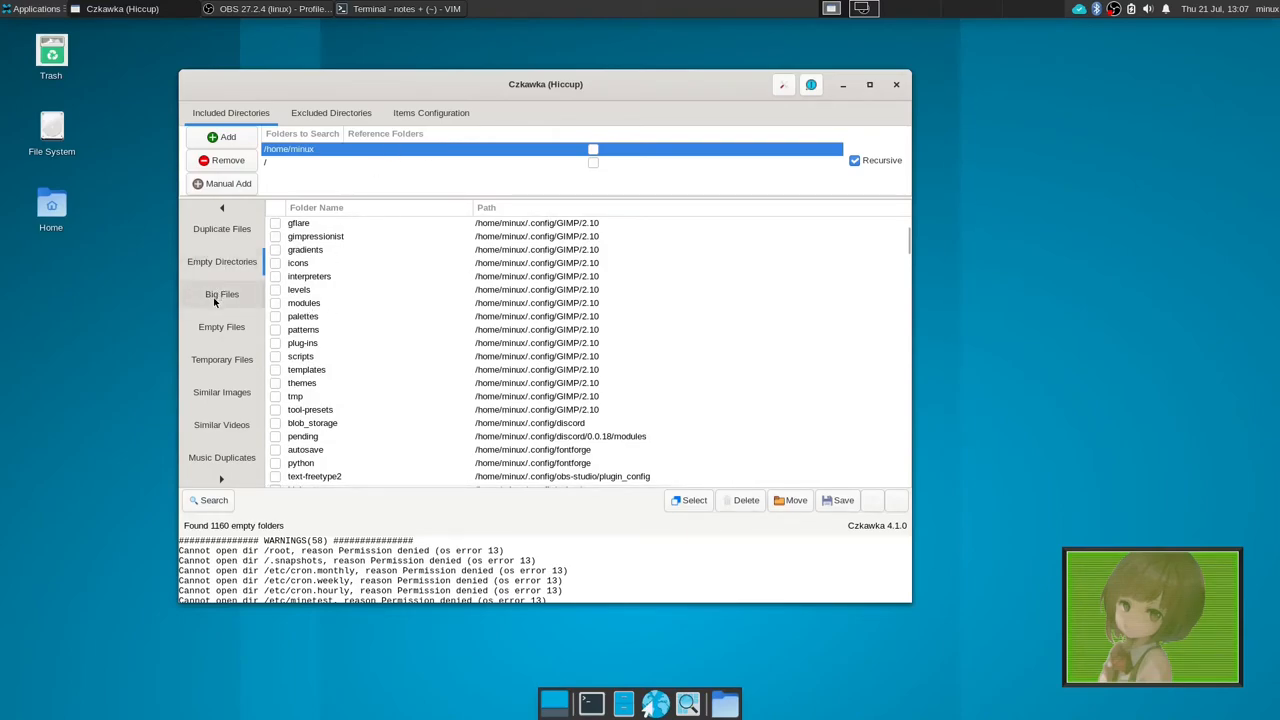
click(221, 294)
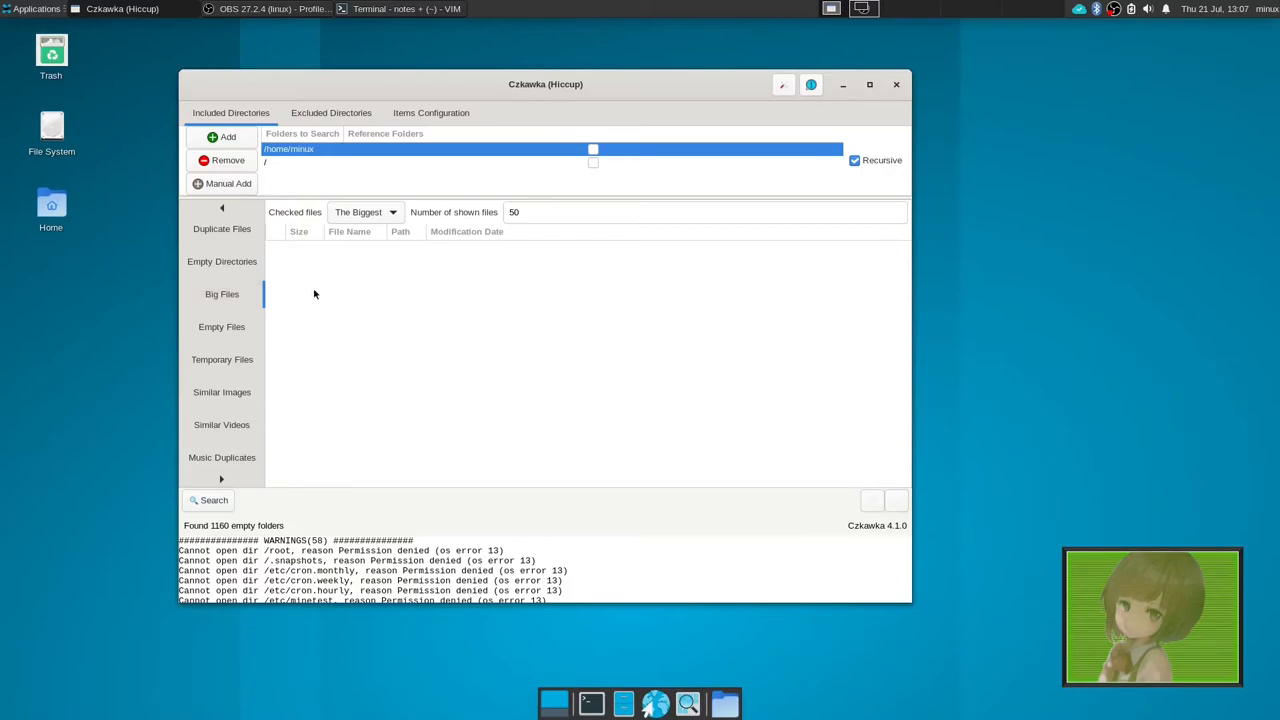
- List the 50 biggest files, browse the 13447 empty files, then open Temporary Files
click(208, 500)
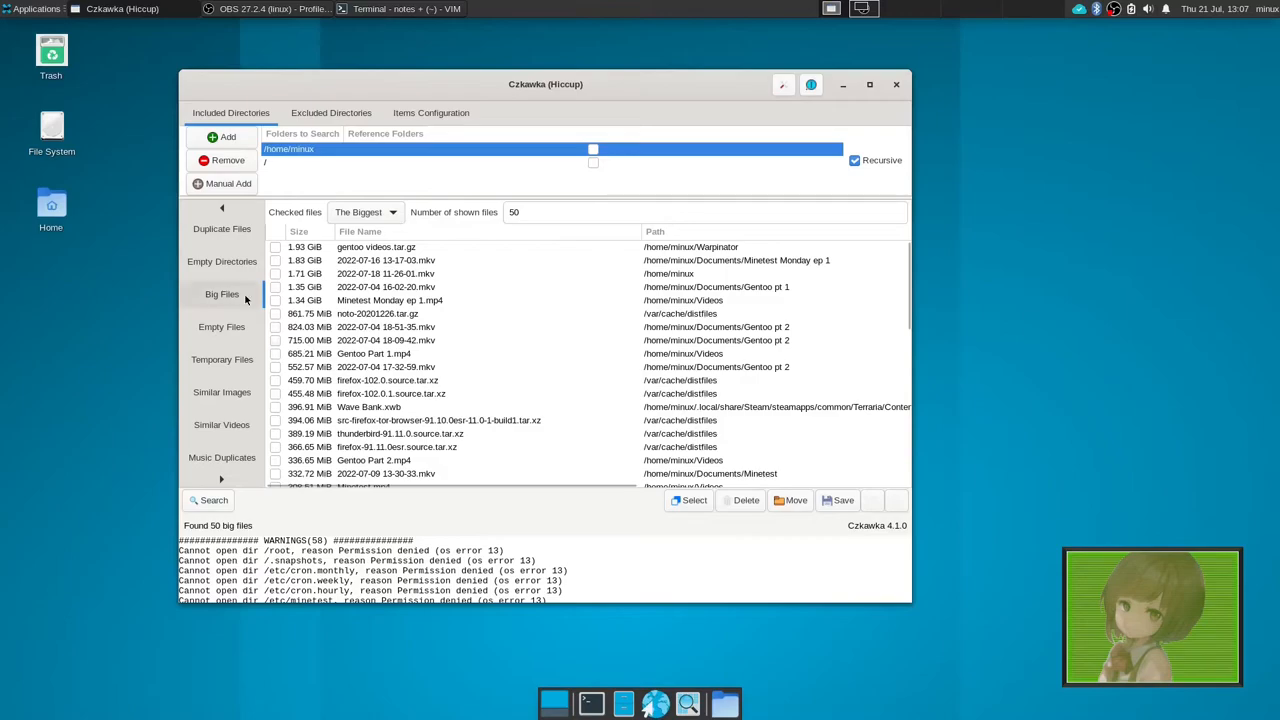
click(221, 326)
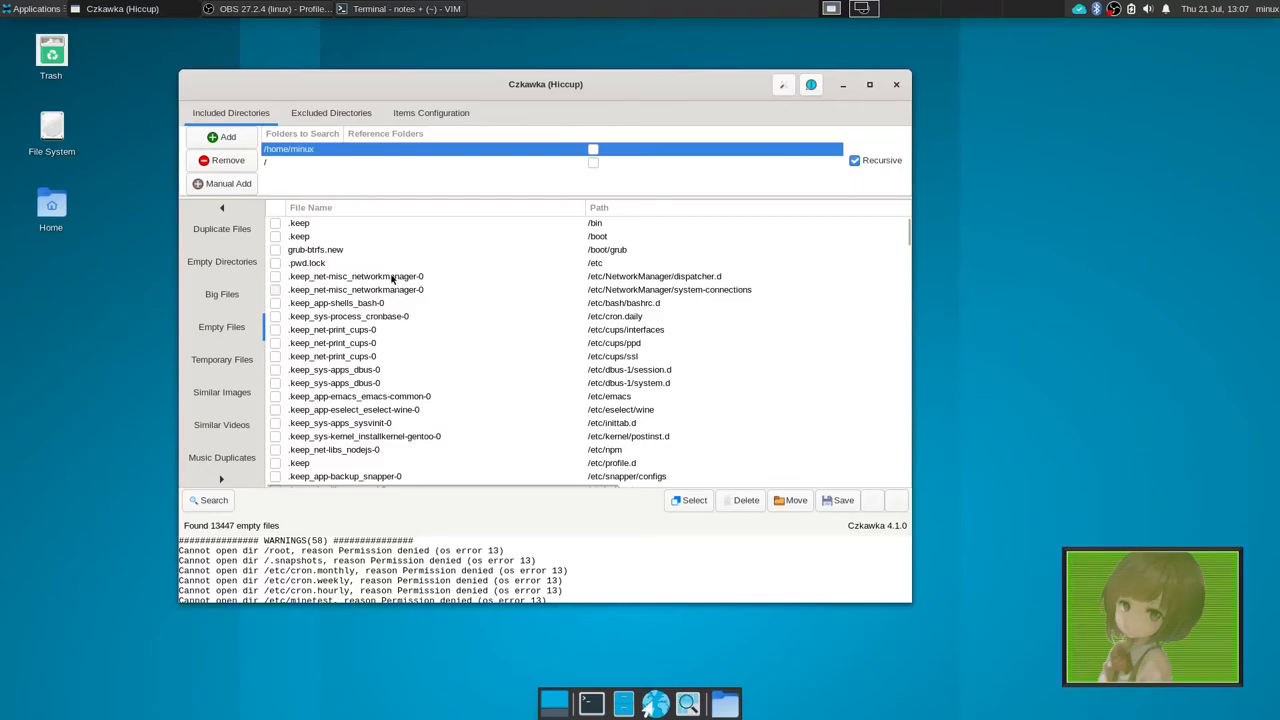
scroll(down, 3)
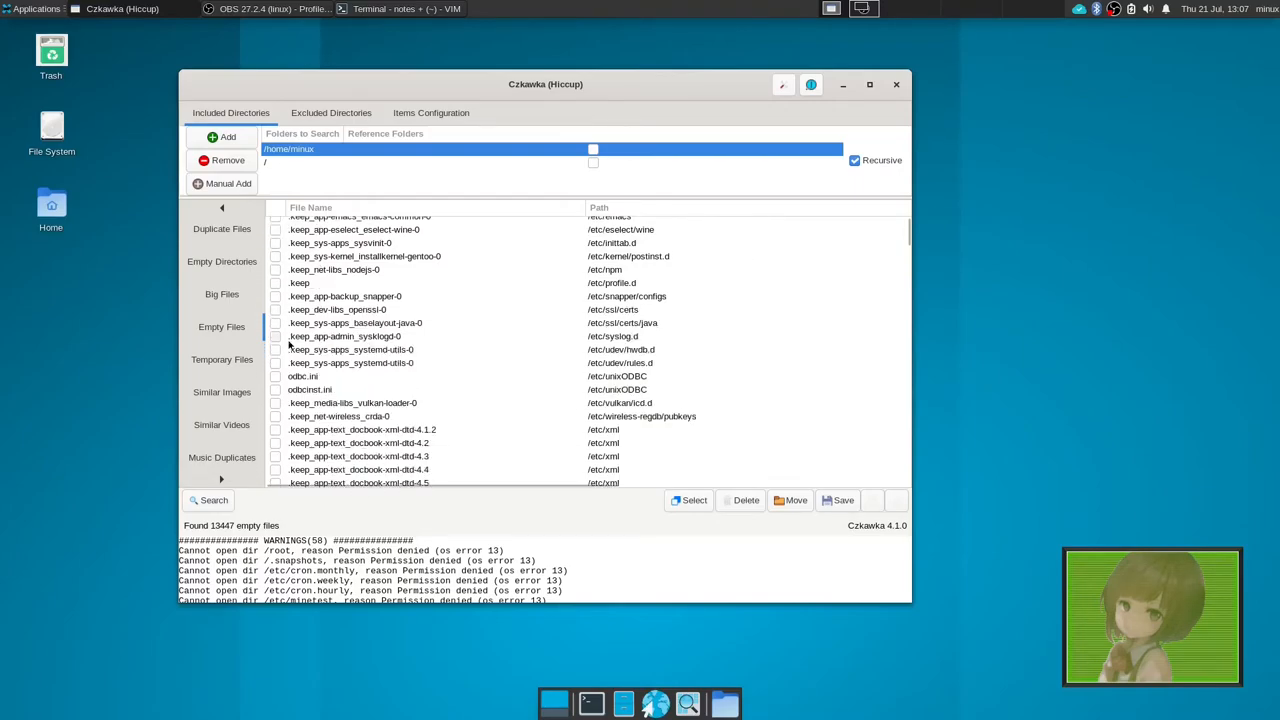
click(222, 359)
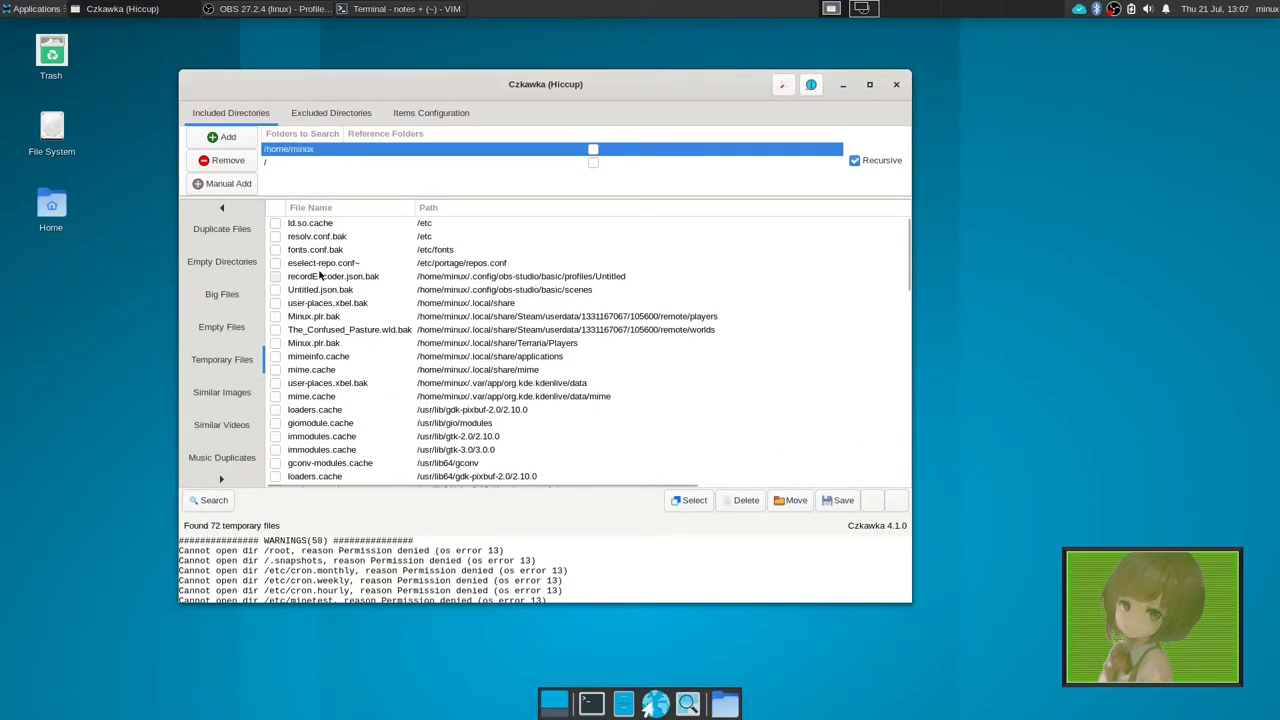
- Browse the 72 temporary files, then run a Similar Images scan
scroll(down, 3)
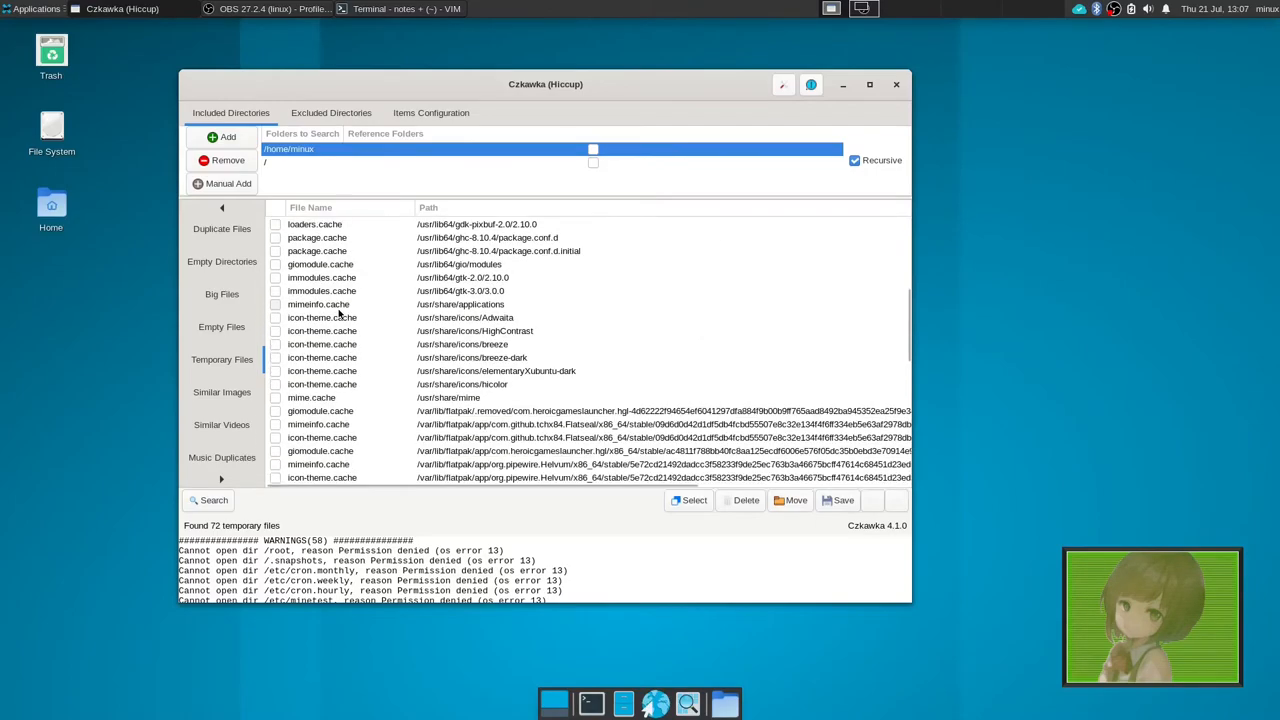
scroll(down, 3)
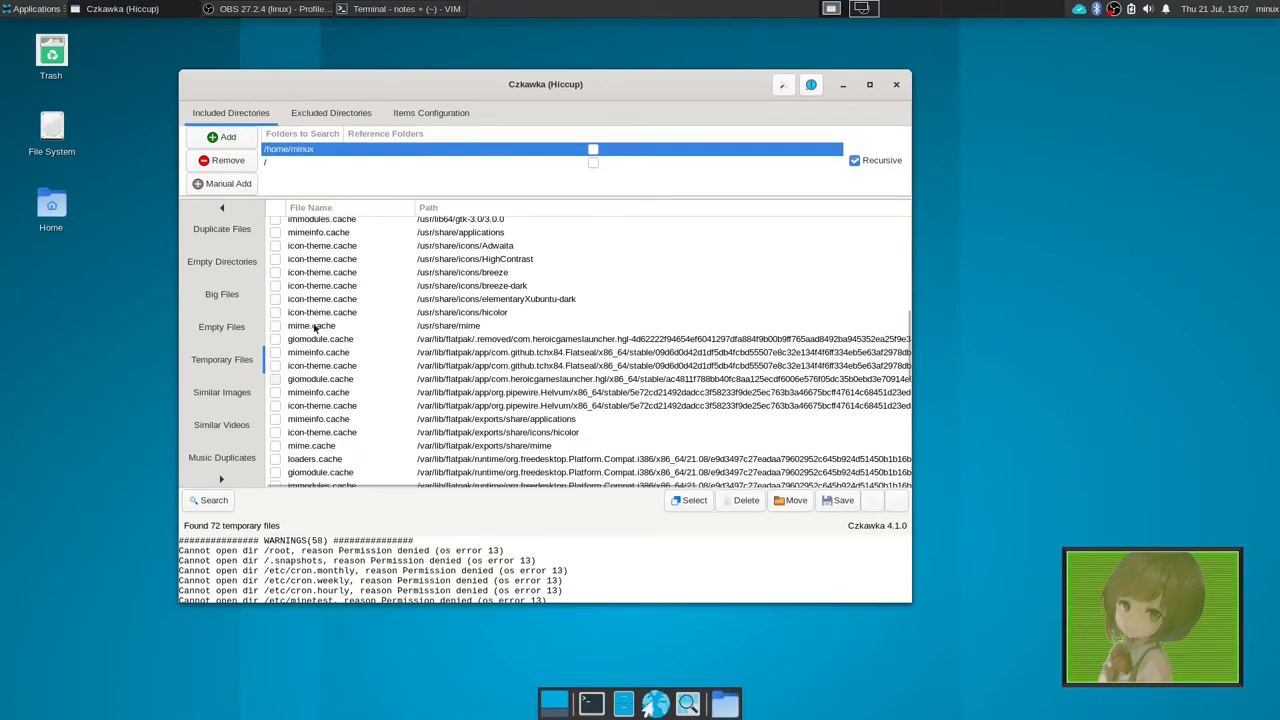
scroll(down, 3)
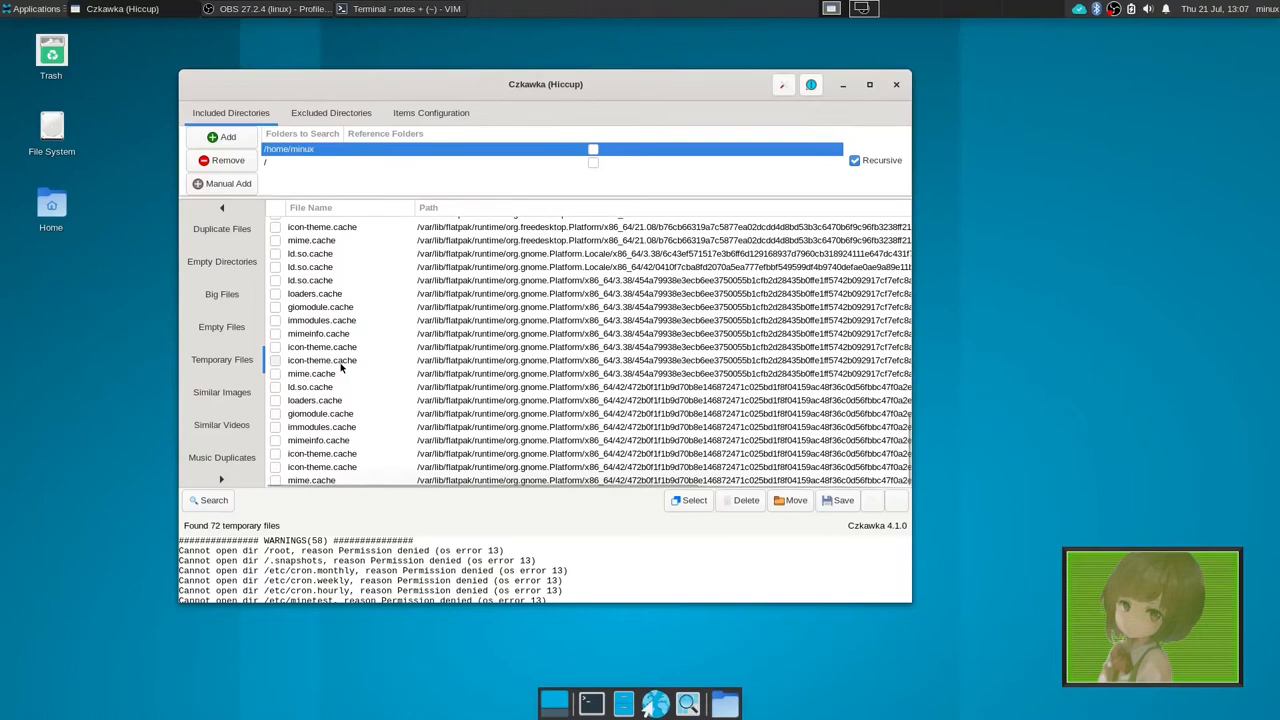
click(221, 392)
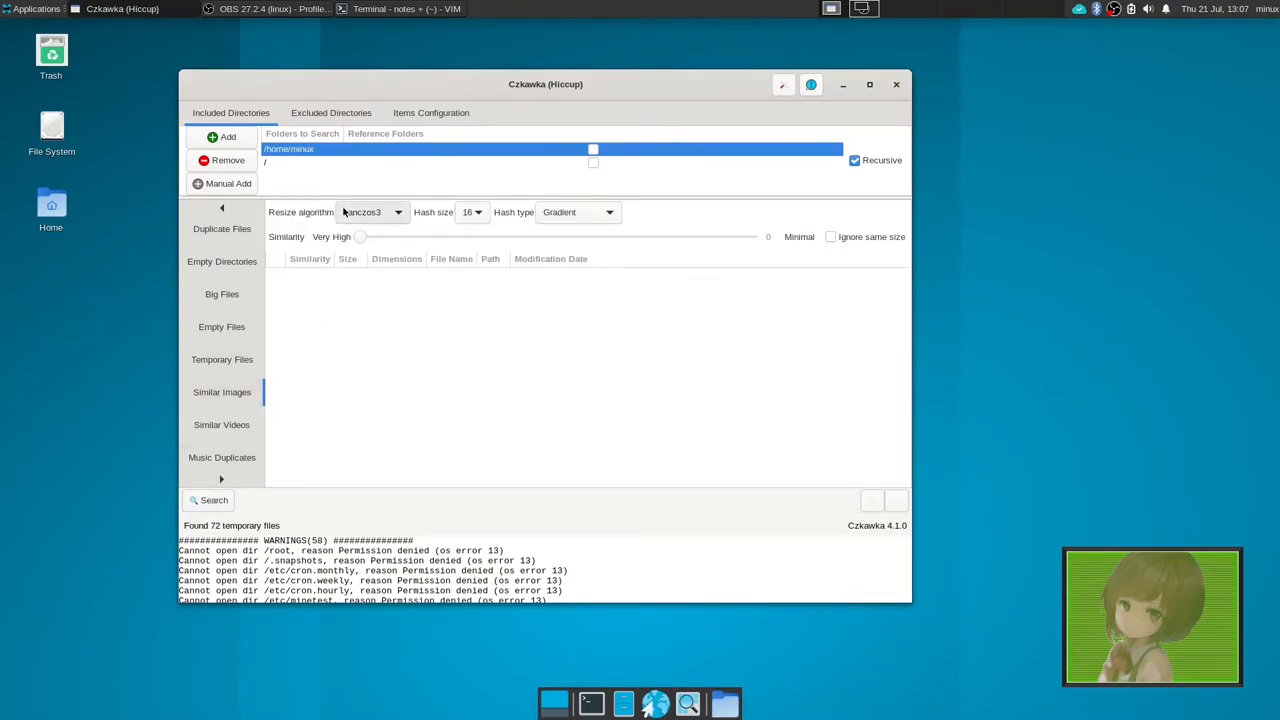
click(207, 500)
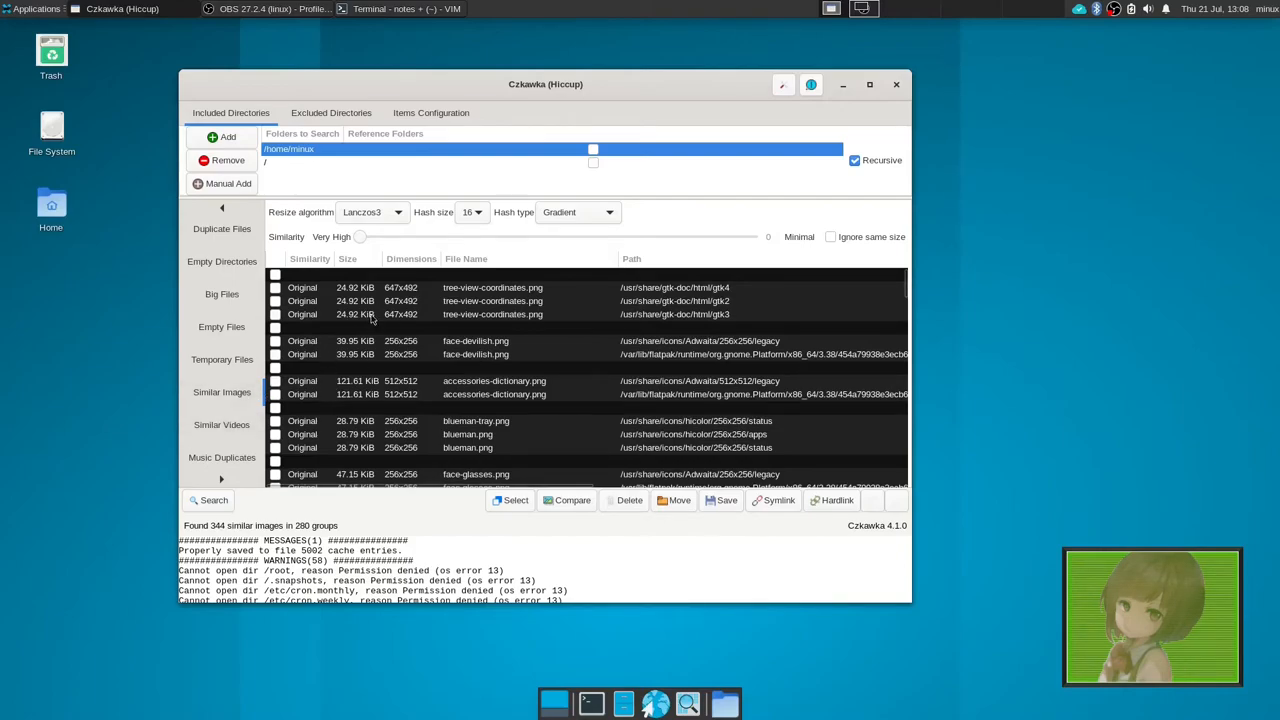
- Run the similar-videos scan finding two Gento-pt1-part.mp4 copies, then view music duplicates
click(208, 500)
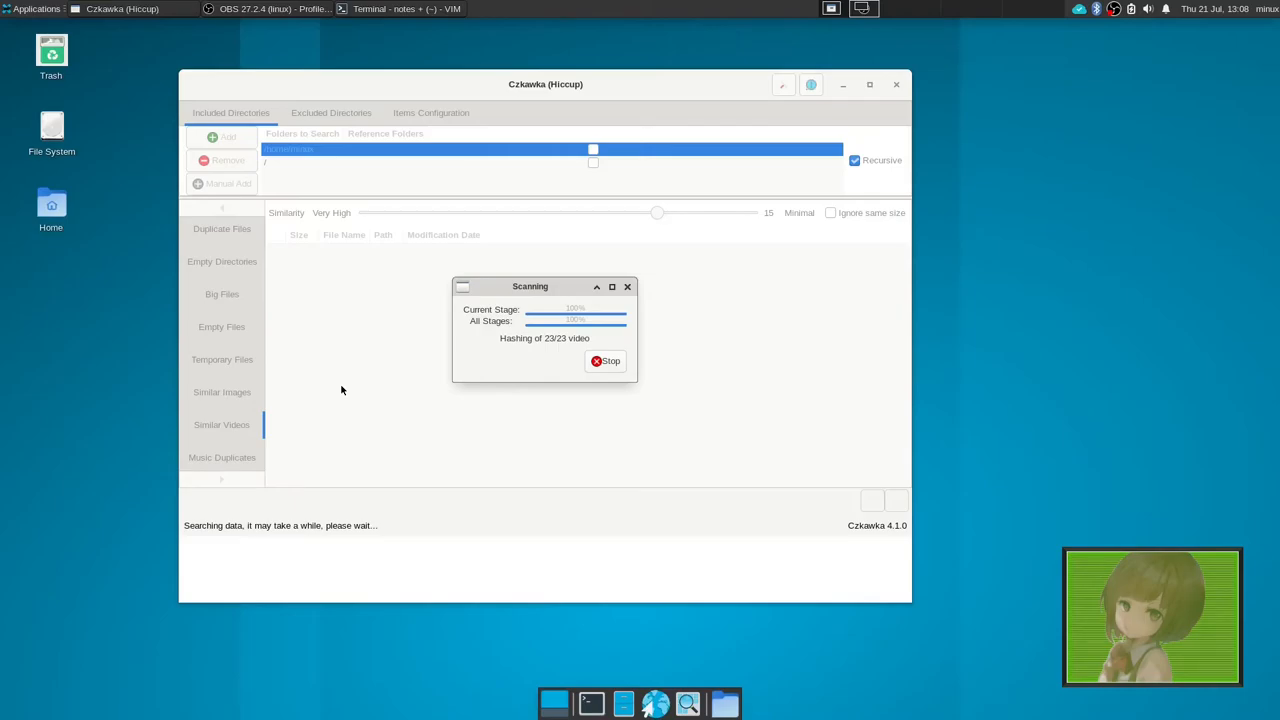
mouse_move(351, 375)
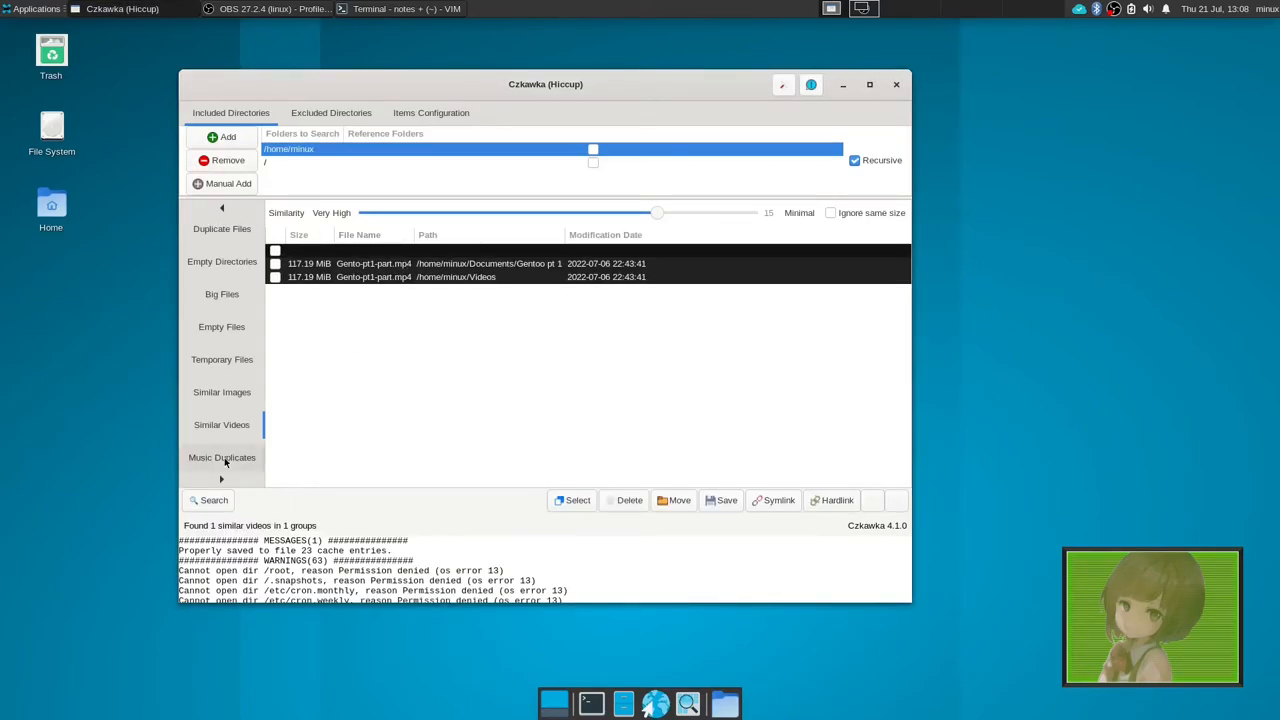
click(222, 457)
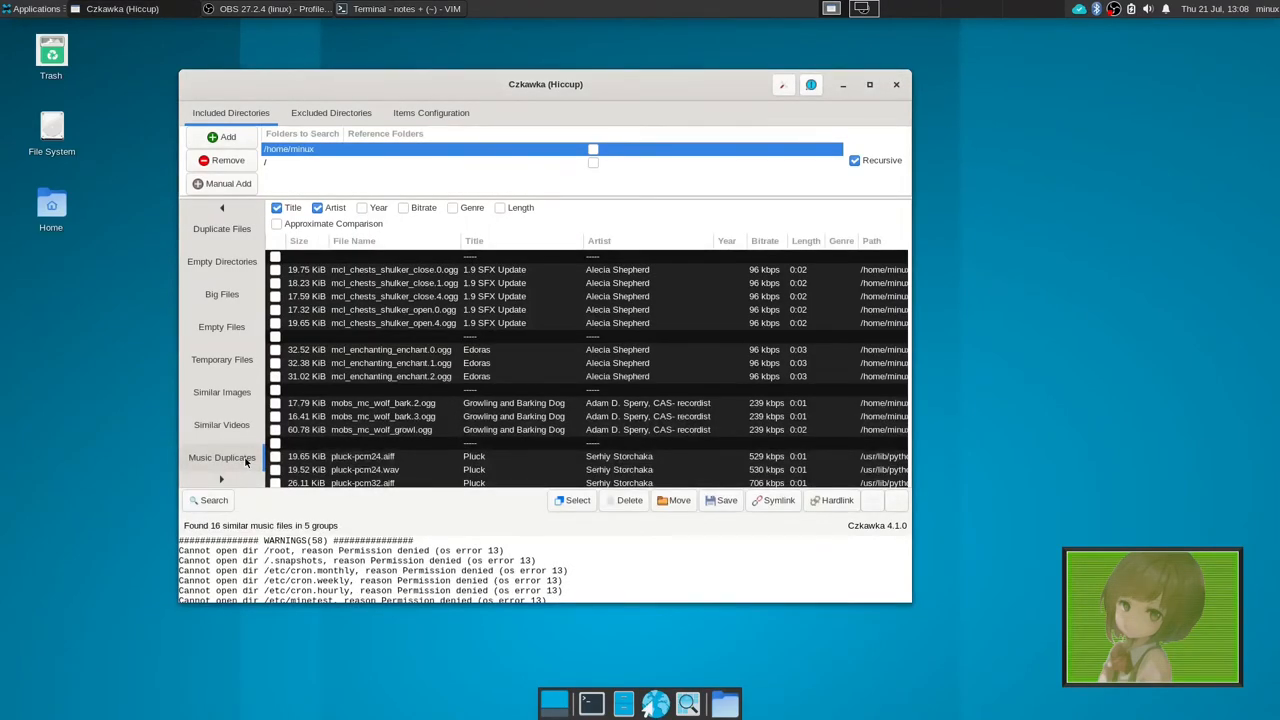
- Scroll through the 16 similar music files in 5 groups
scroll(down, 3)
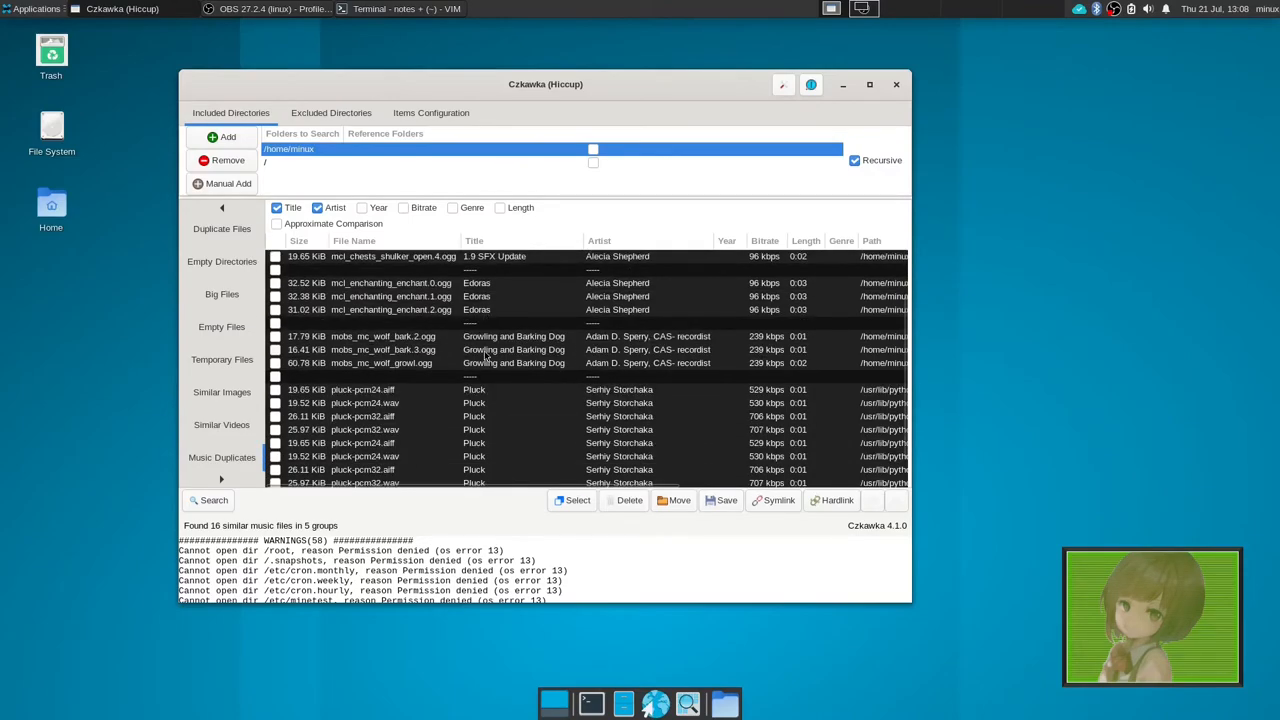
scroll(down, 3)
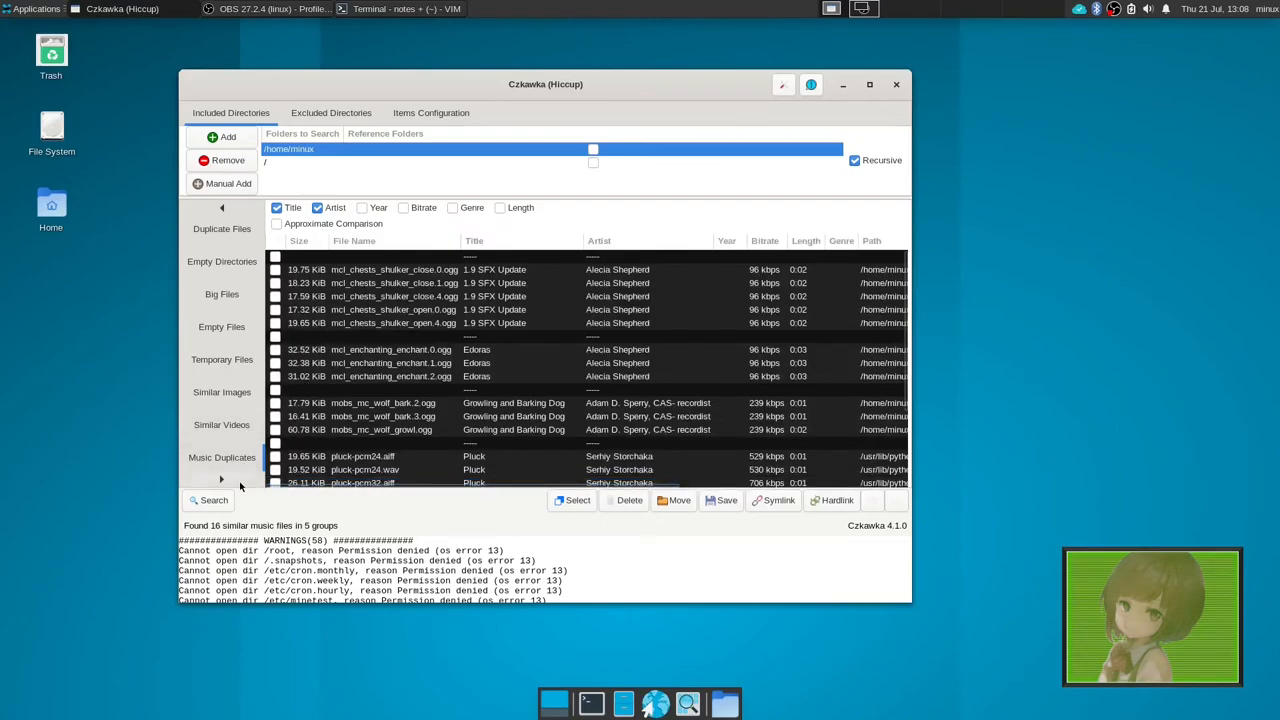
- Browse the 7250 invalid symlinks, then scan for broken files, finding 242
click(221, 458)
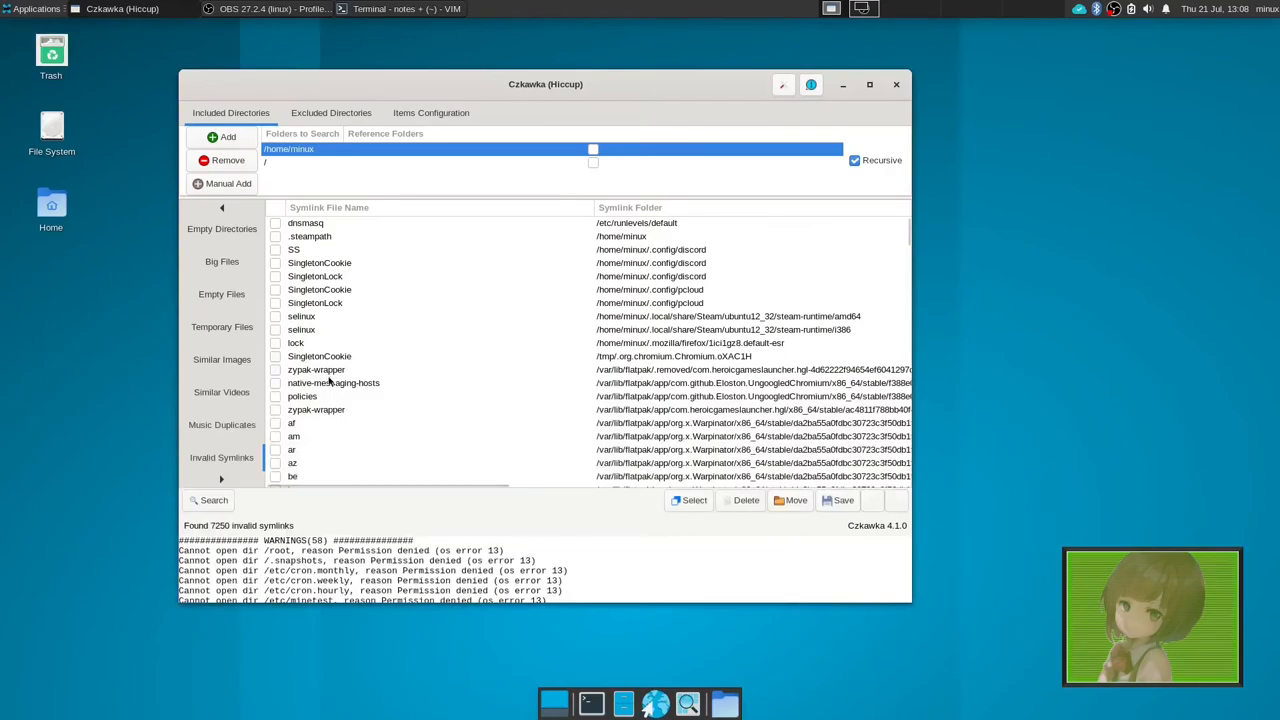
mouse_move(328, 394)
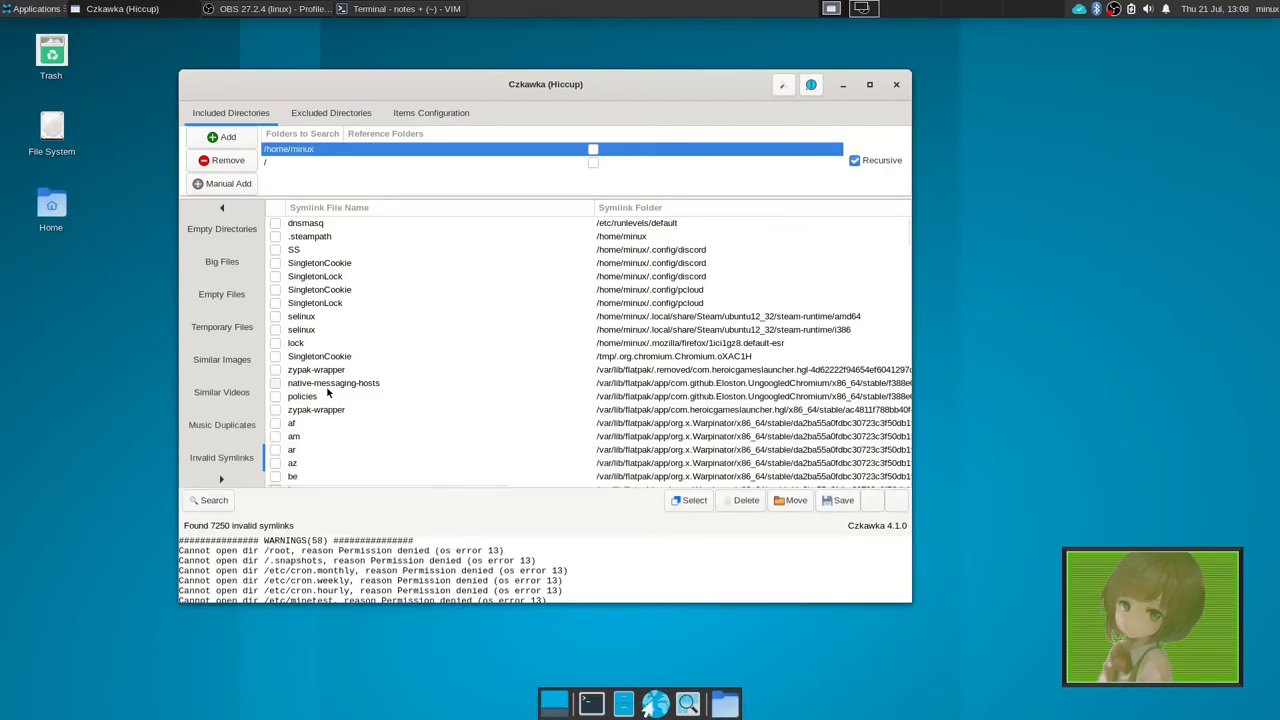
scroll(down, 3)
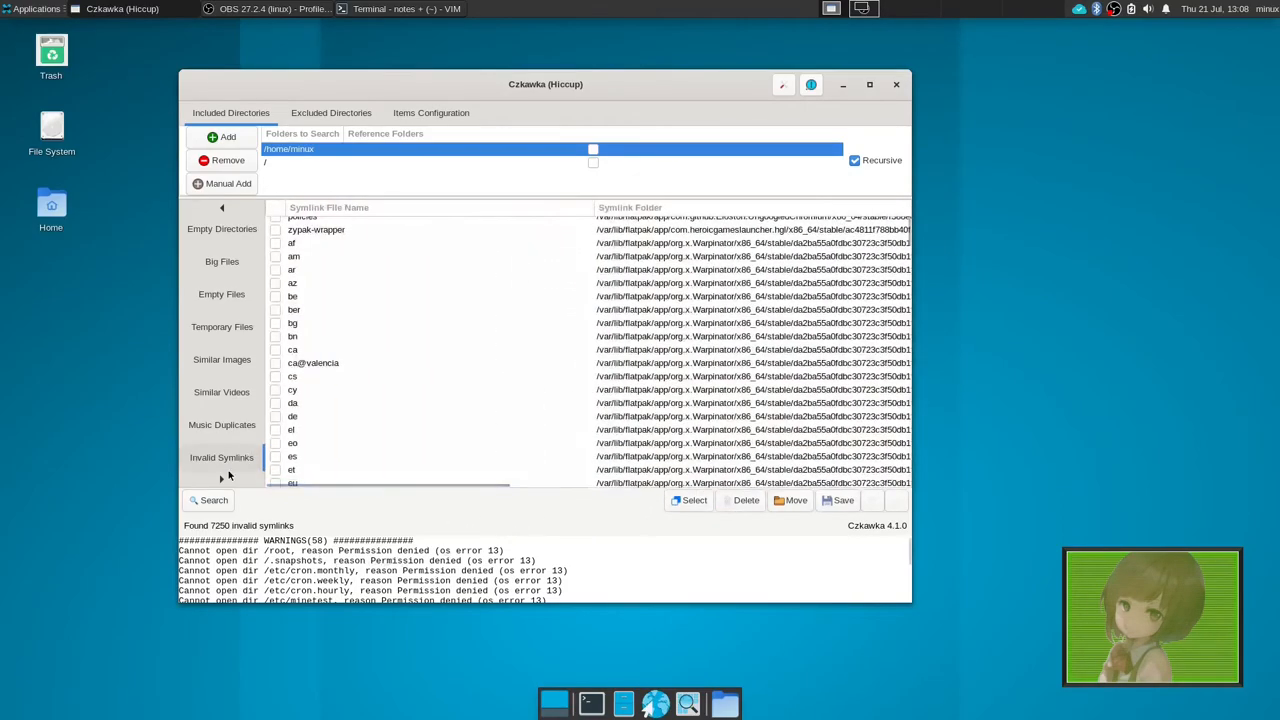
click(221, 424)
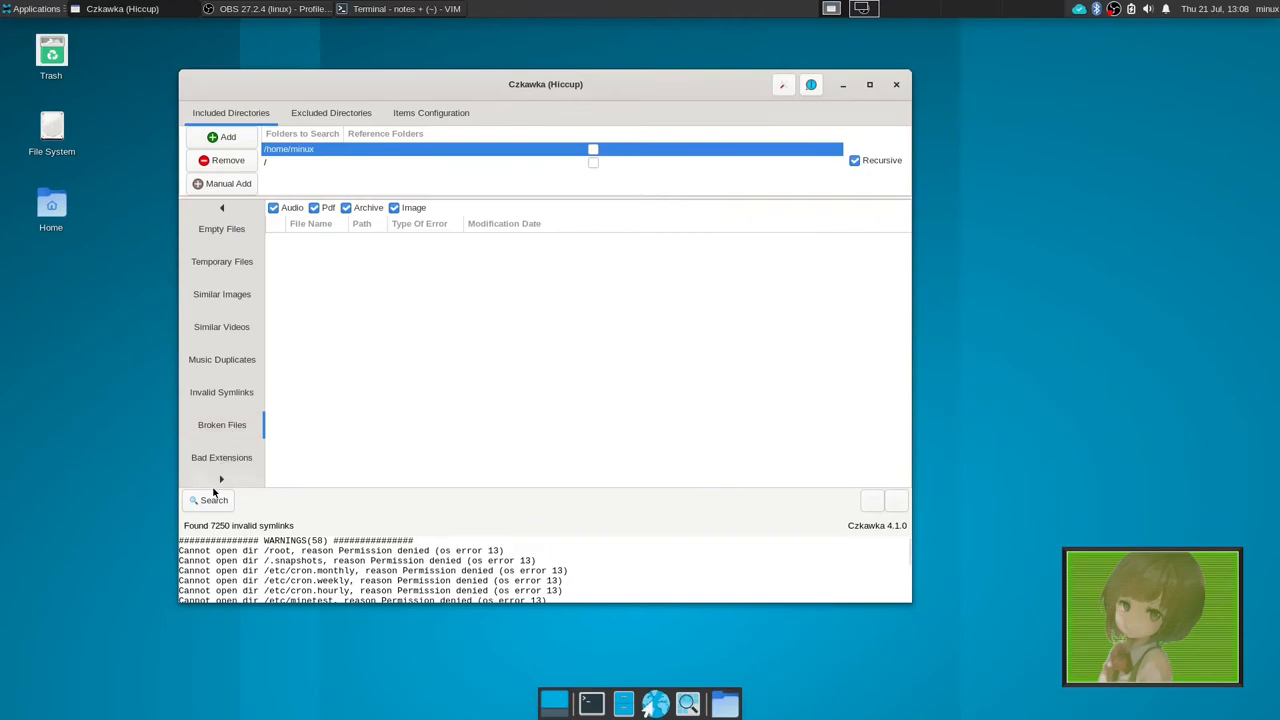
click(208, 500)
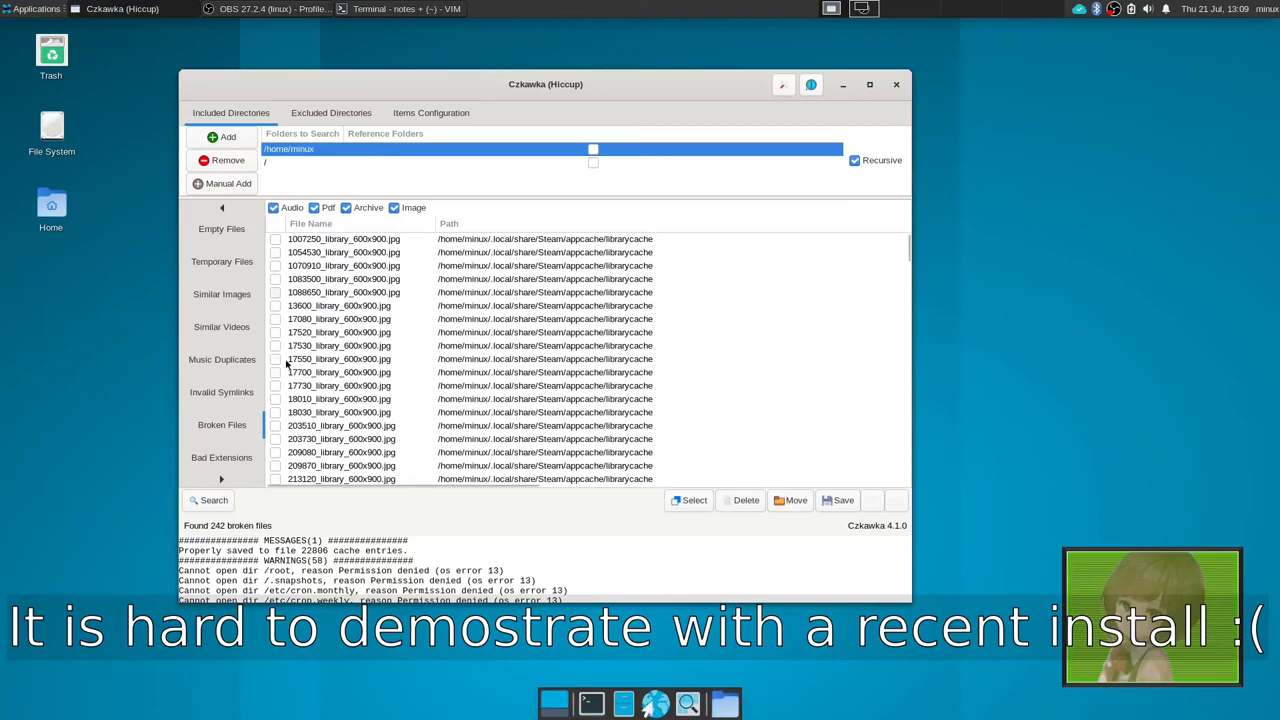
- Run the Bad Extensions scan, reporting 314 files with invalid extensions
click(221, 457)
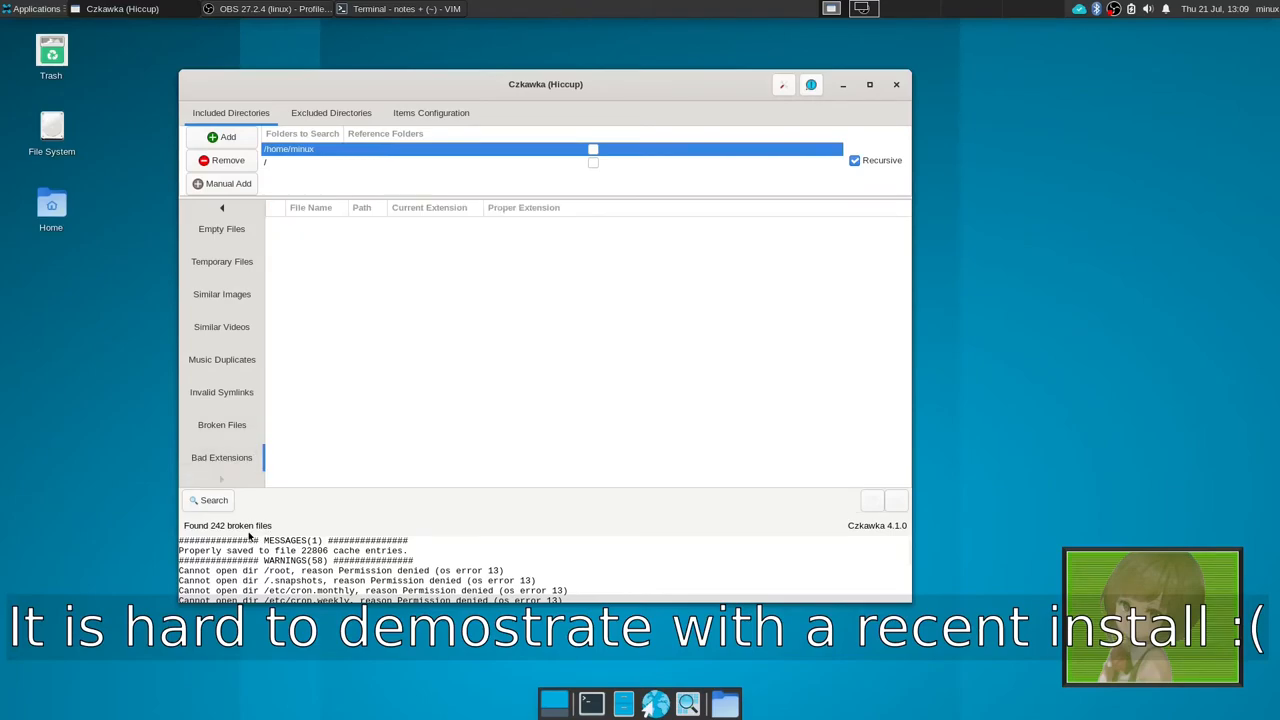
click(207, 500)
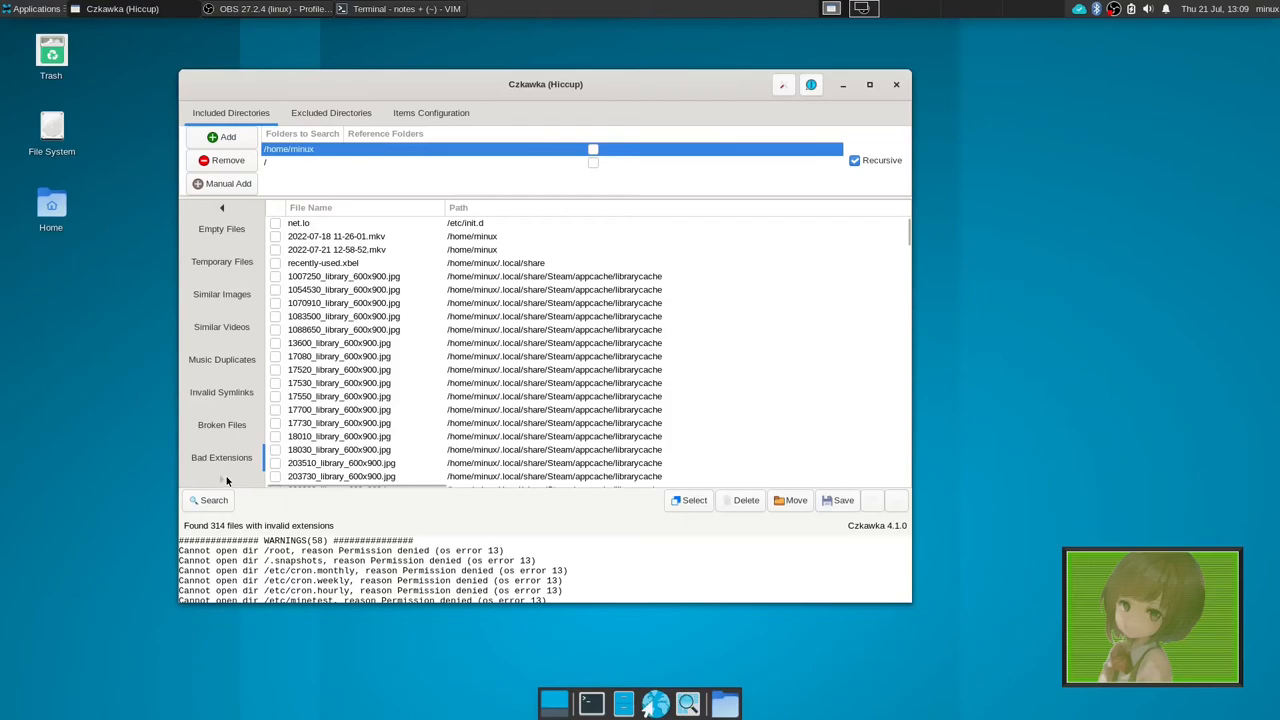
mouse_move(264, 370)
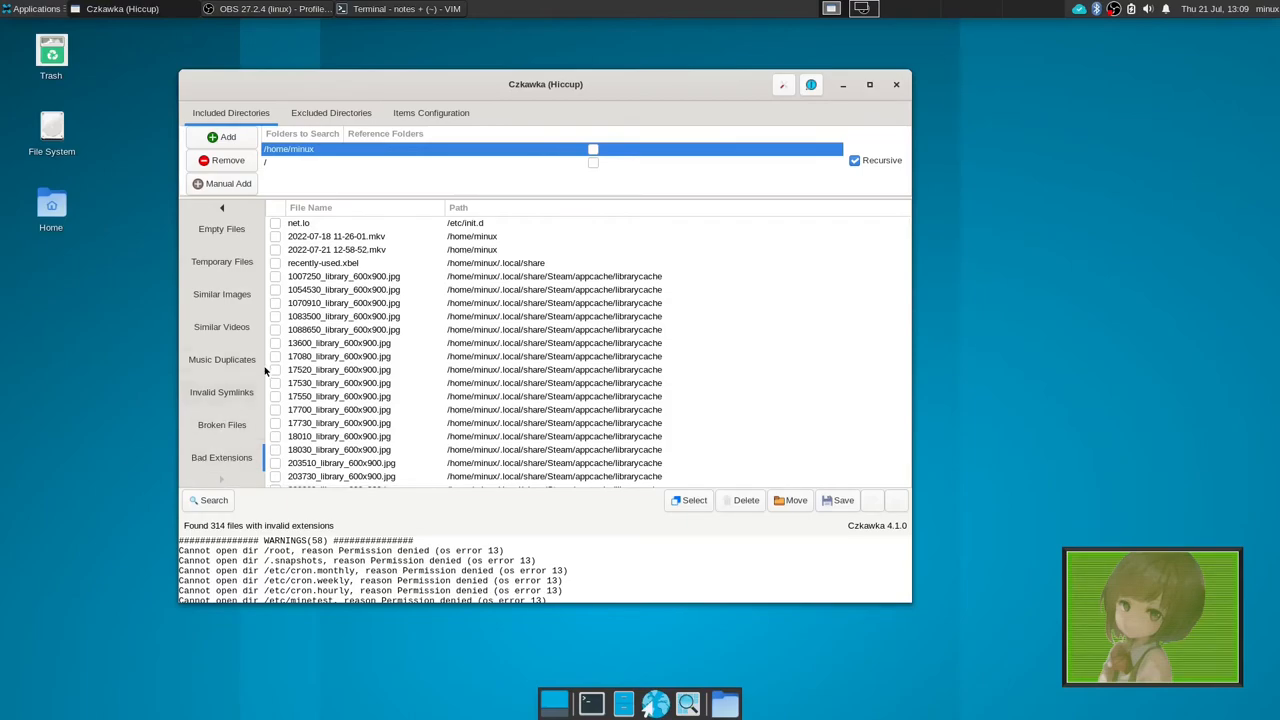
mouse_move(224, 238)
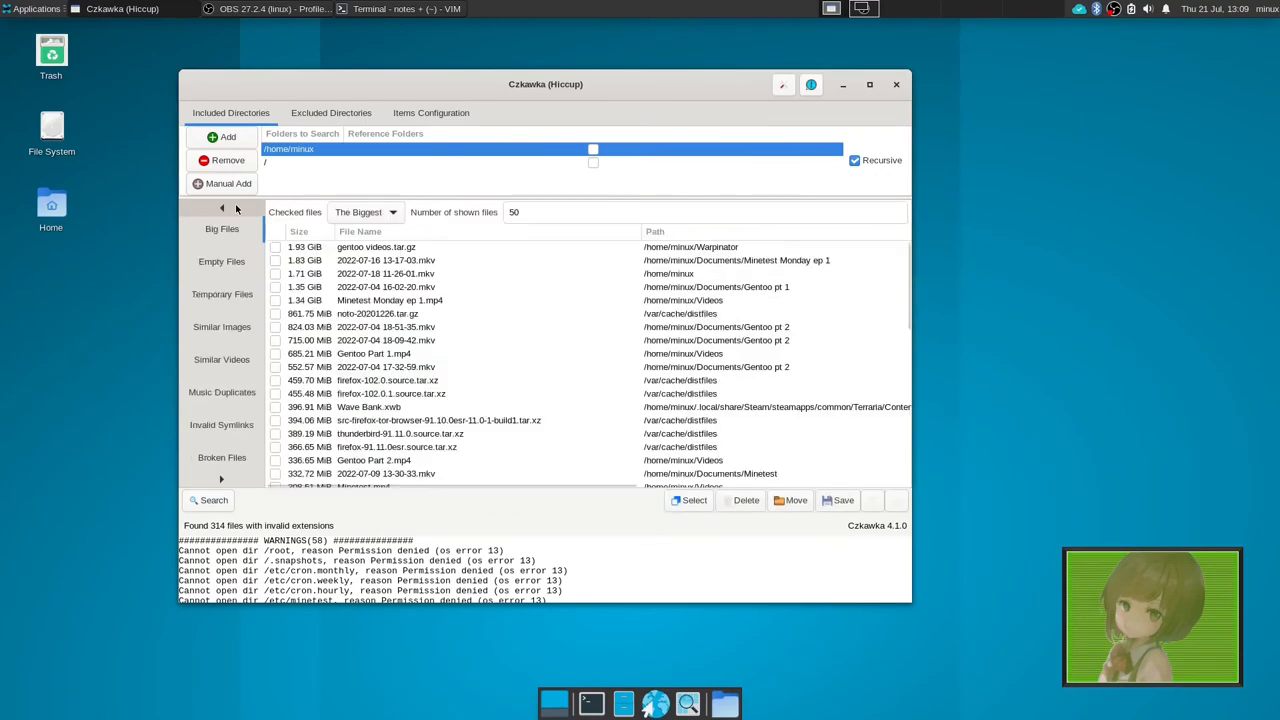
- Mark and delete the /bin/deadd-notification-center duplicate, which fails with permission denied
click(222, 228)
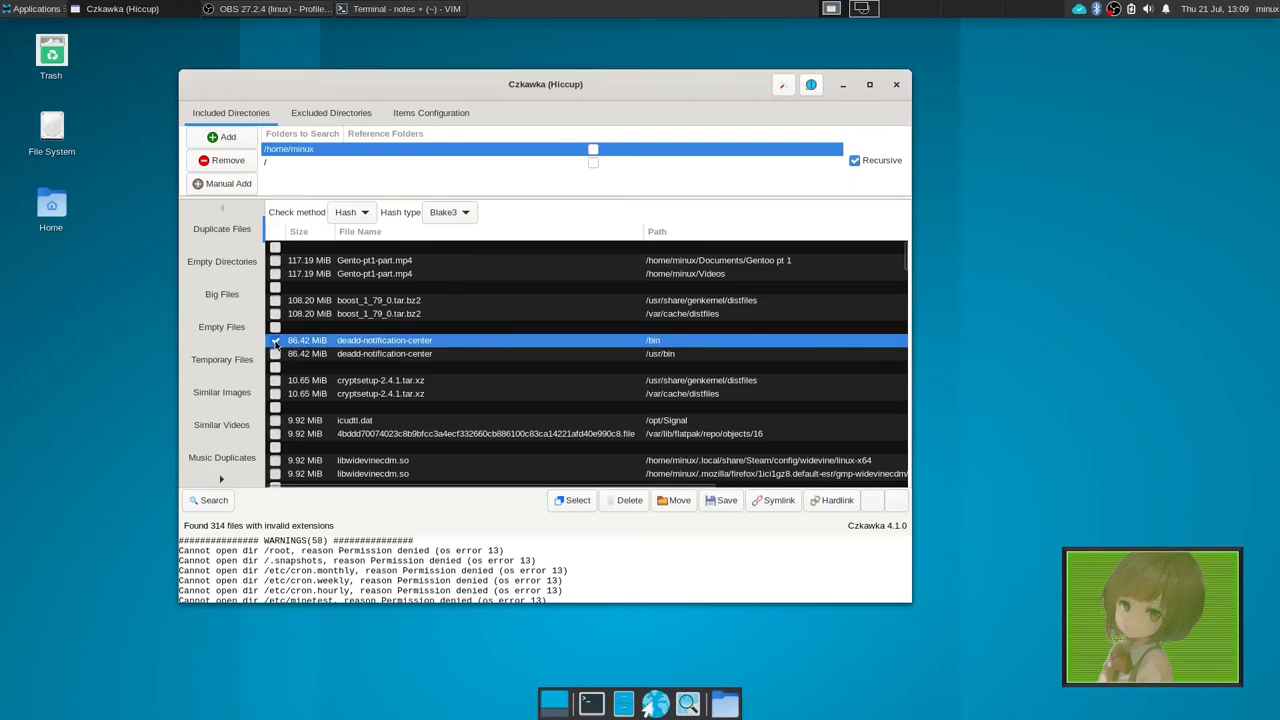
click(275, 340)
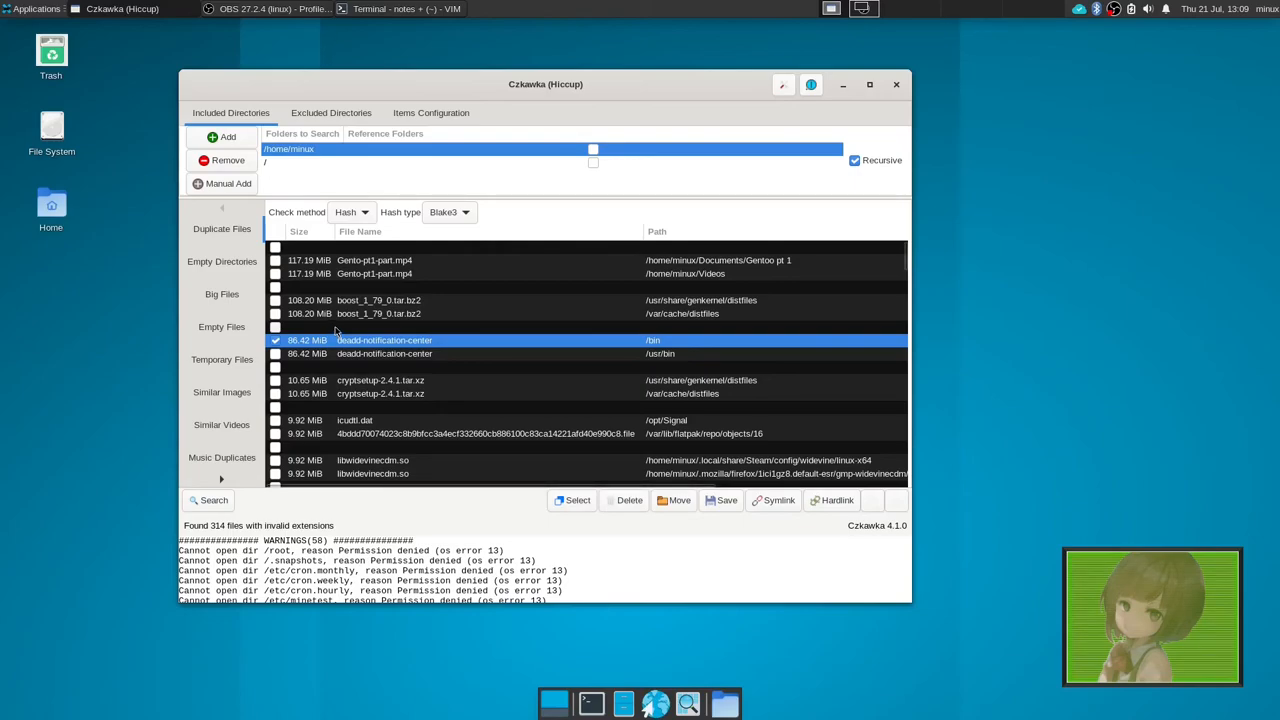
click(628, 500)
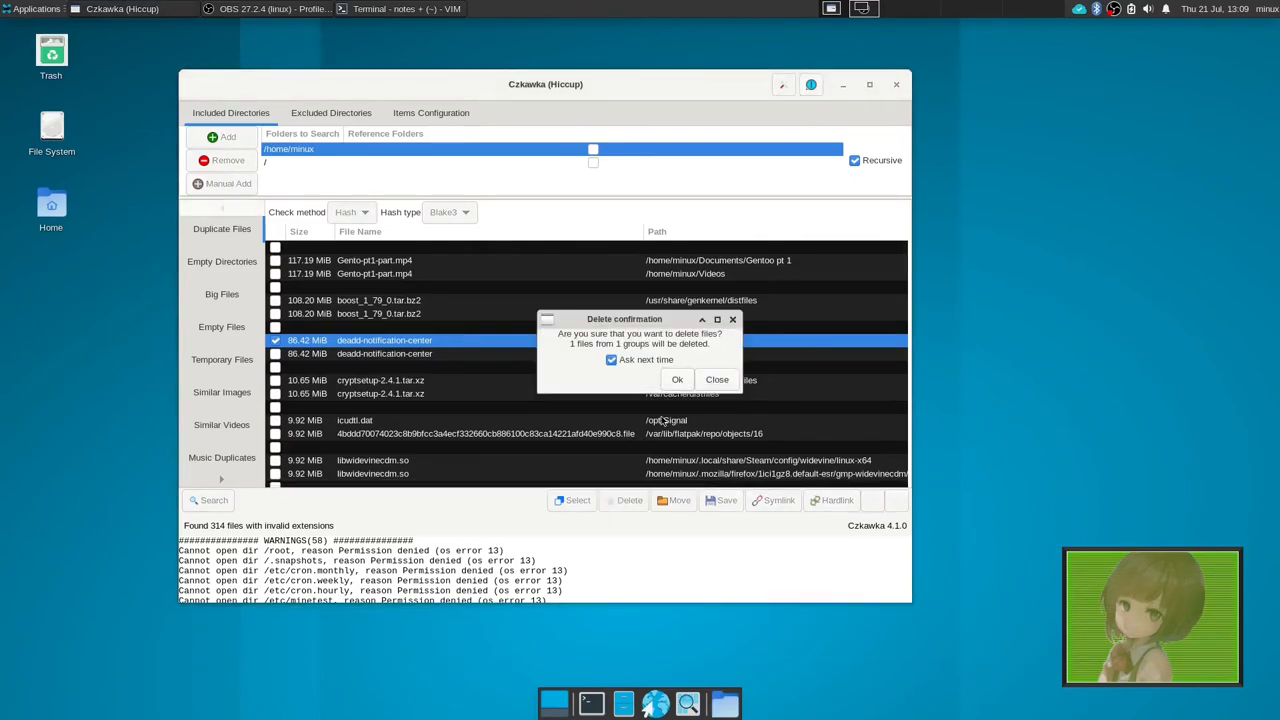
click(677, 379)
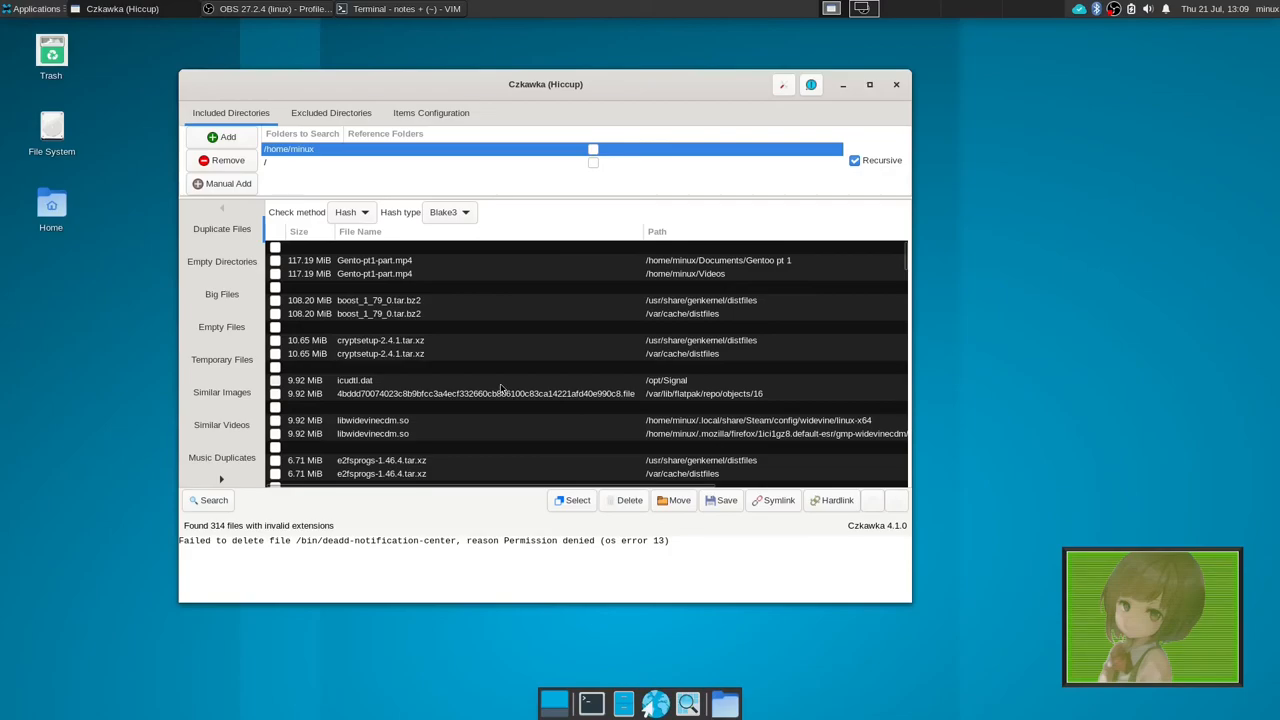
scroll(down, 3)
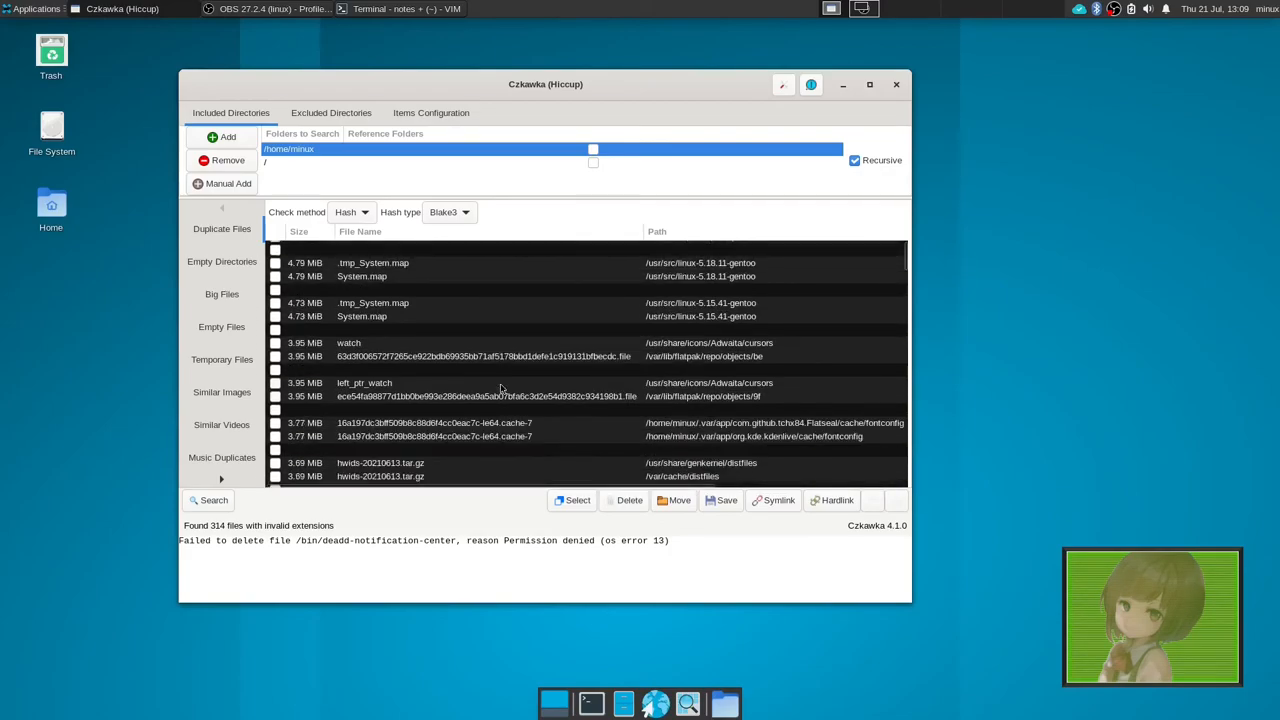
scroll(down, 3)
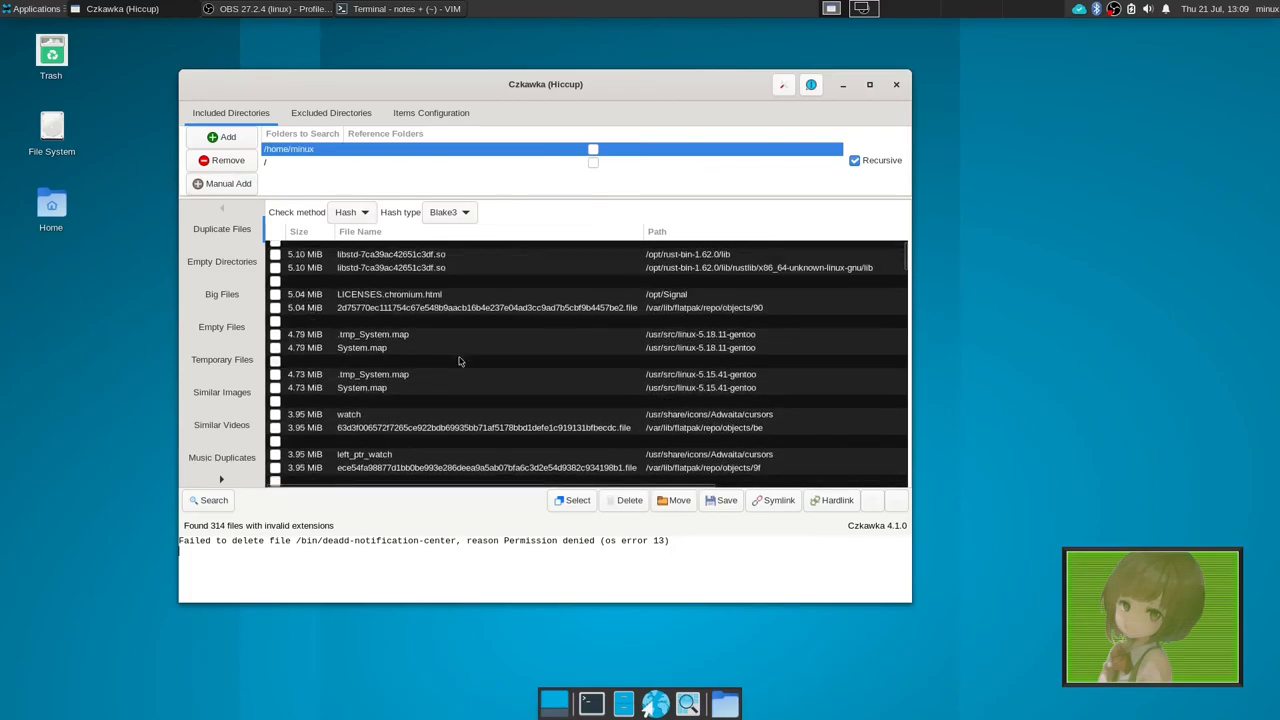
scroll(down, 3)
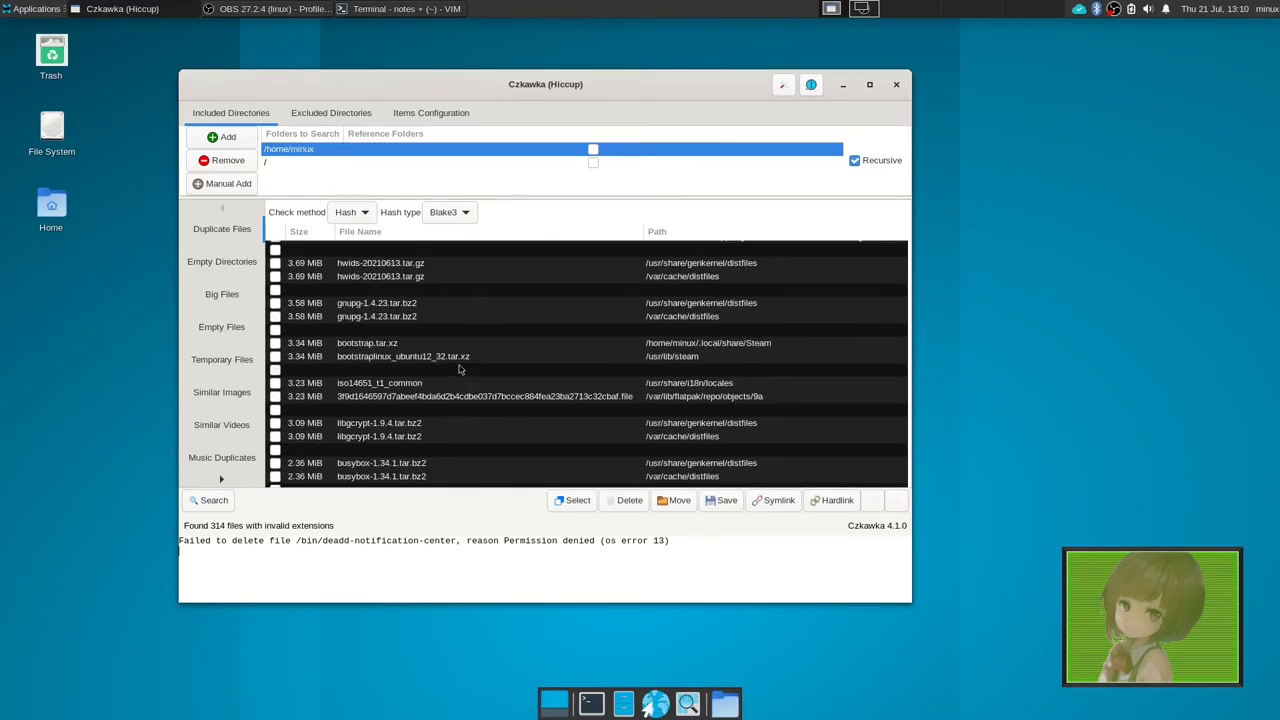